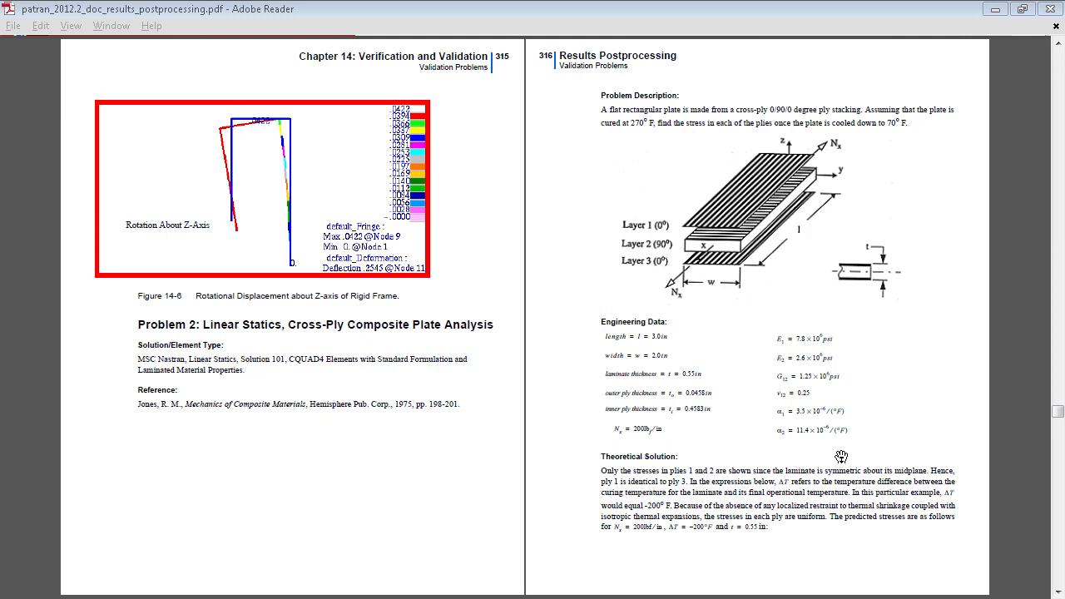
{"action": "mouse_move", "coordinate": [833, 453]}
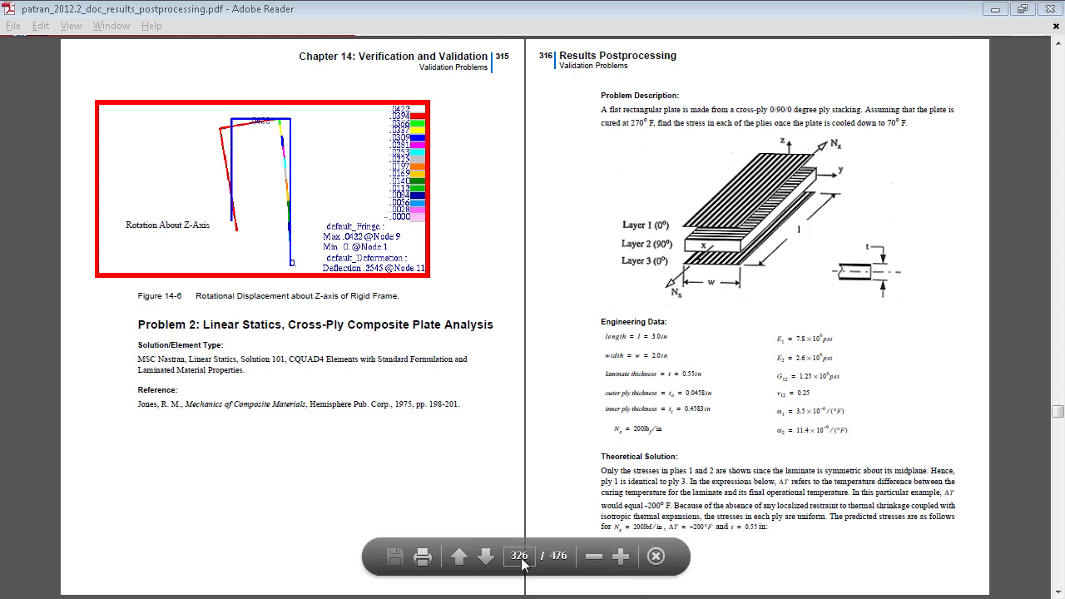
{"action": "mouse_move", "coordinate": [616, 441]}
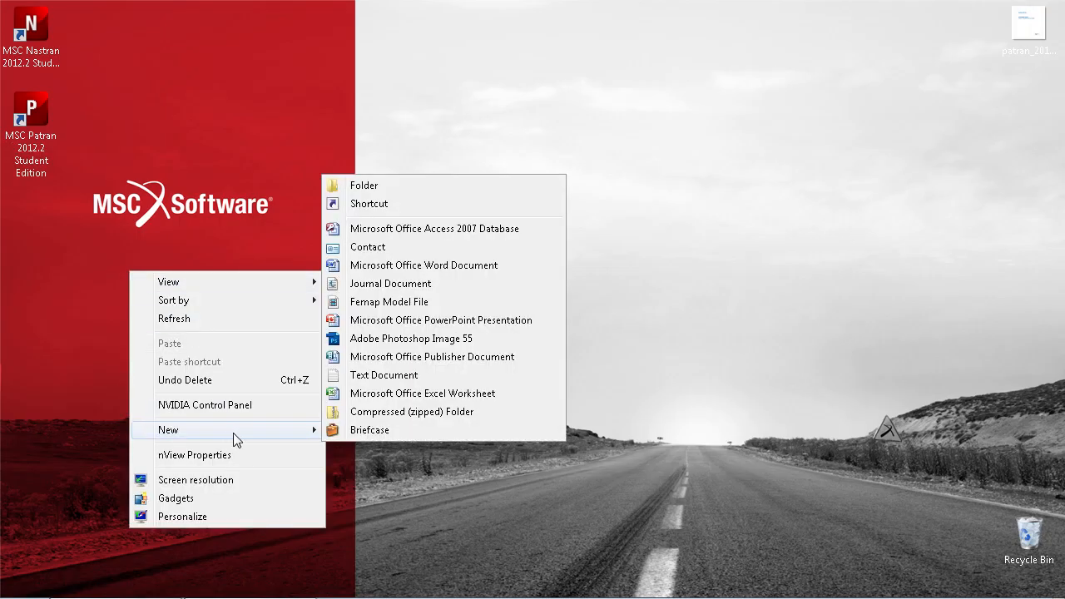
Step: Create a problem02 folder on the desktop and launch MSC Patran
{"action": "left_click", "coordinate": [363, 185]}
{"action": "type", "text": "problem02"}
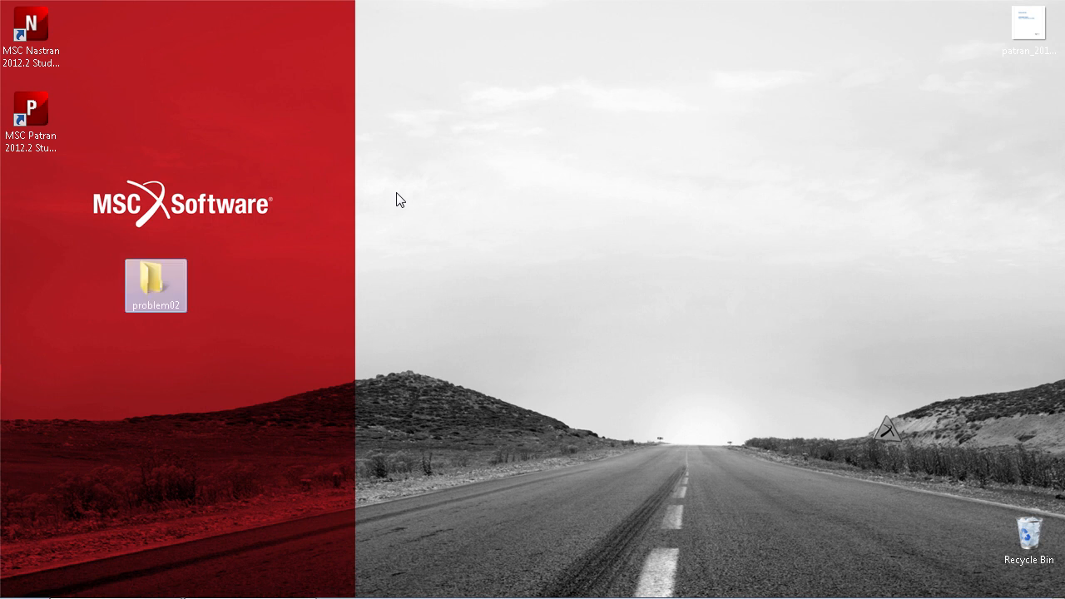
{"action": "double_click", "coordinate": [26, 109]}
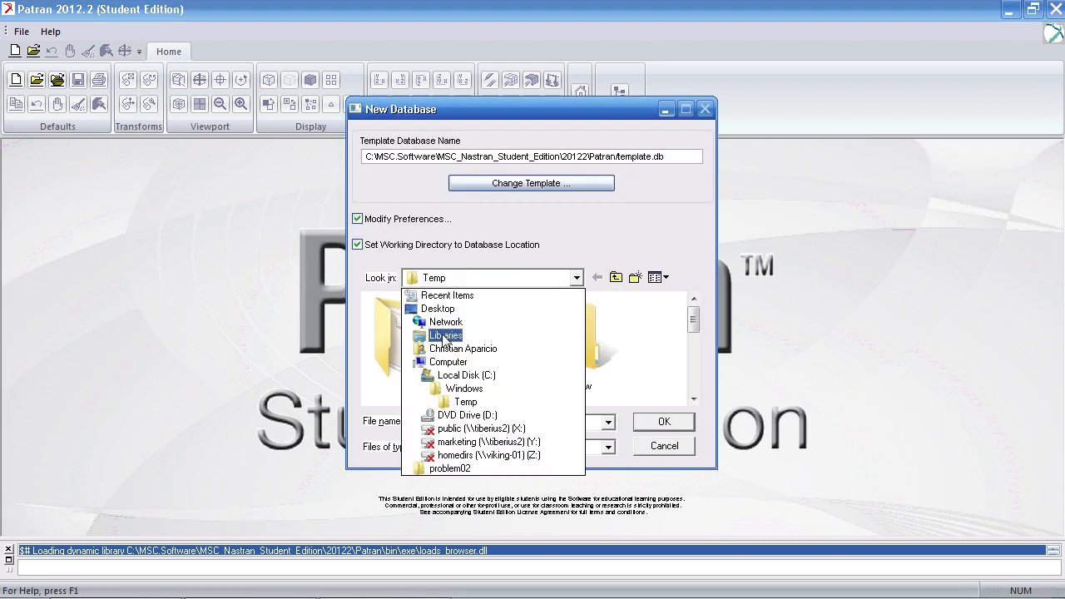
Step: Choose problem02 as the new database's location and start entering the file name
{"action": "left_click", "coordinate": [458, 468]}
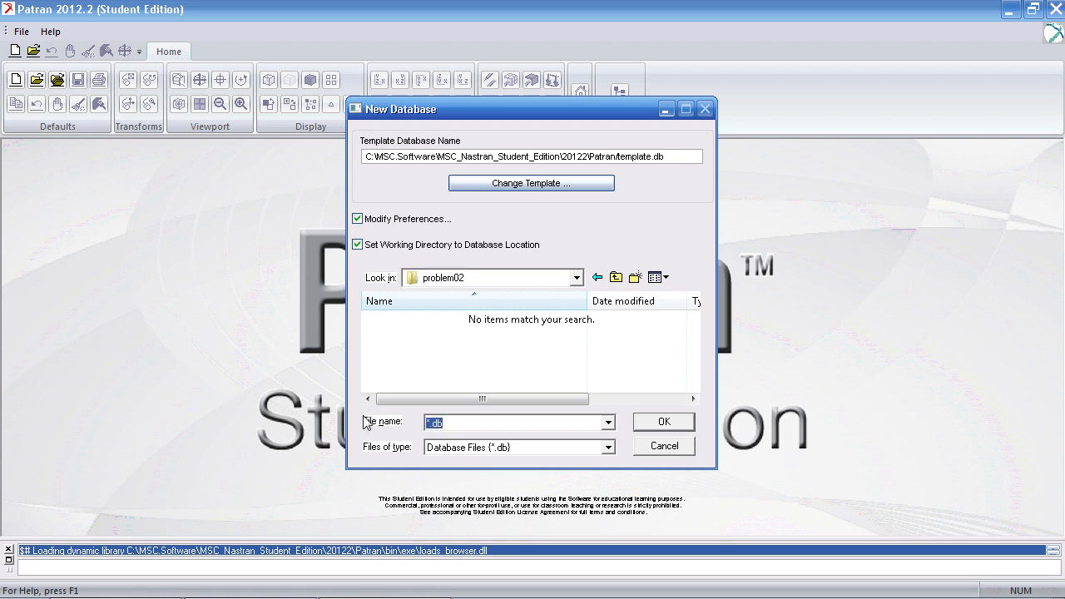
{"action": "left_click", "coordinate": [663, 421]}
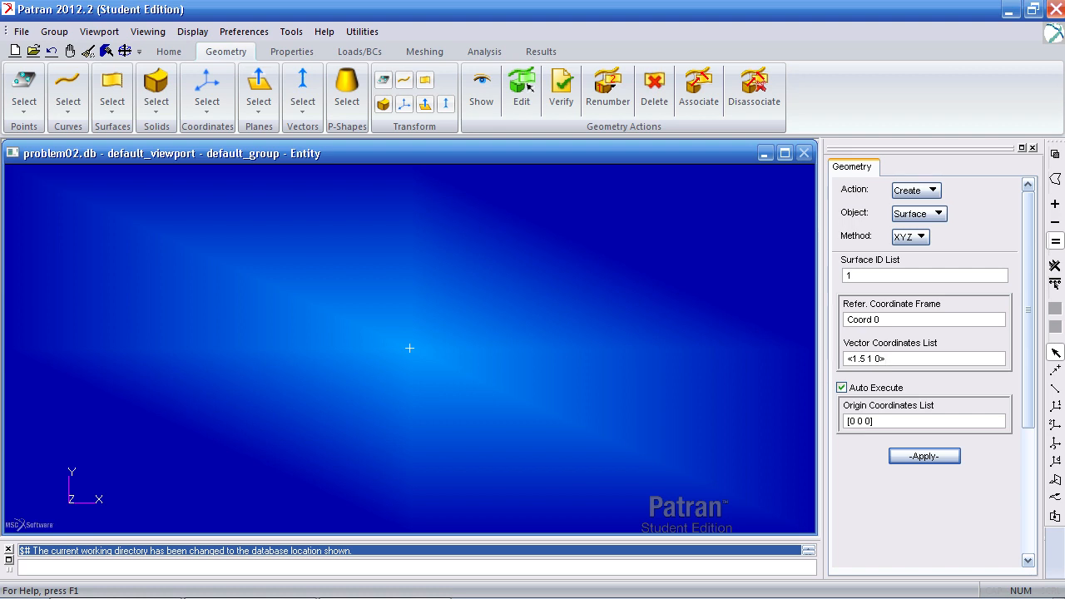
Step: Build the 1.5 by 1 surfaces from their origins, ending with the top-right surface at point 3
{"action": "left_click", "coordinate": [923, 456]}
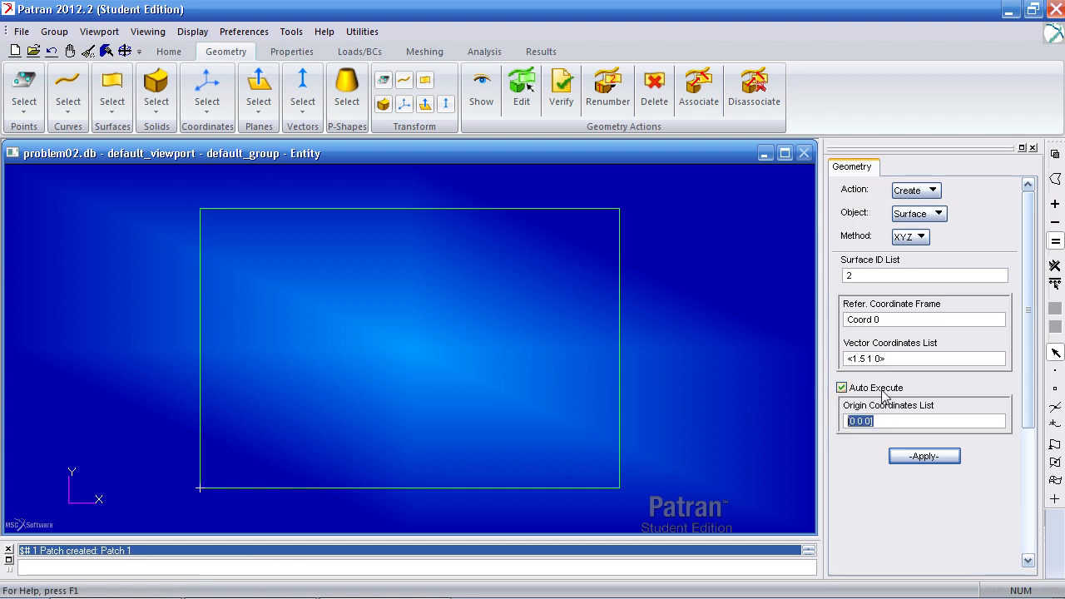
{"action": "left_click", "coordinate": [199, 207]}
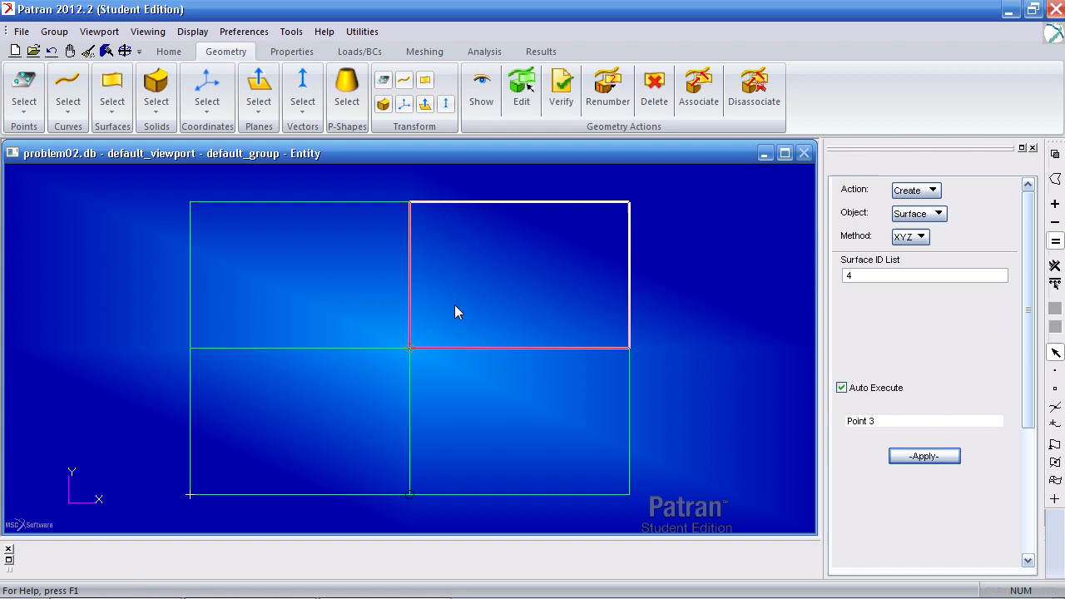
{"action": "left_click", "coordinate": [923, 456]}
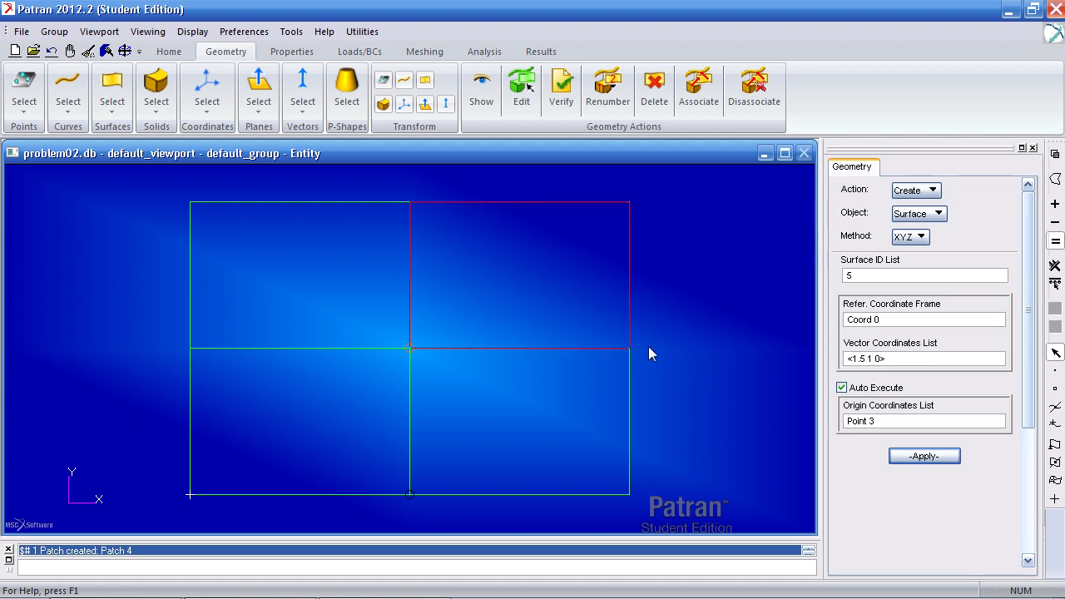
{"action": "mouse_move", "coordinate": [657, 351]}
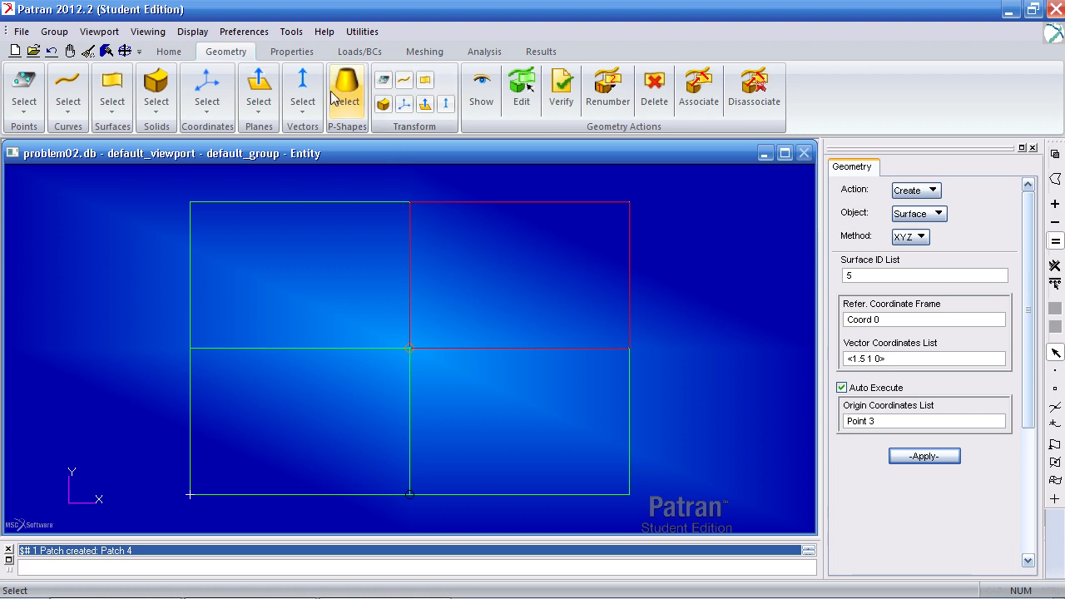
Step: Start an Orthotropic 2D material named lamina and bring up its property input form
{"action": "left_click", "coordinate": [292, 51]}
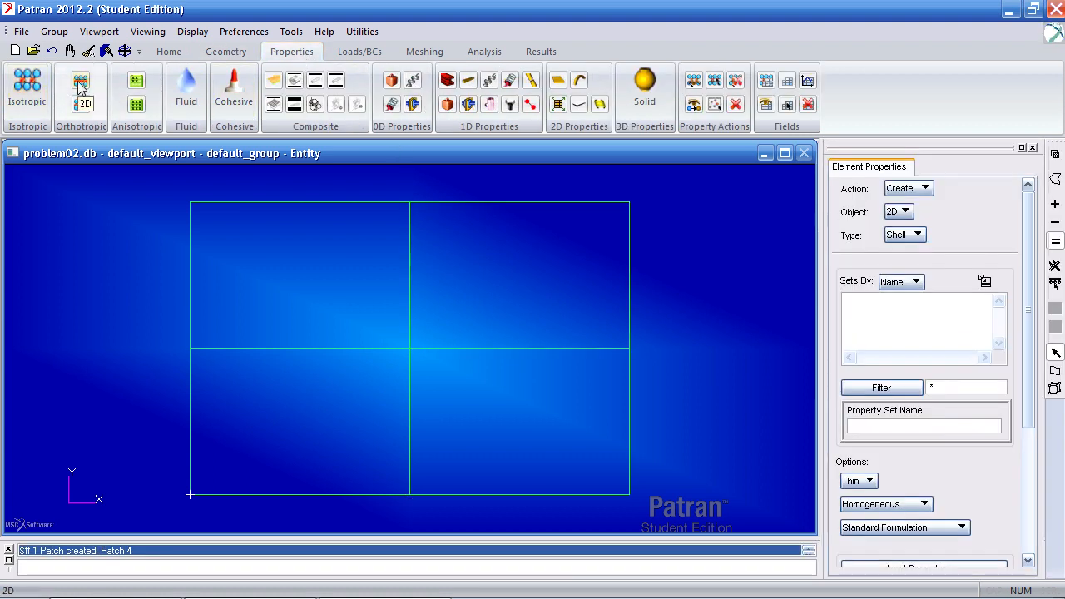
{"action": "left_click", "coordinate": [81, 87]}
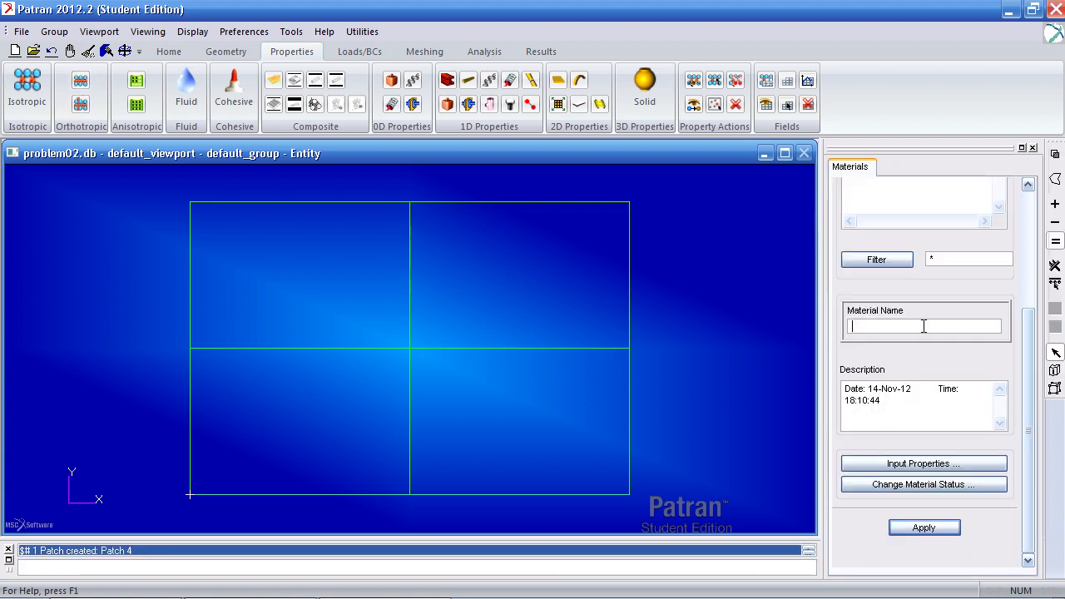
{"action": "type", "text": "lamina"}
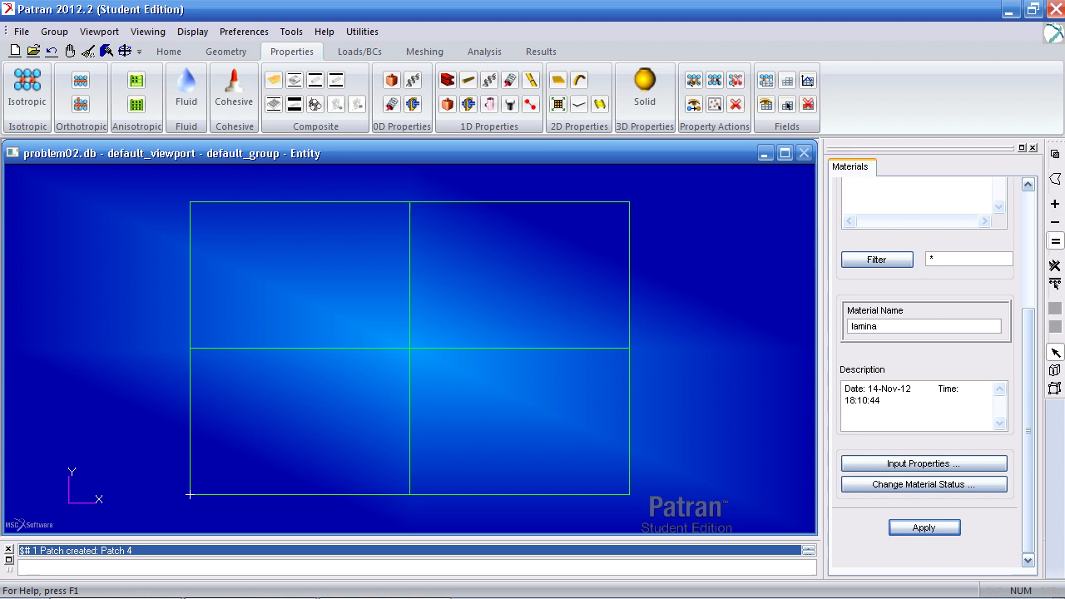
{"action": "left_click", "coordinate": [923, 463]}
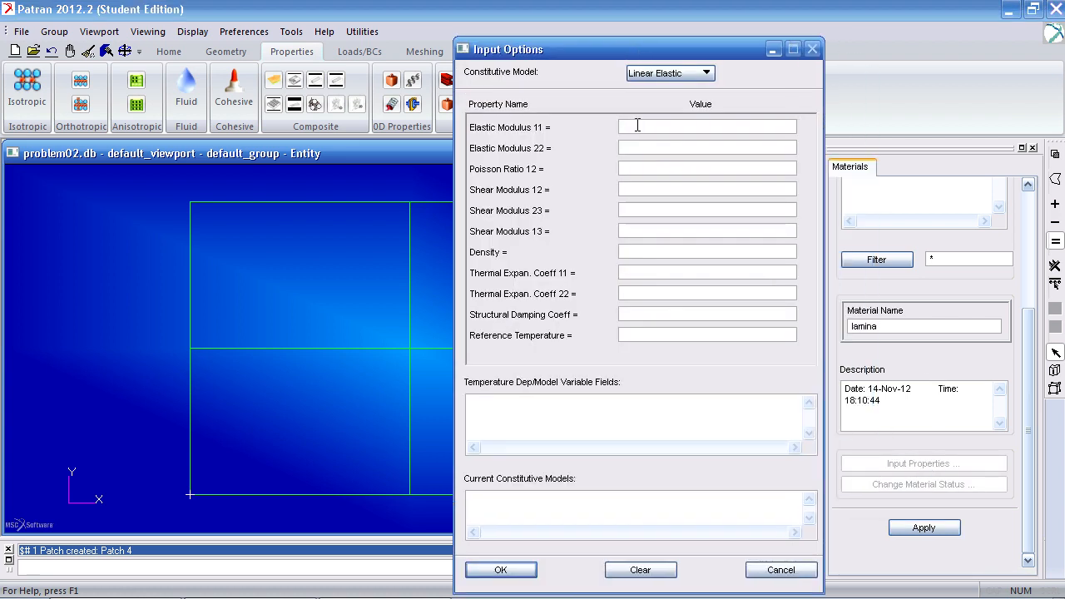
Step: Enter lamina's E11 7.8e6, E22 2.6e6, Poisson 0.25, G12 1.25e6, expansion coefficients, reference temperature 270
{"action": "type", "text": "7.8e6"}
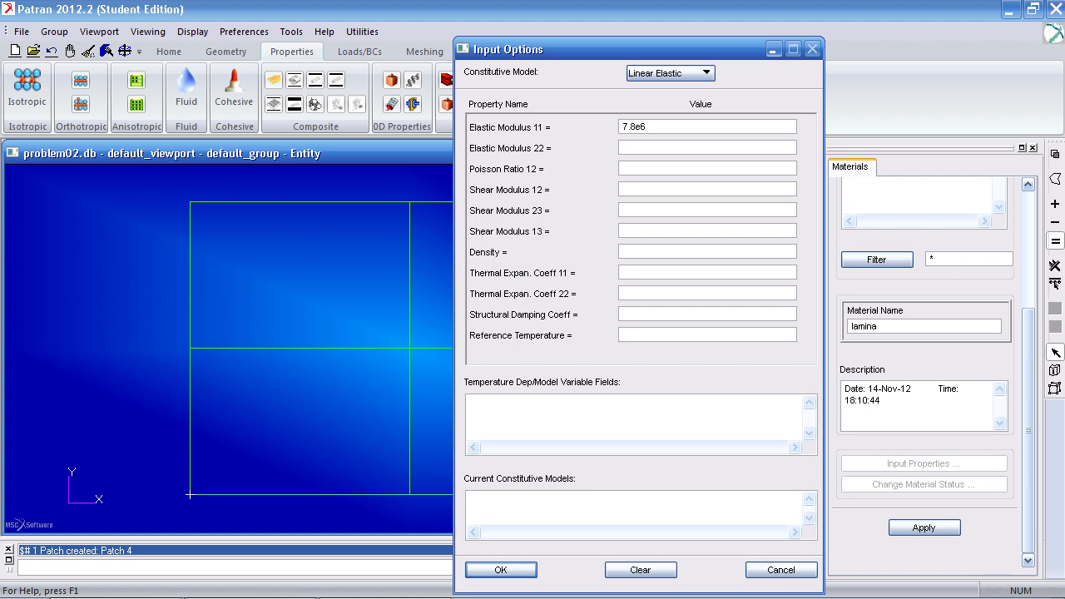
{"action": "left_click", "coordinate": [706, 147]}
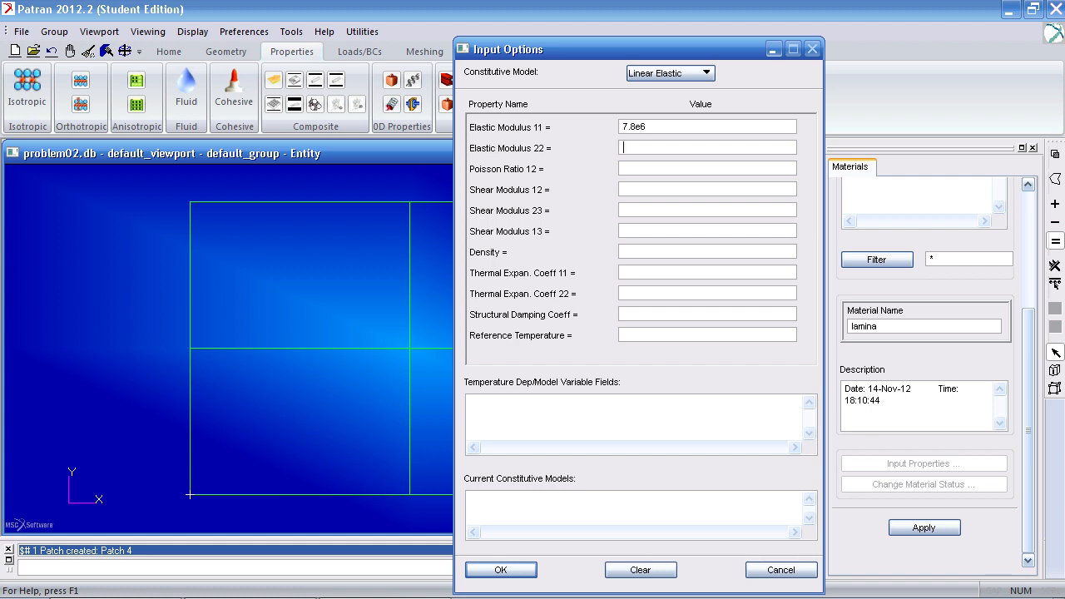
{"action": "type", "text": "2.6e6"}
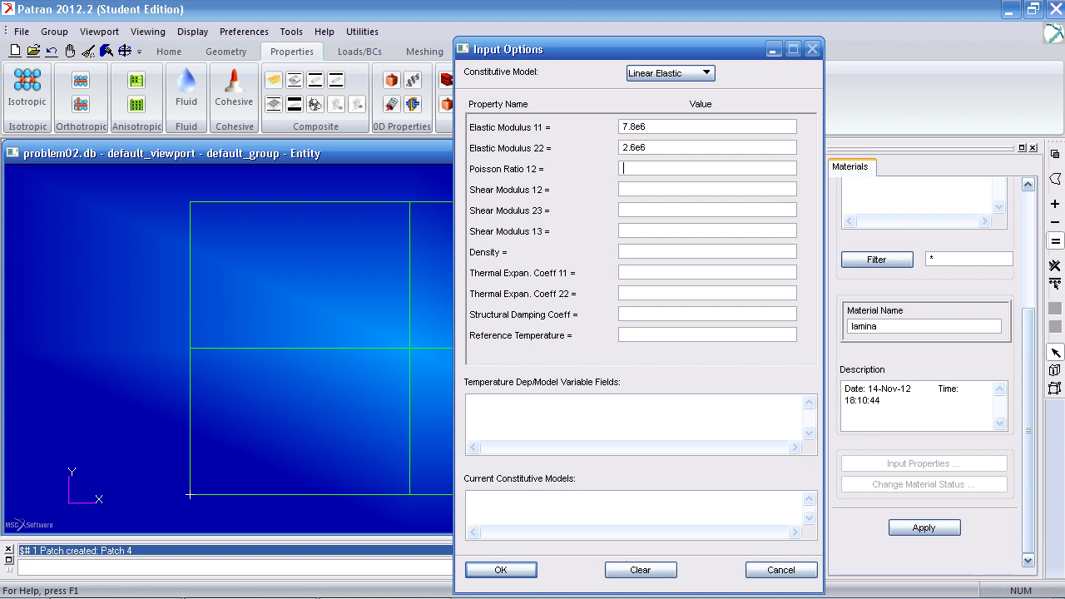
{"action": "type", "text": ".25"}
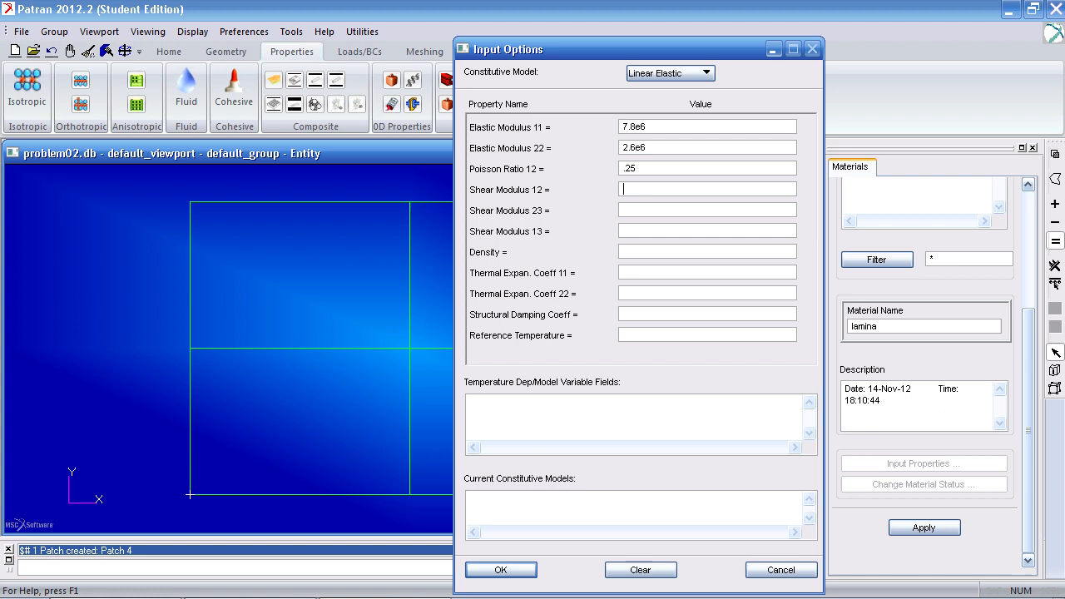
{"action": "type", "text": "1.25e6"}
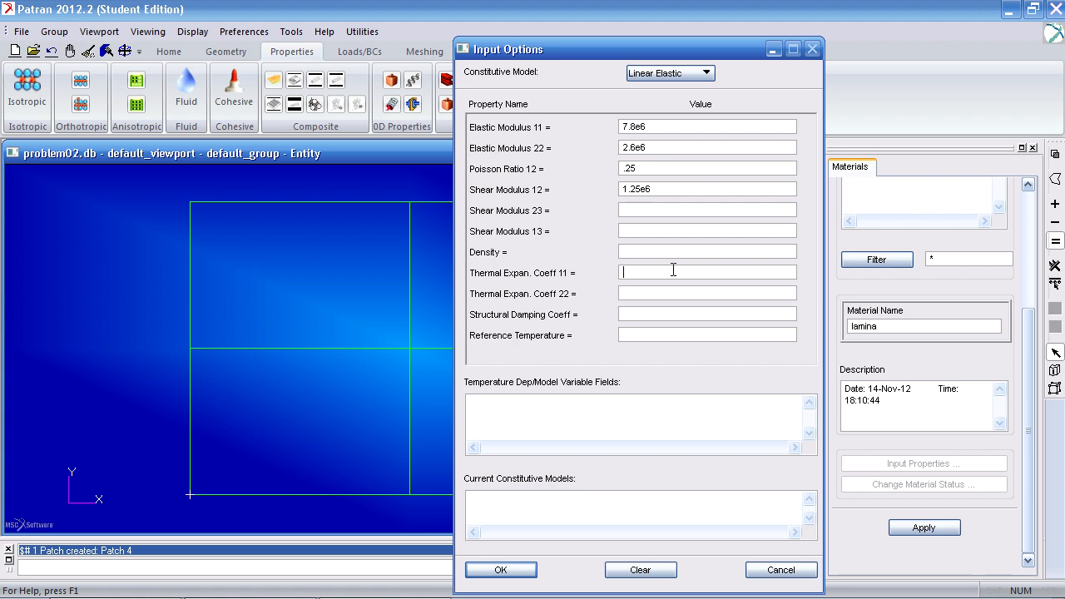
{"action": "type", "text": "3.5e-6"}
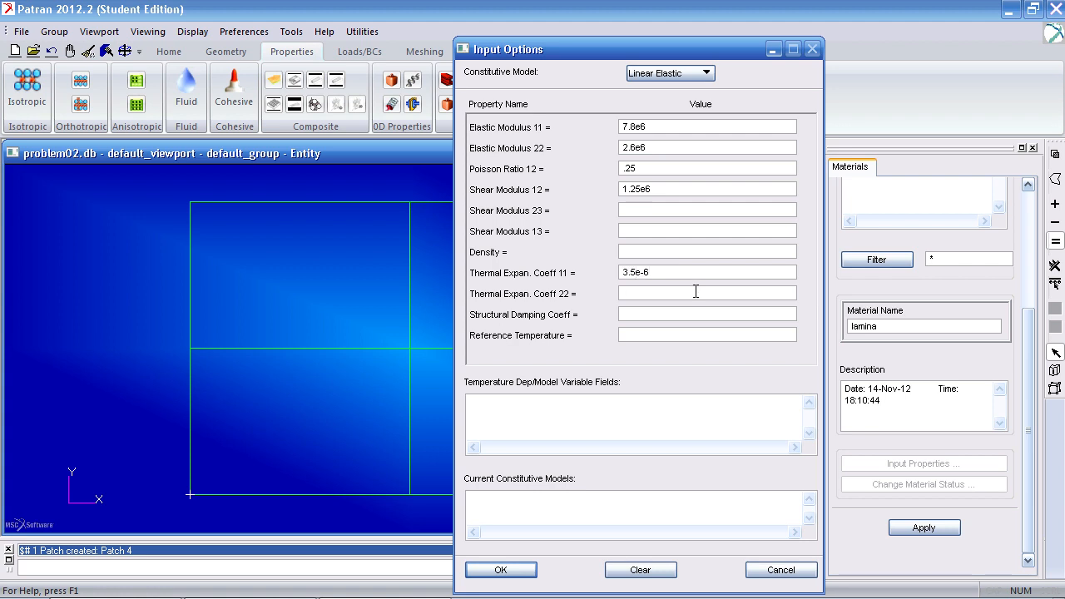
{"action": "type", "text": "11.4e-6"}
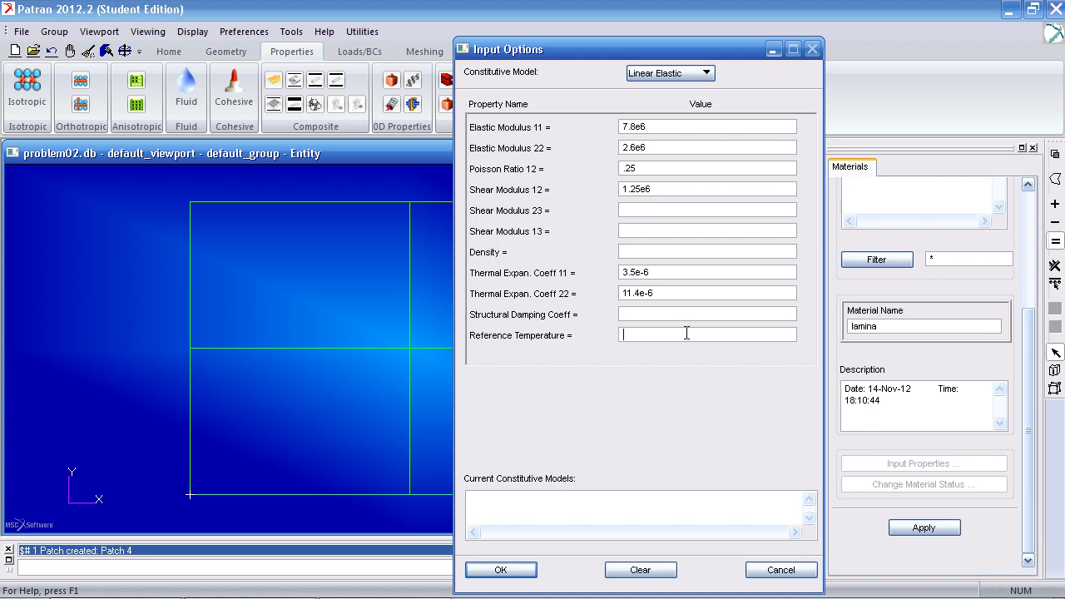
{"action": "type", "text": "270"}
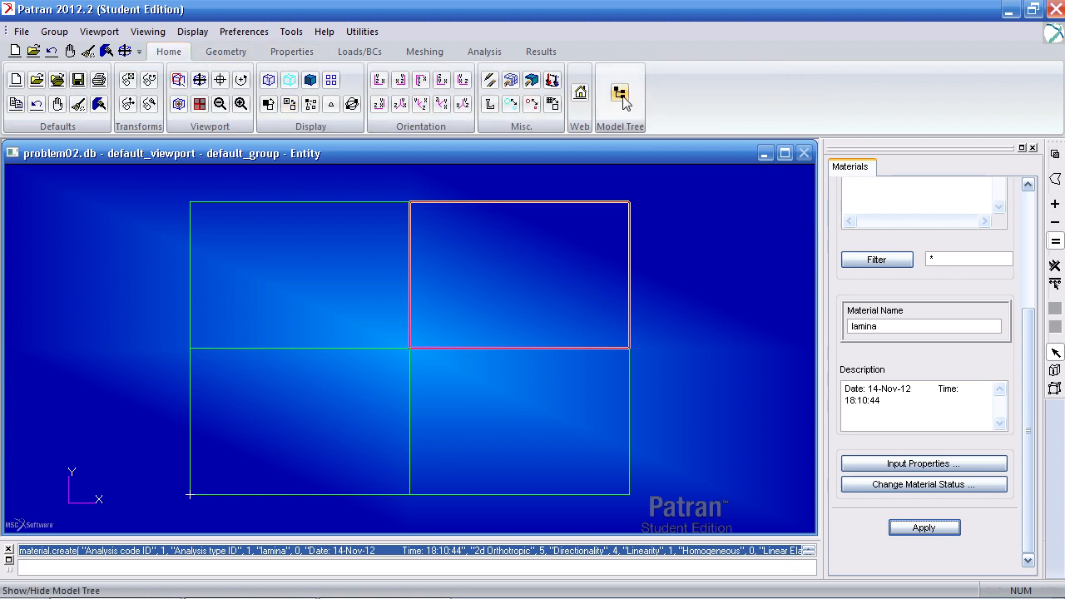
Step: Display the model tree showing lamina, then return to the Properties tab
{"action": "left_click", "coordinate": [620, 91]}
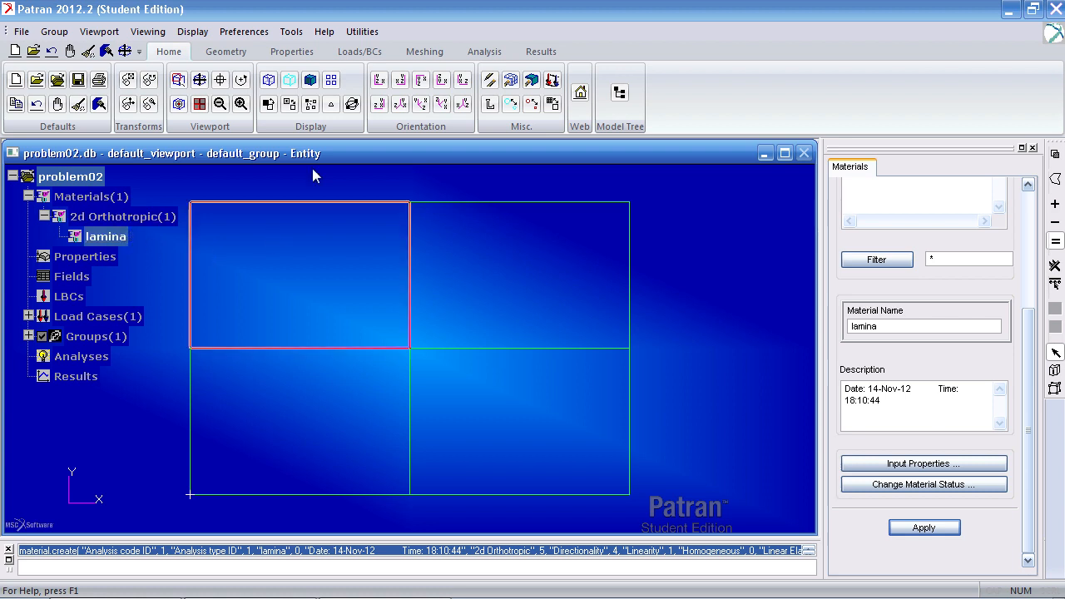
{"action": "left_click", "coordinate": [291, 51]}
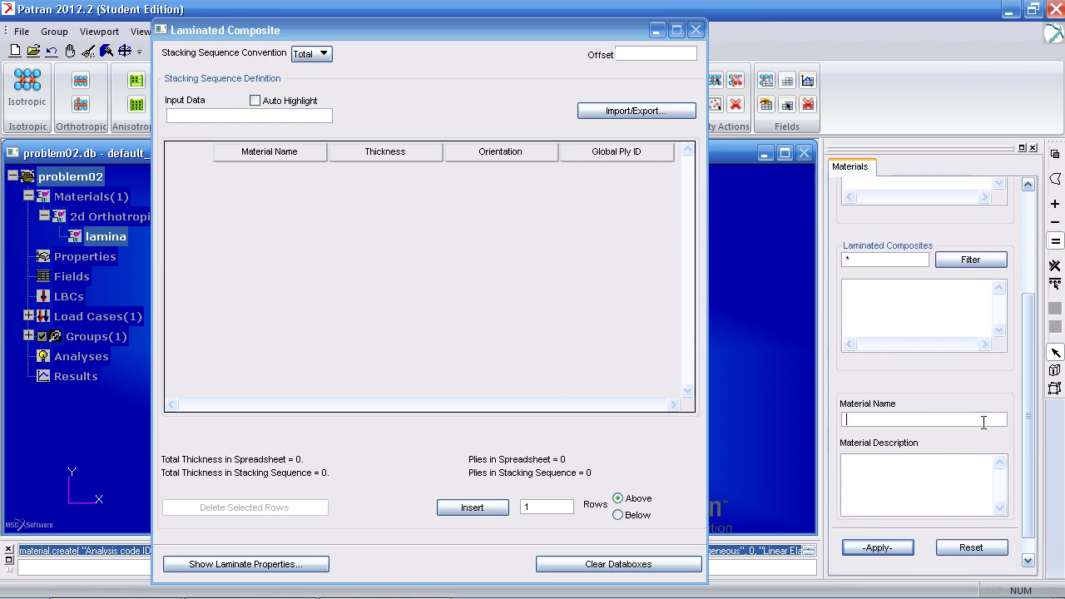
Step: Stack three lamina plies 0.0458/0.4583/0.0458 at 0/90/0 degrees and delete empty row 4
{"action": "type", "text": "laminate"}
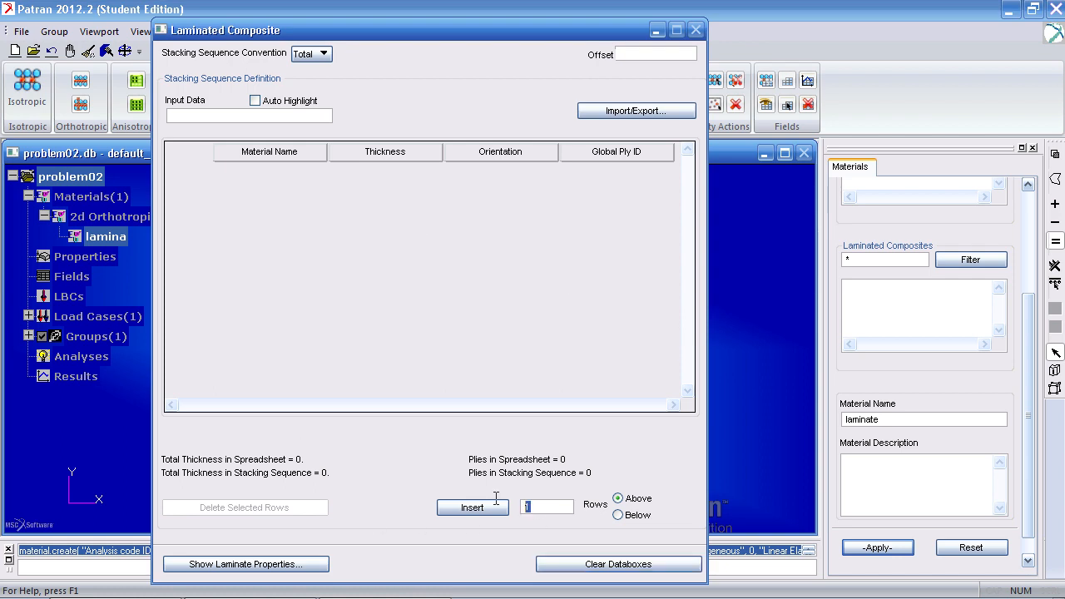
{"action": "left_click", "coordinate": [468, 507]}
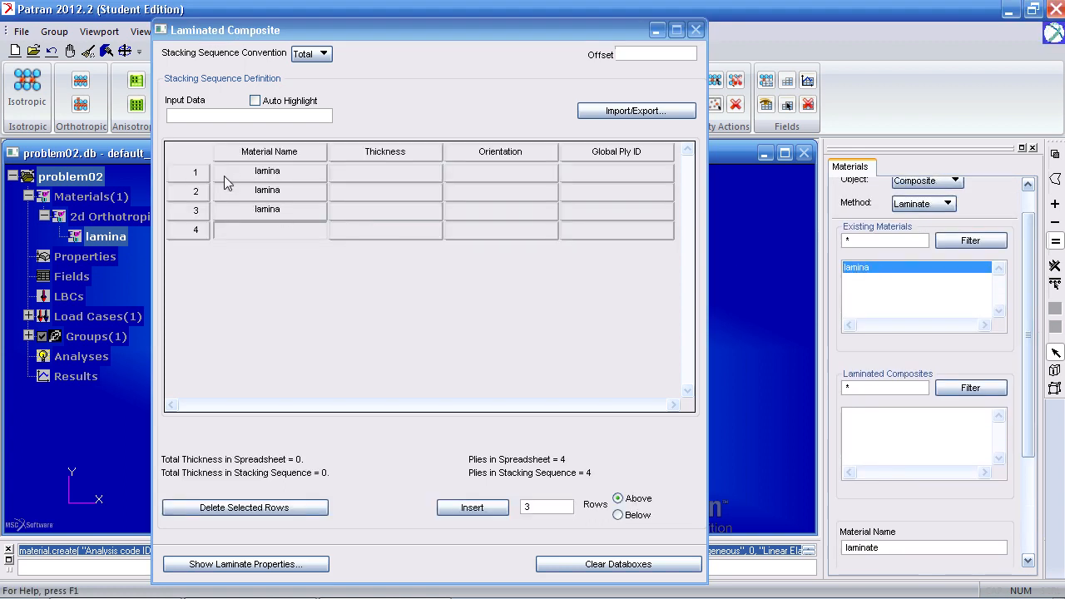
{"action": "mouse_move", "coordinate": [355, 184]}
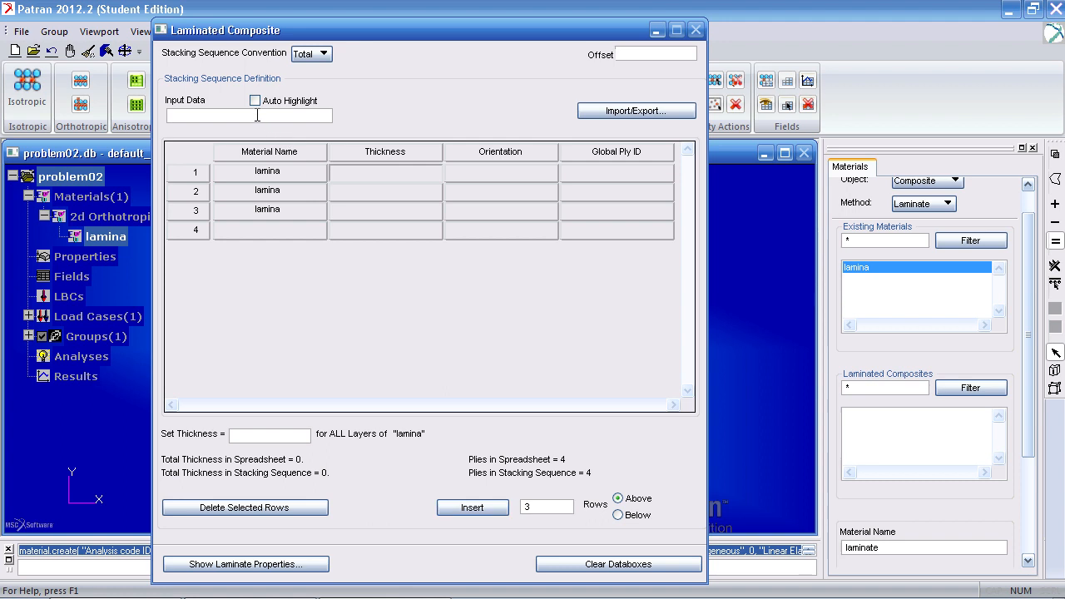
{"action": "type", "text": ".0458"}
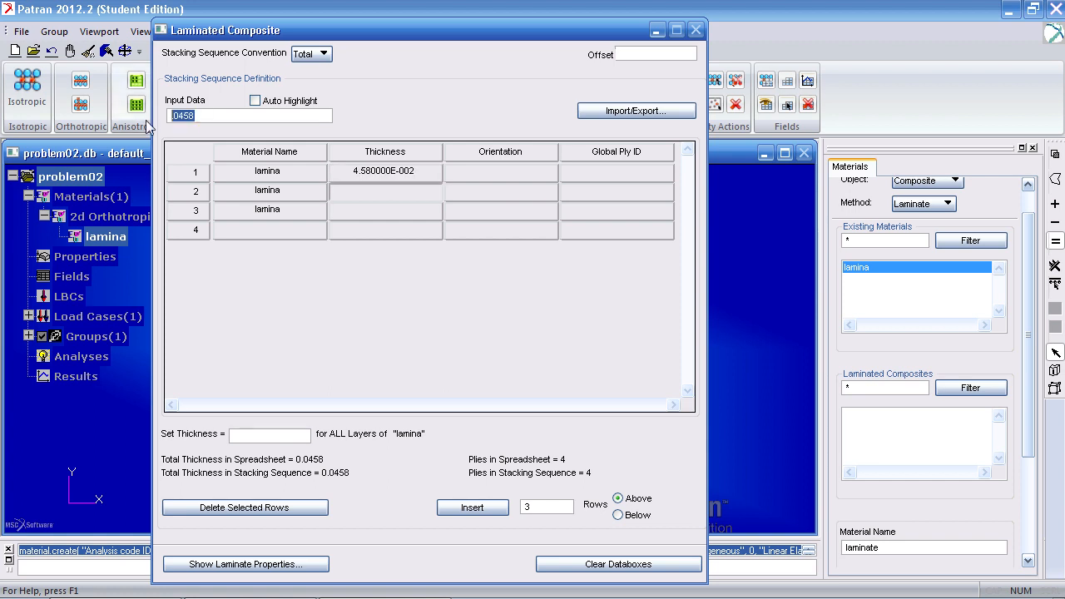
{"action": "type", "text": ".4583"}
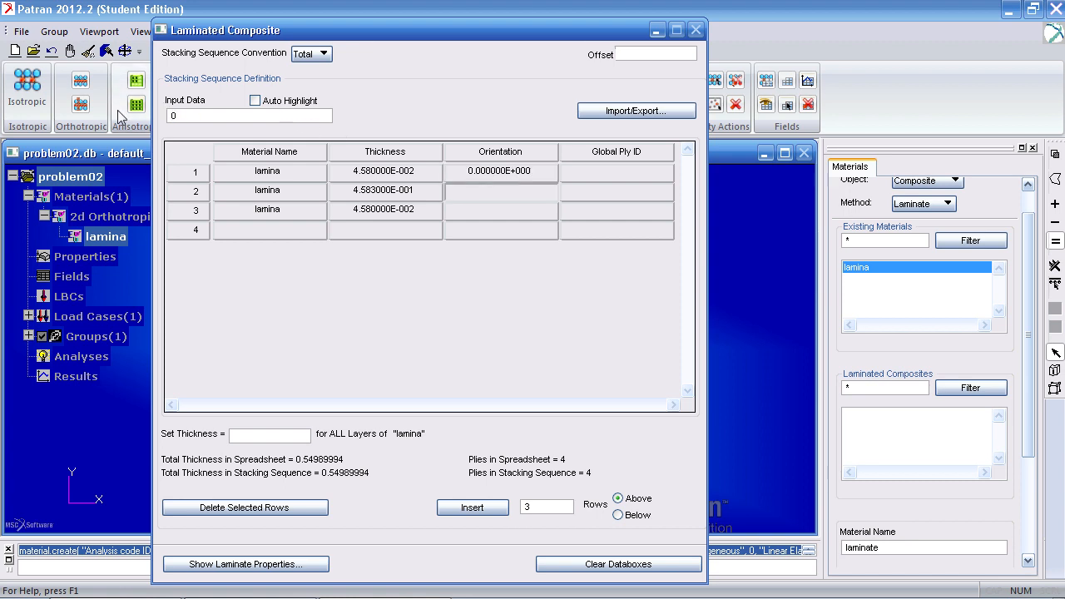
{"action": "type", "text": "9.000000E+001"}
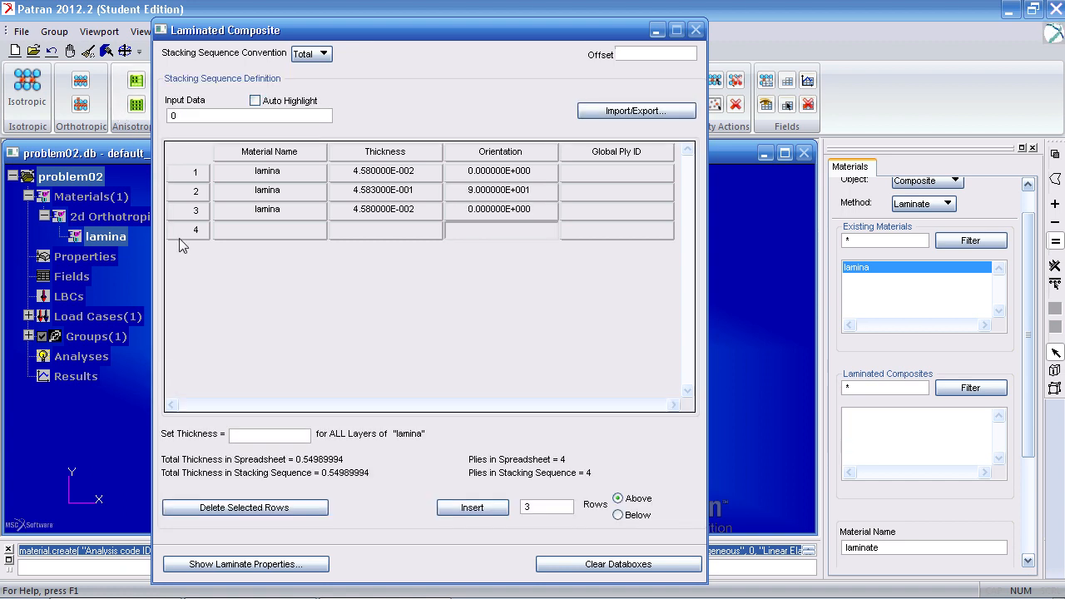
{"action": "left_click", "coordinate": [268, 229]}
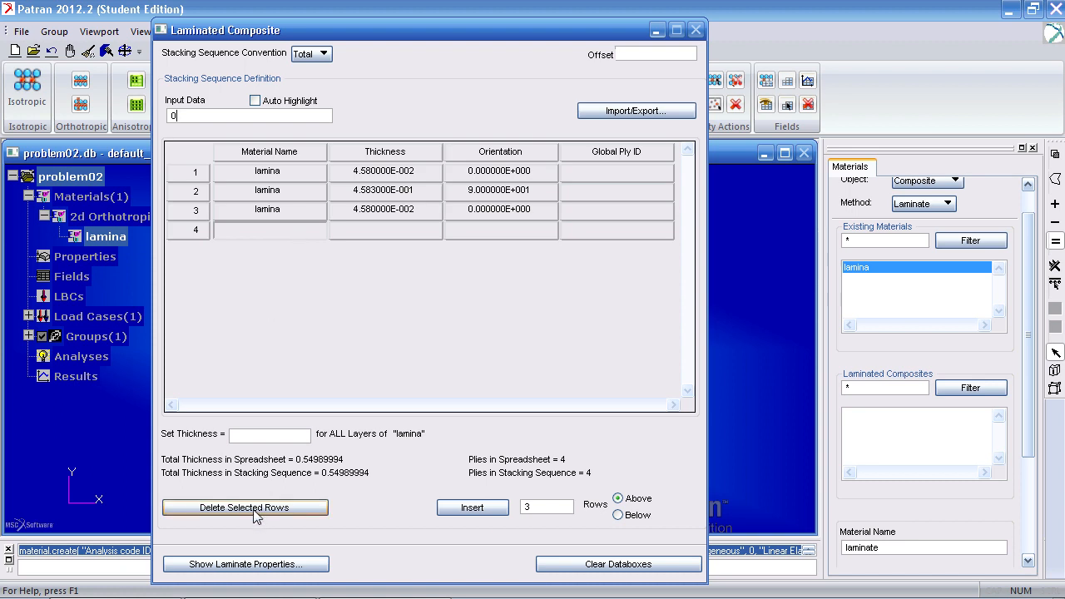
{"action": "left_click", "coordinate": [244, 508]}
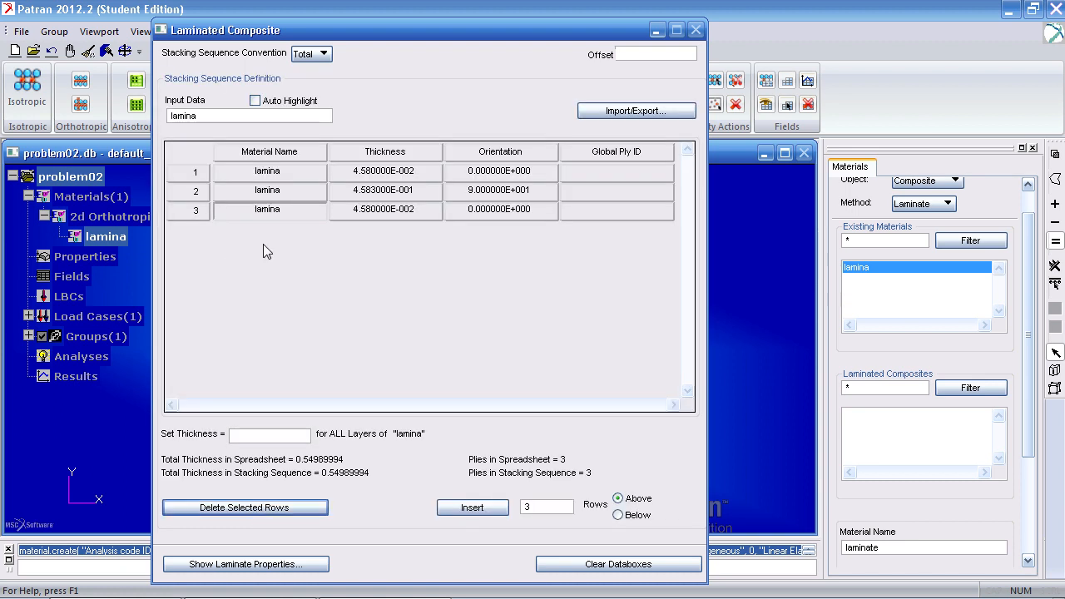
{"action": "mouse_move", "coordinate": [1017, 313]}
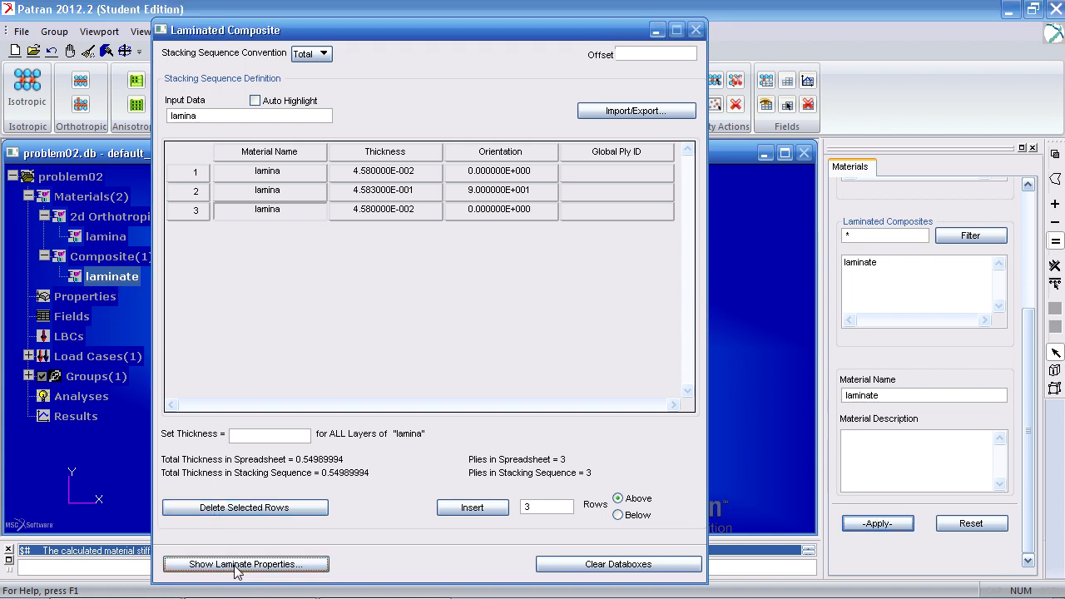
Step: Review the laminate's ABD stiffness matrices, then close them and the stacking sequence window
{"action": "left_click", "coordinate": [244, 564]}
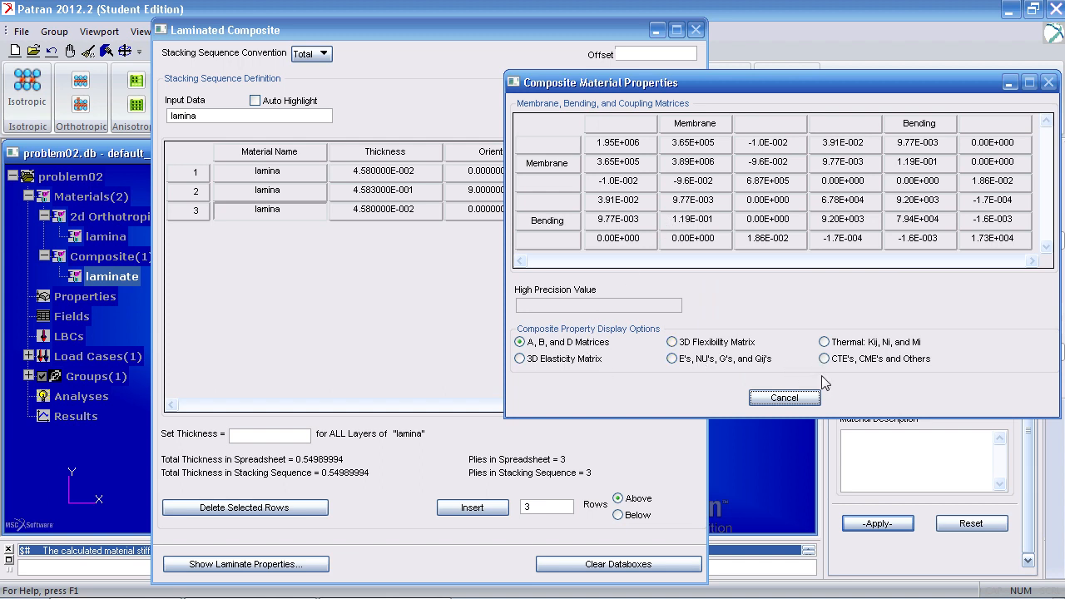
{"action": "left_click", "coordinate": [784, 397]}
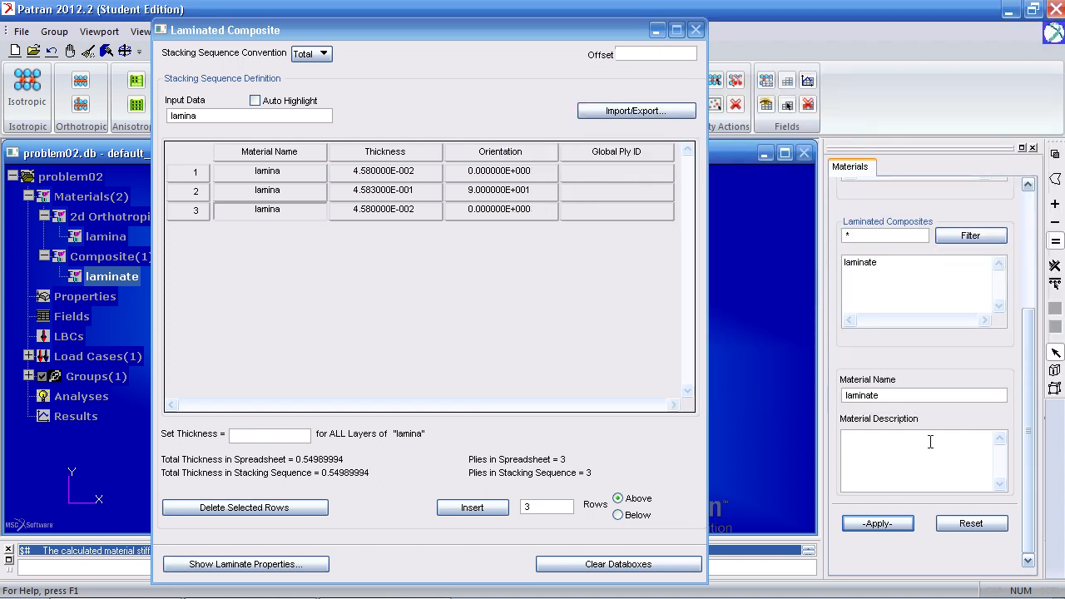
{"action": "left_click", "coordinate": [678, 31]}
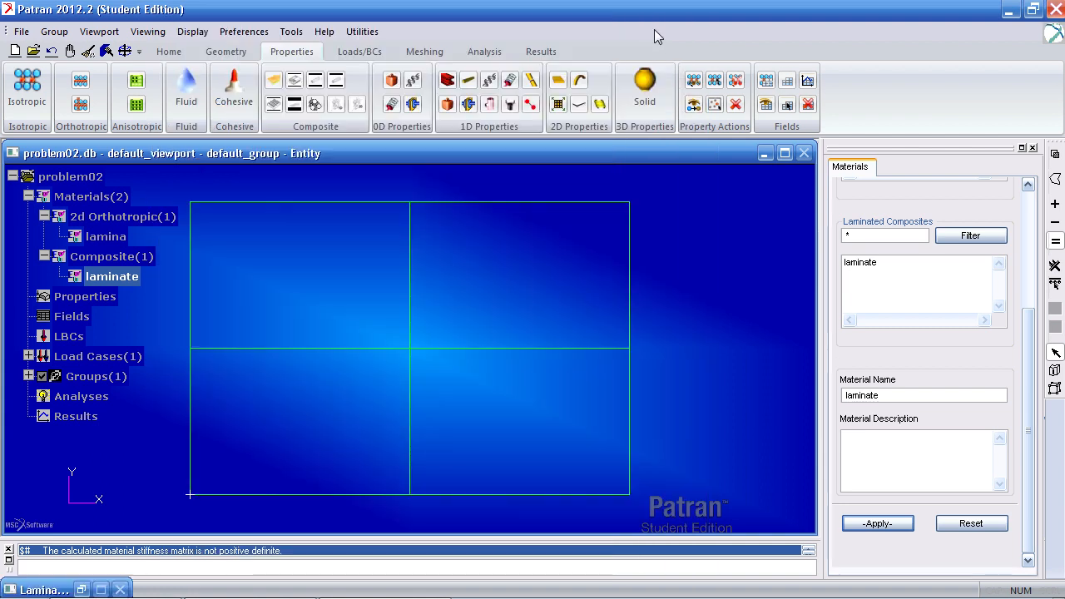
{"action": "mouse_move", "coordinate": [660, 185]}
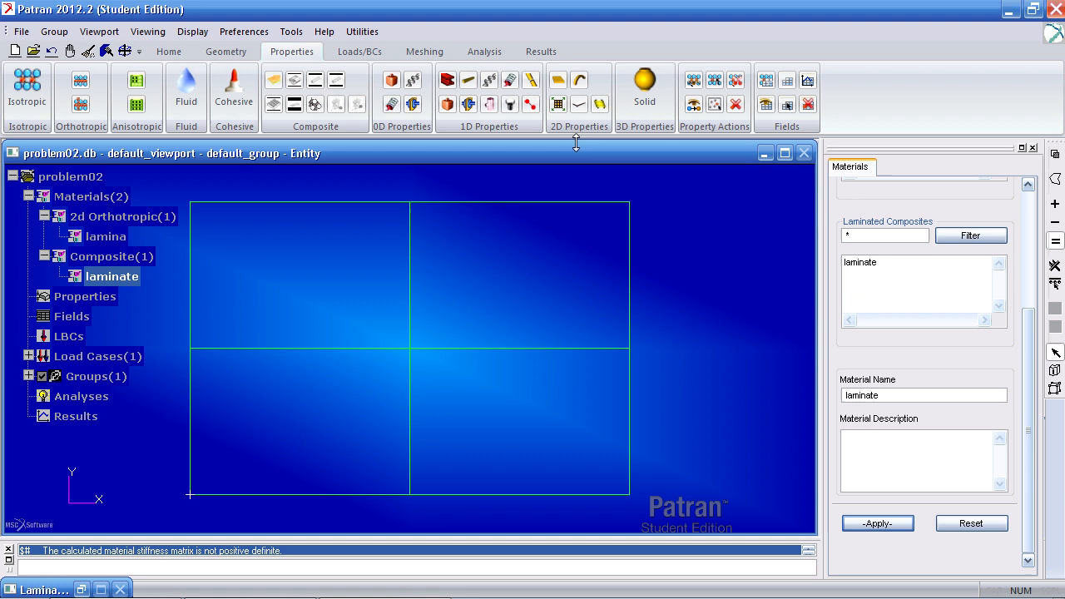
Step: Start a 2D Shell property named composite_plate with the Laminate option
{"action": "left_click", "coordinate": [574, 229]}
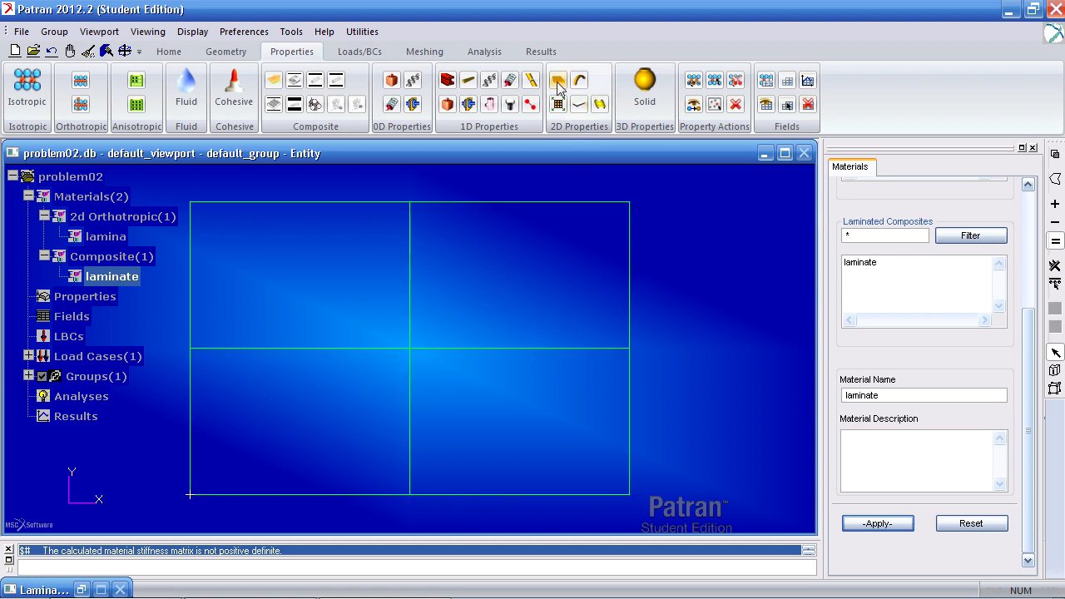
{"action": "left_click", "coordinate": [556, 81]}
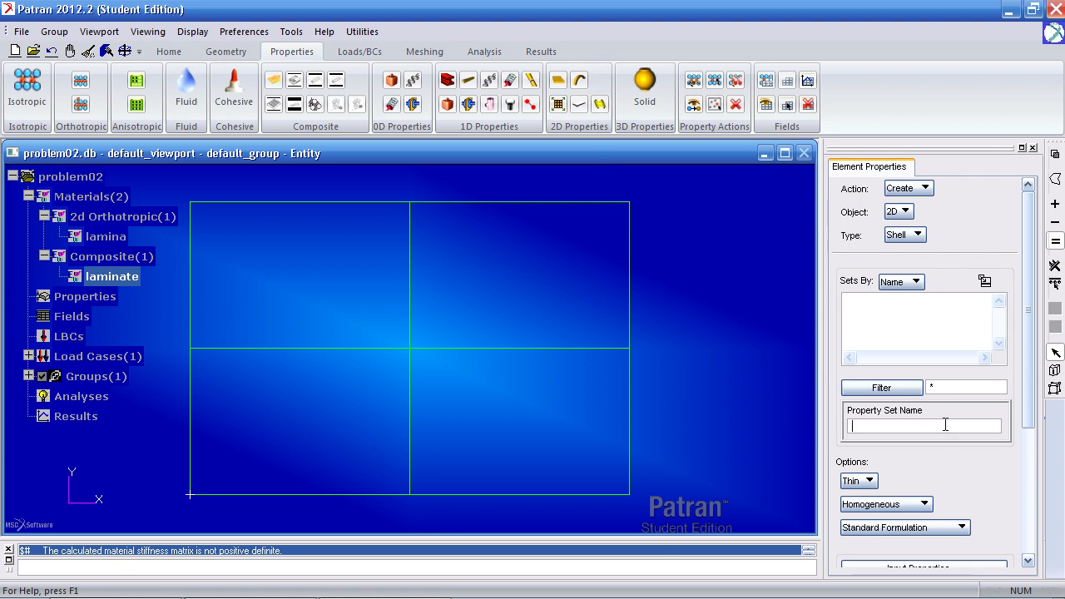
{"action": "type", "text": "composite_plate"}
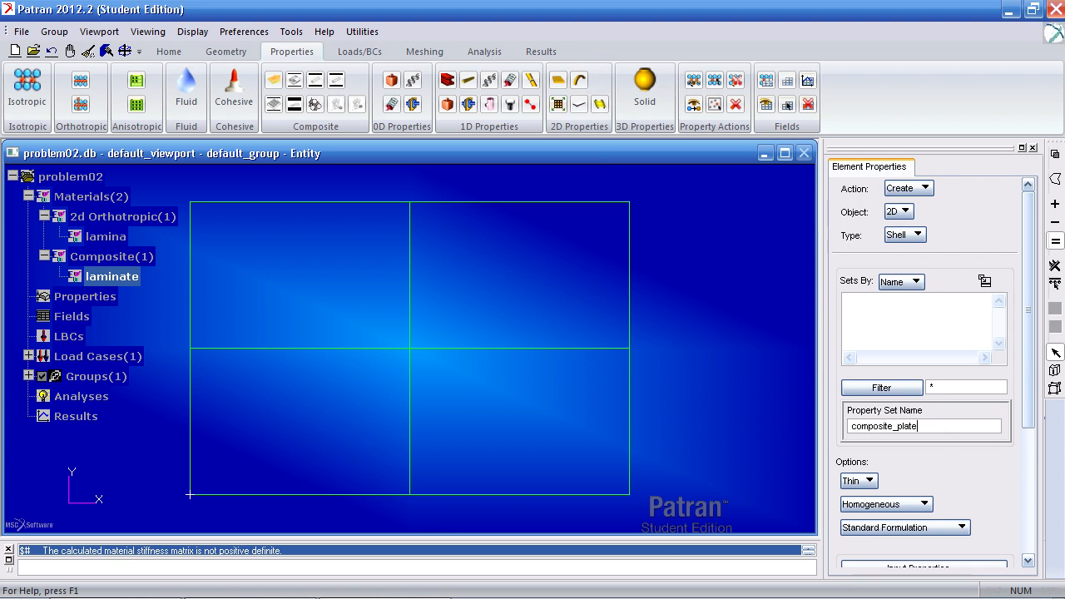
{"action": "left_click", "coordinate": [910, 504]}
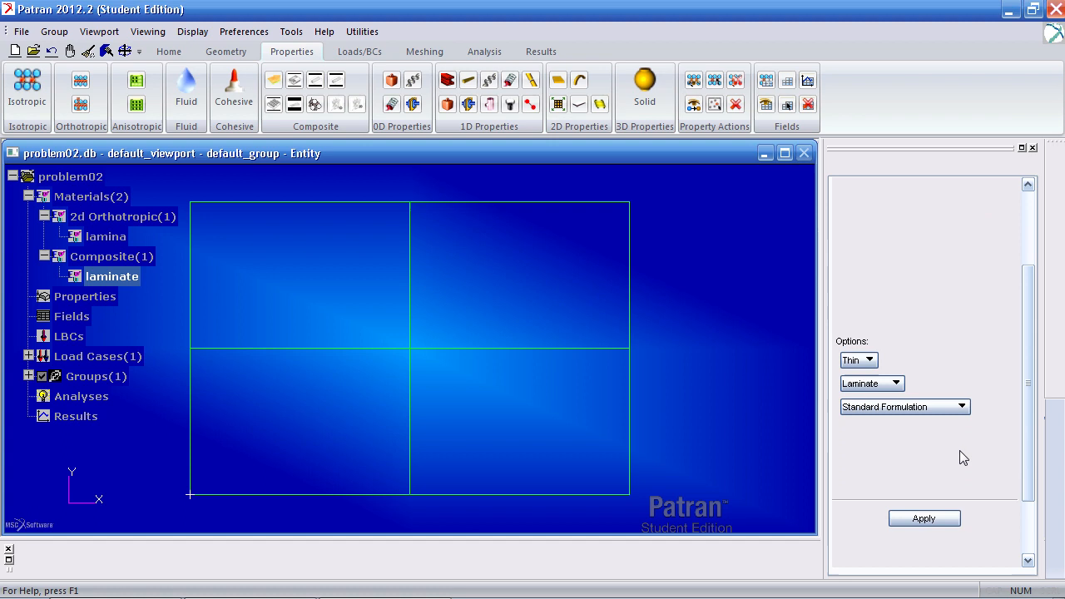
Step: Use laminate with orientation vector <1 0 0> and apply it to Surface 1:4
{"action": "left_click", "coordinate": [924, 518]}
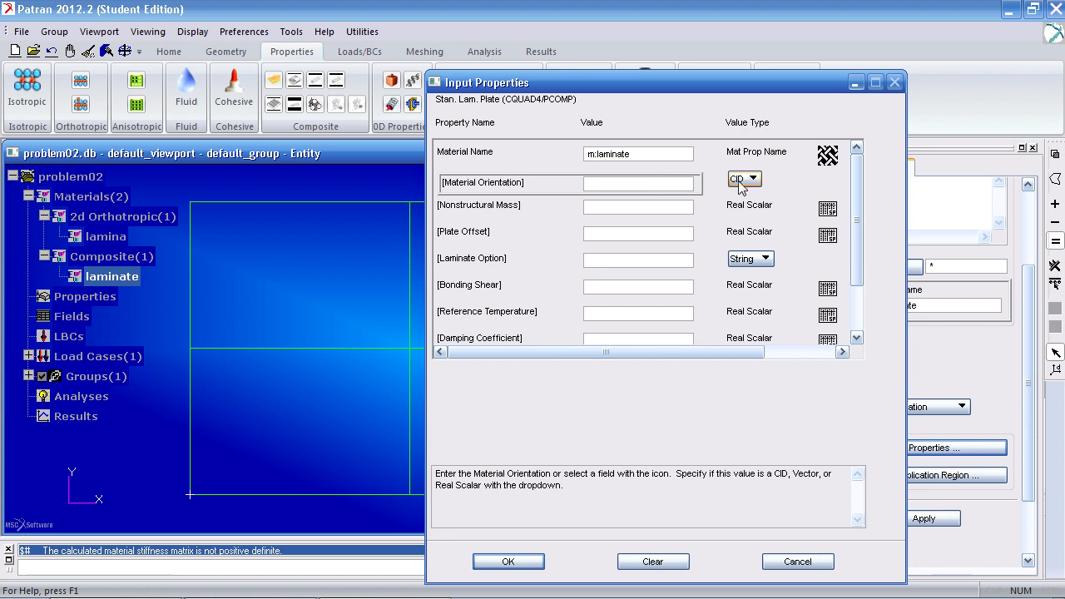
{"action": "left_click", "coordinate": [753, 178]}
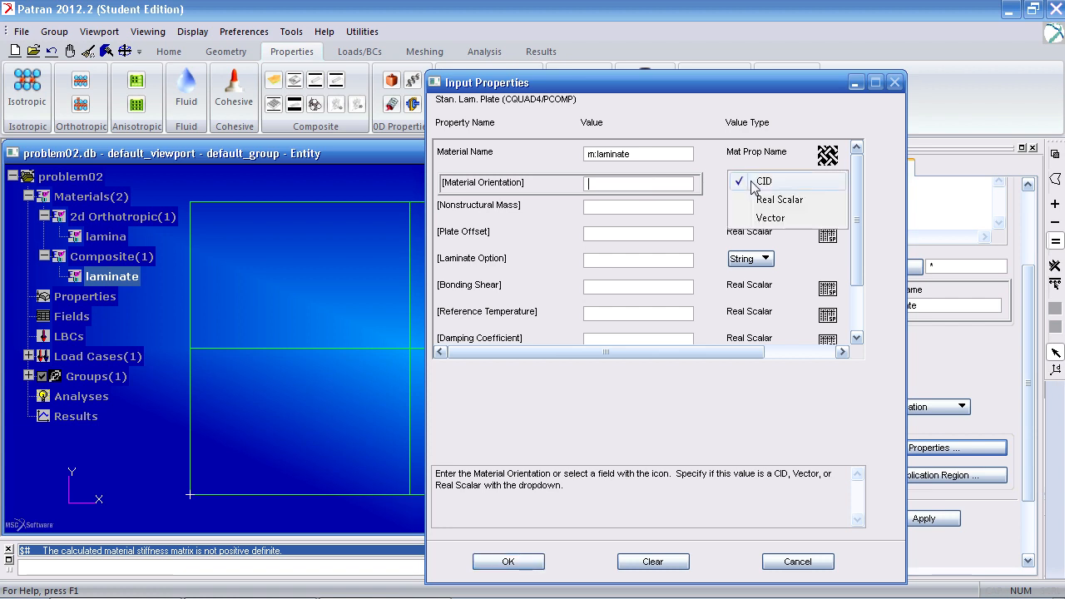
{"action": "left_click", "coordinate": [771, 217]}
{"action": "type", "text": "< 1 0 0>"}
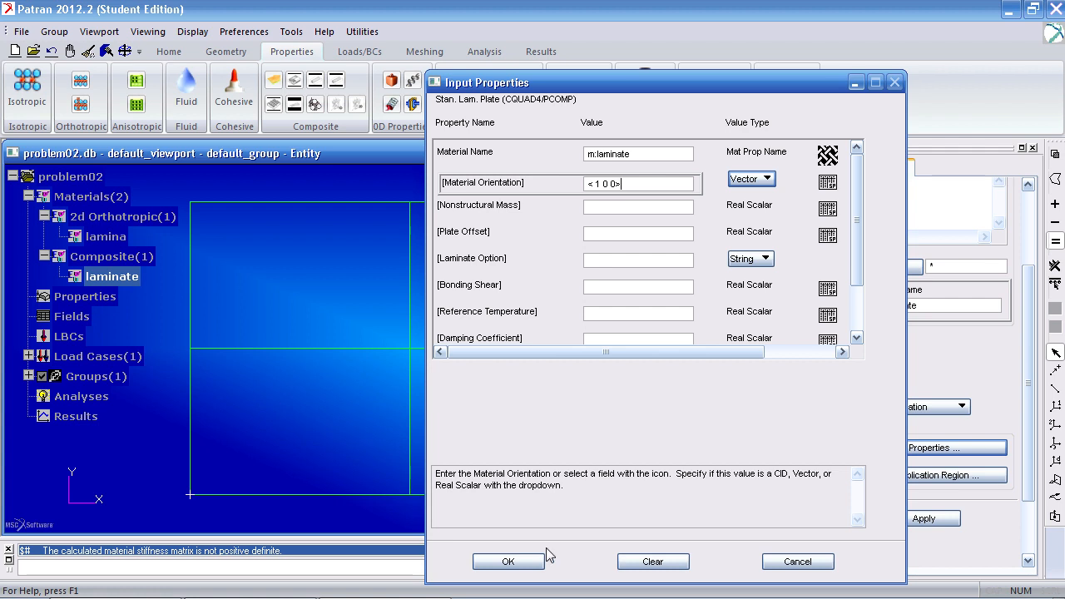
{"action": "left_click", "coordinate": [509, 561]}
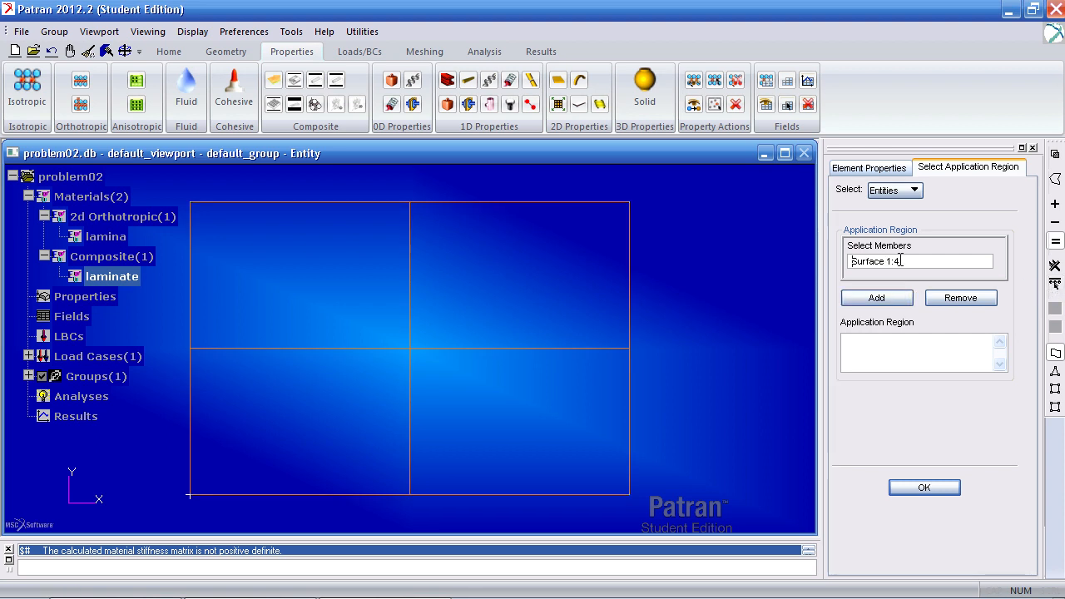
{"action": "left_click", "coordinate": [876, 297]}
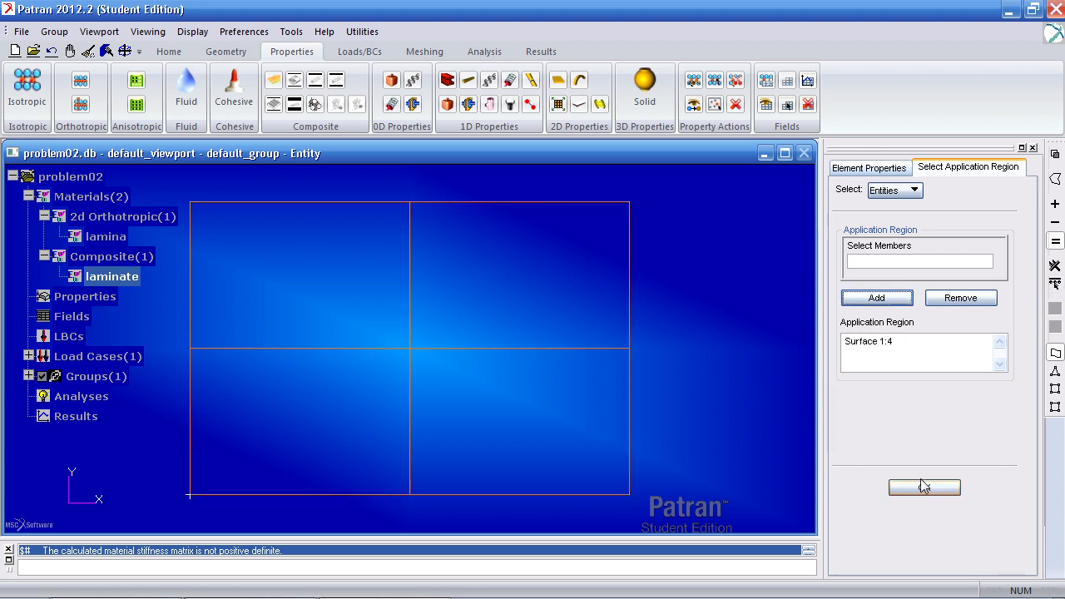
{"action": "left_click", "coordinate": [924, 487]}
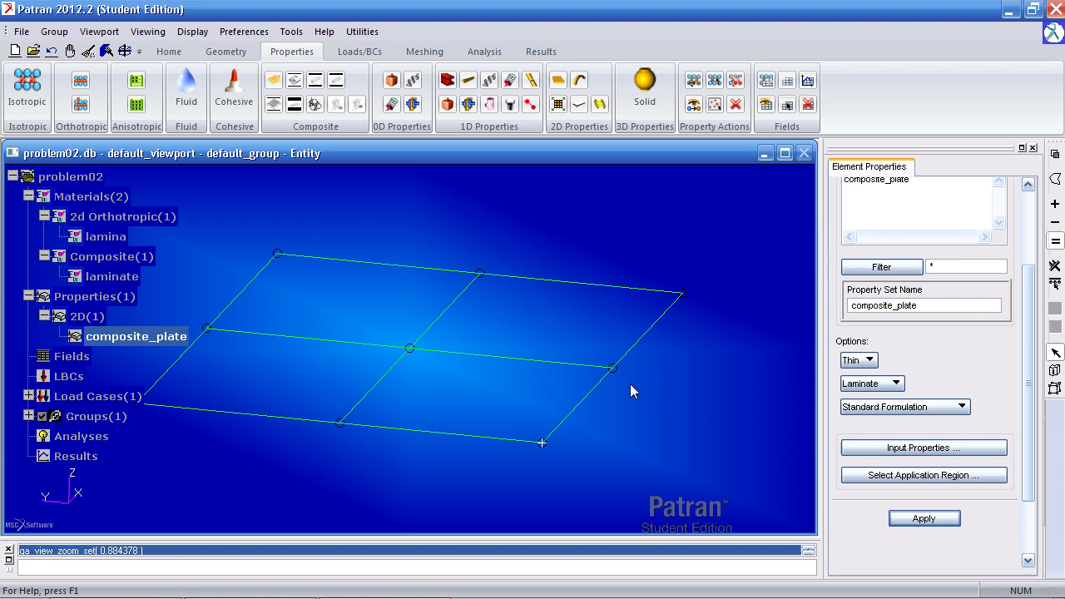
{"action": "mouse_move", "coordinate": [507, 196]}
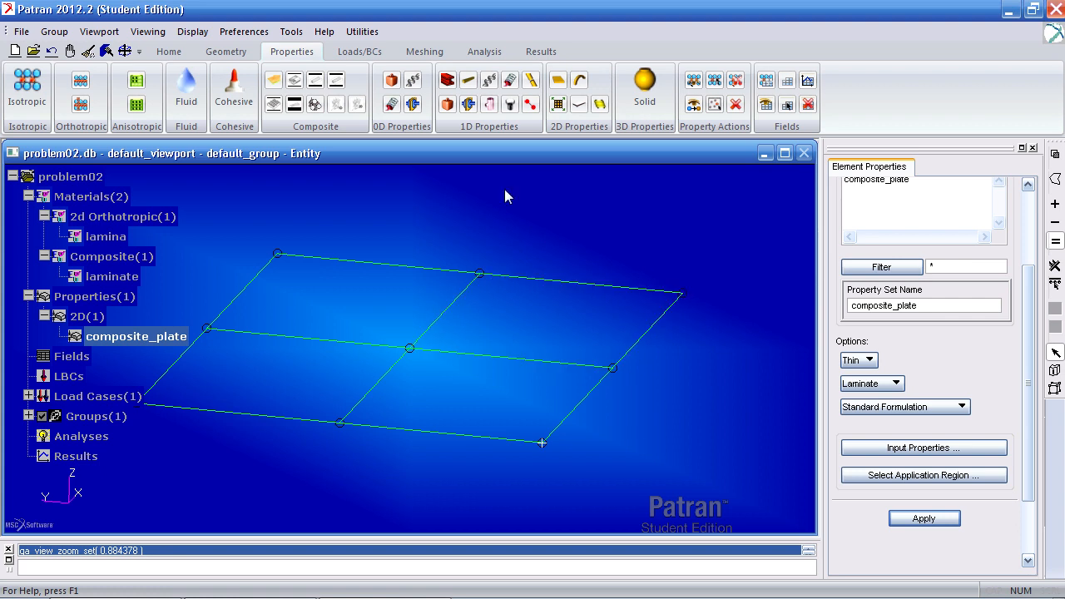
Step: Create composite_plate, hide the parametric direction markers, and return to a front view
{"action": "left_click", "coordinate": [192, 30]}
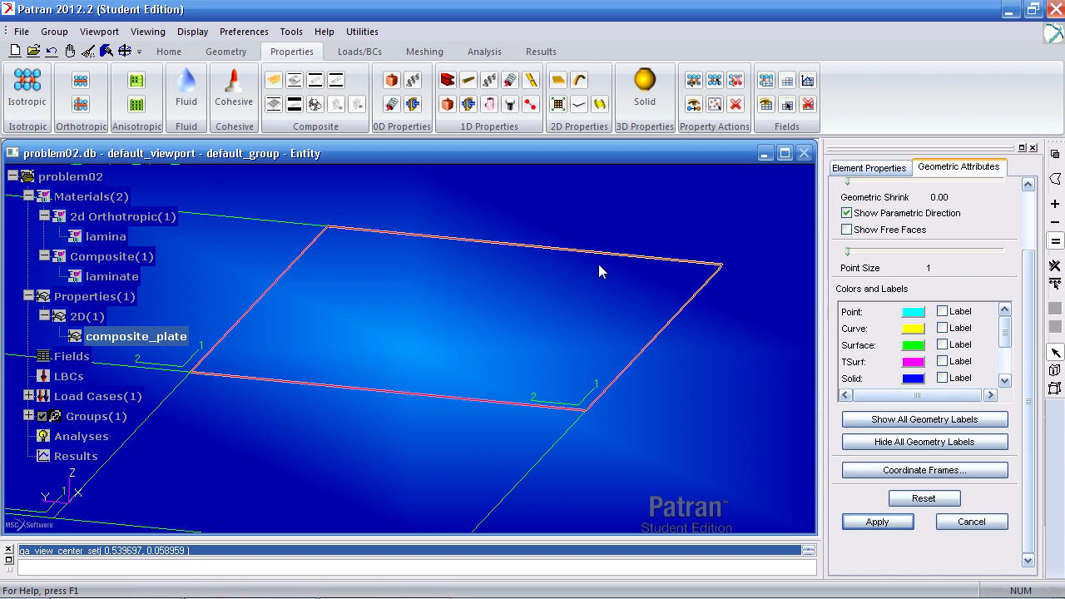
{"action": "mouse_move", "coordinate": [463, 376]}
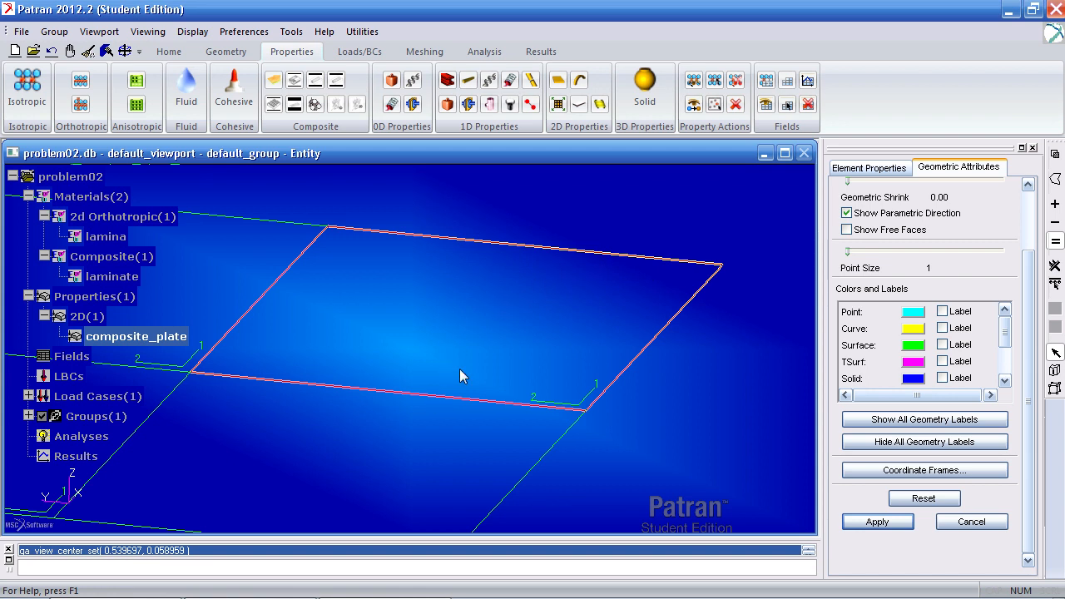
{"action": "left_click", "coordinate": [877, 522]}
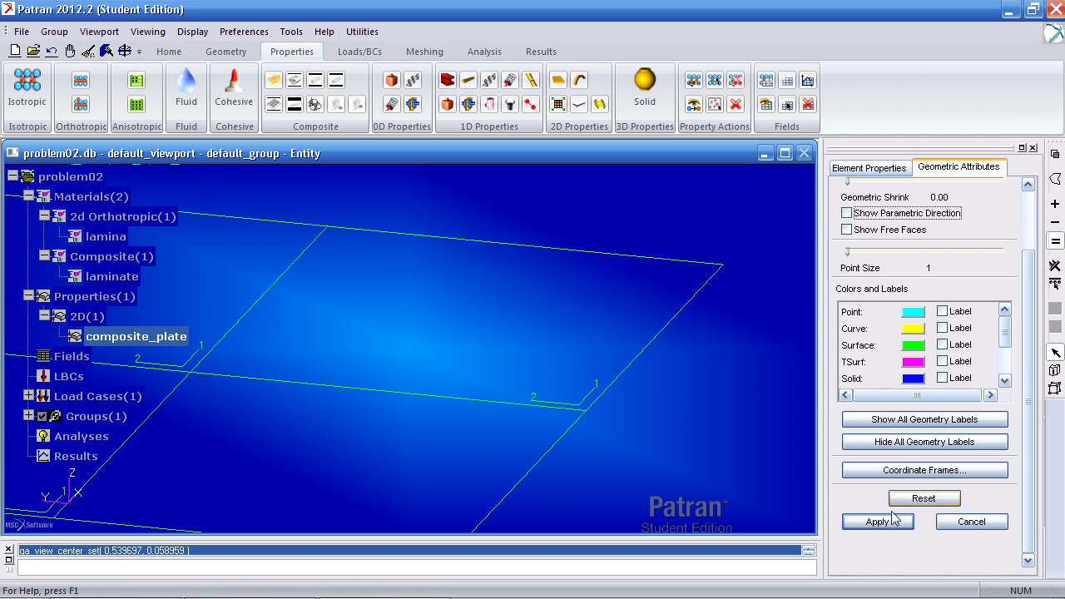
{"action": "left_click", "coordinate": [868, 167]}
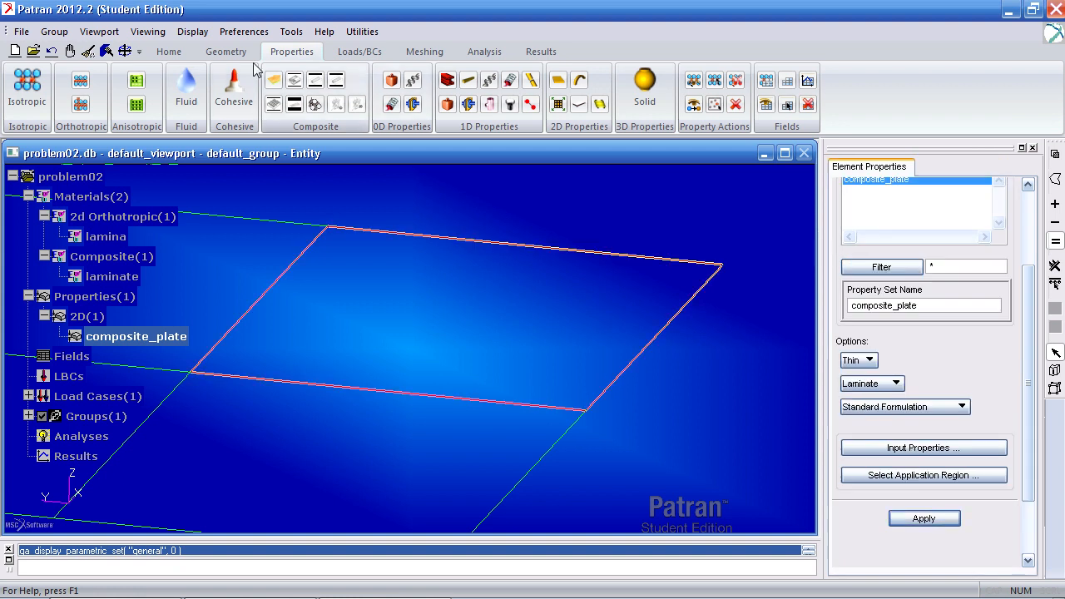
{"action": "left_click", "coordinate": [167, 52]}
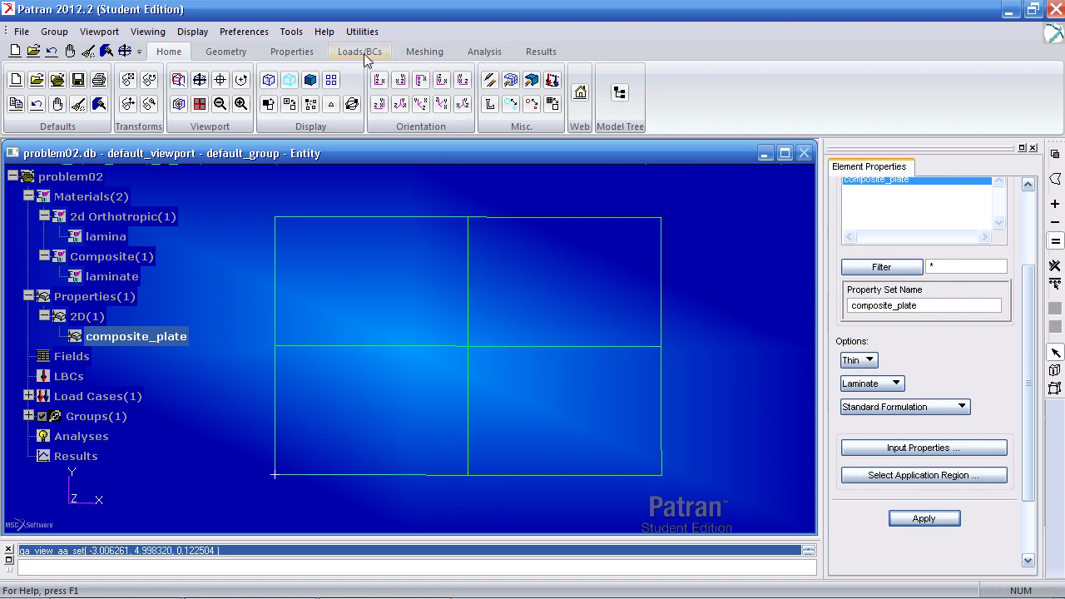
Step: Create displacement constraint set CL_y with translations on the vertical centre-line geometry
{"action": "left_click", "coordinate": [358, 50]}
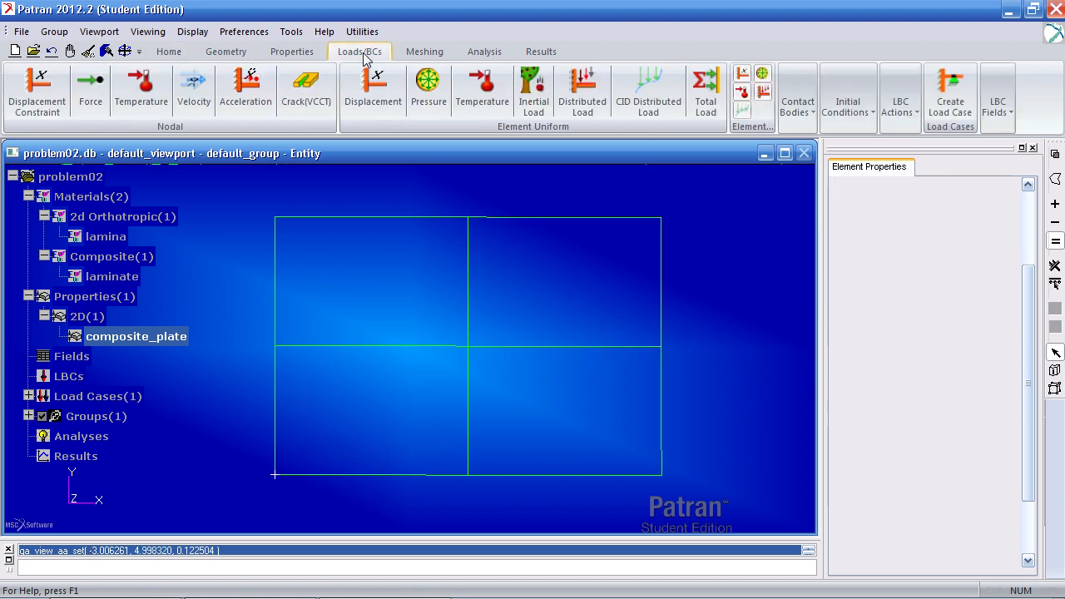
{"action": "left_click", "coordinate": [34, 89]}
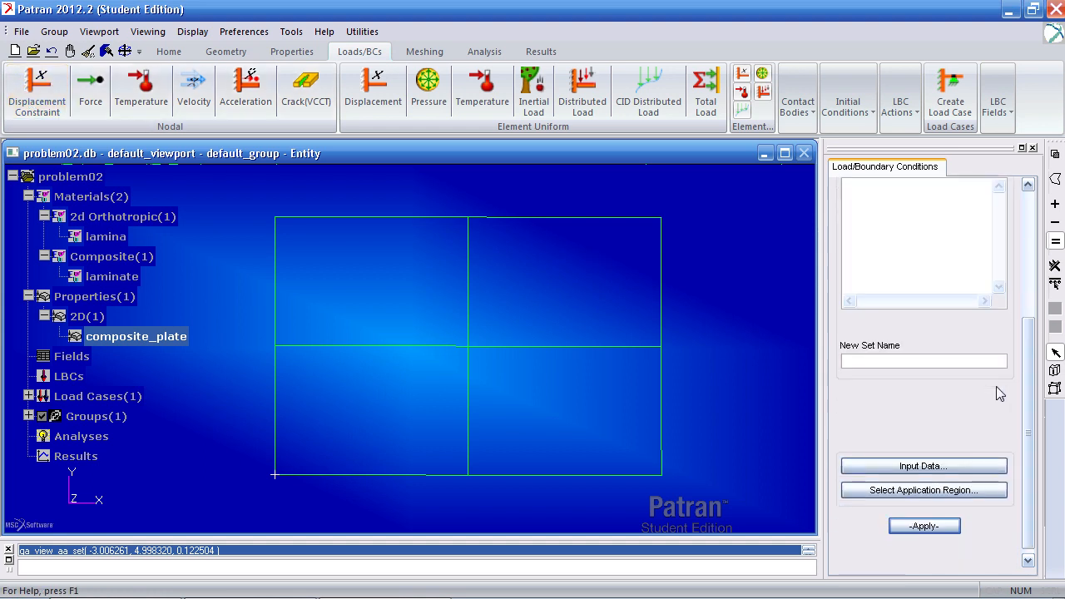
{"action": "left_click", "coordinate": [924, 361]}
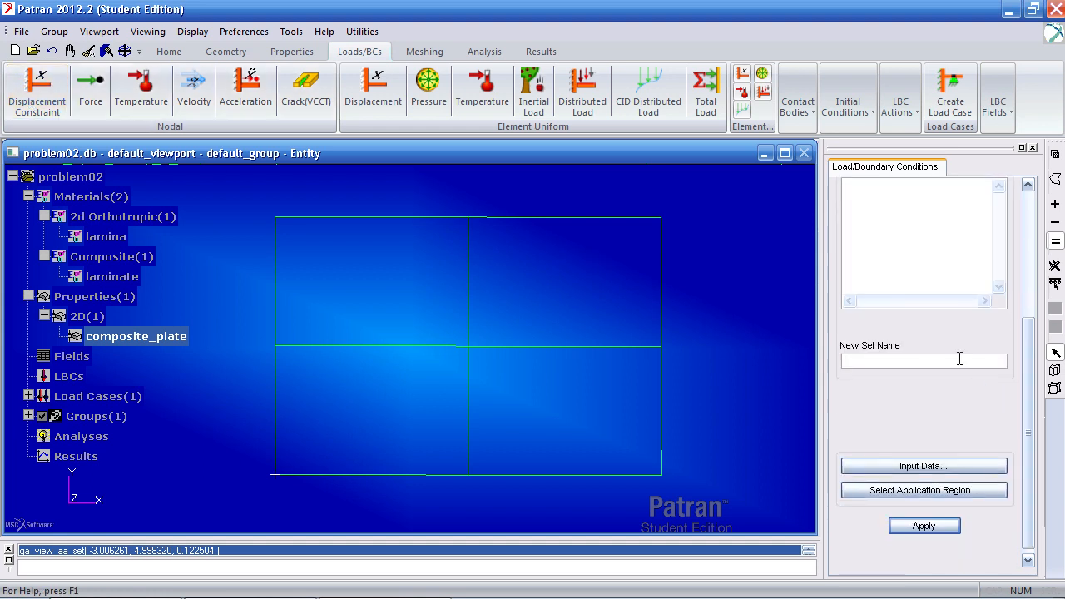
{"action": "type", "text": "CL_y"}
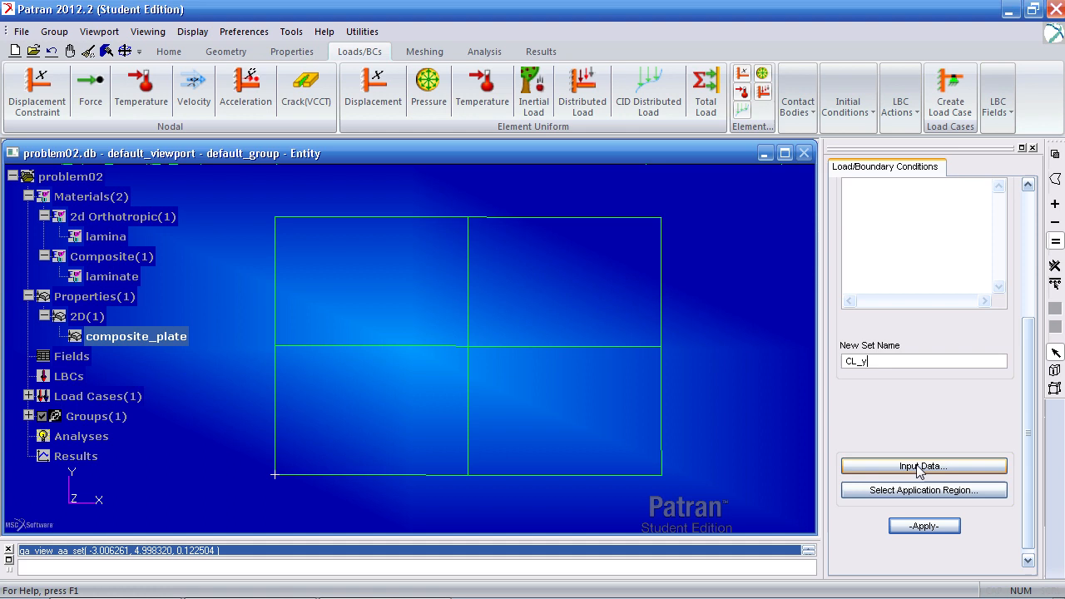
{"action": "left_click", "coordinate": [923, 466]}
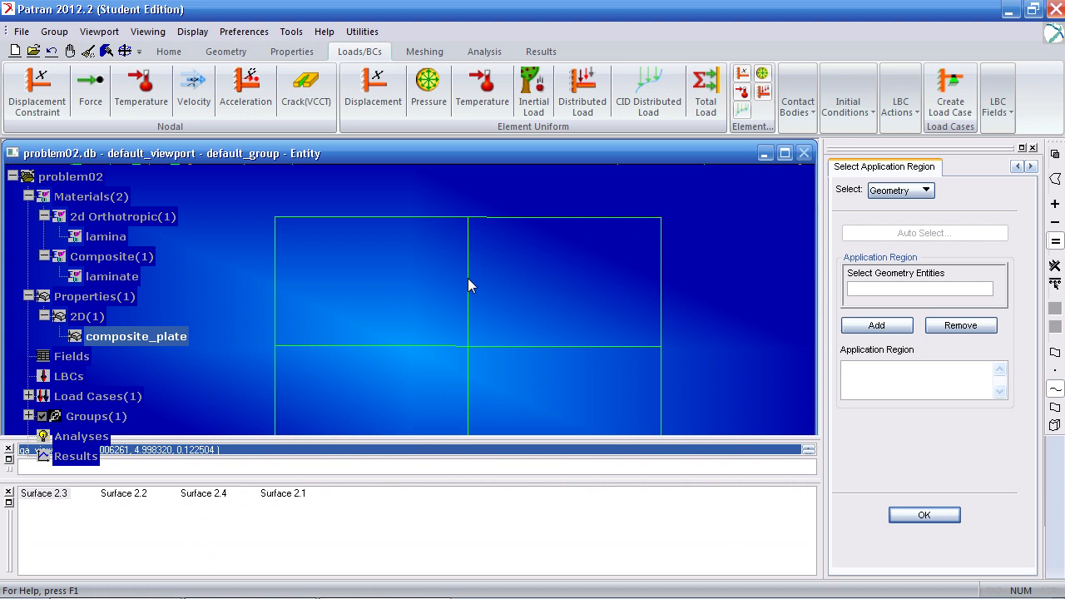
{"action": "left_click", "coordinate": [467, 383]}
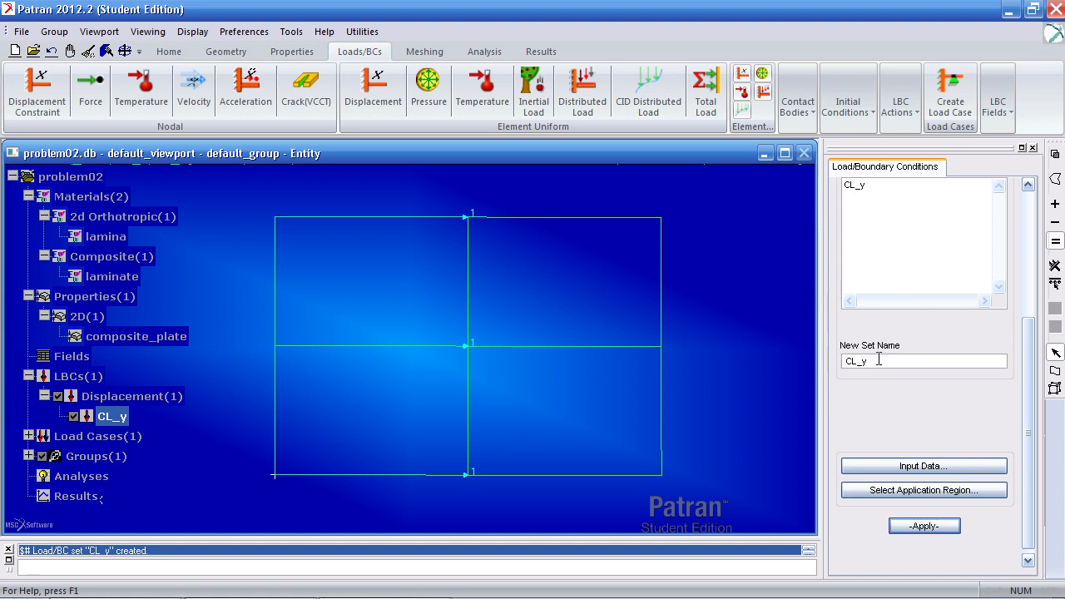
{"action": "key", "text": "BackSpace"}
{"action": "type", "text": "x"}
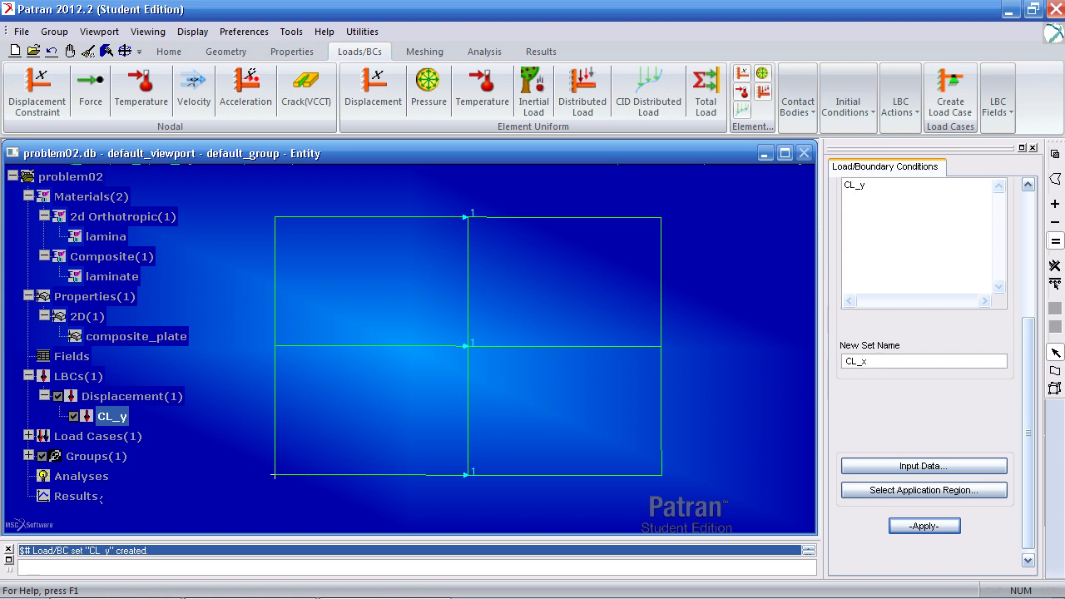
Step: Create displacement set CL_x with translation 0 on the horizontal centre line
{"action": "left_click", "coordinate": [566, 409]}
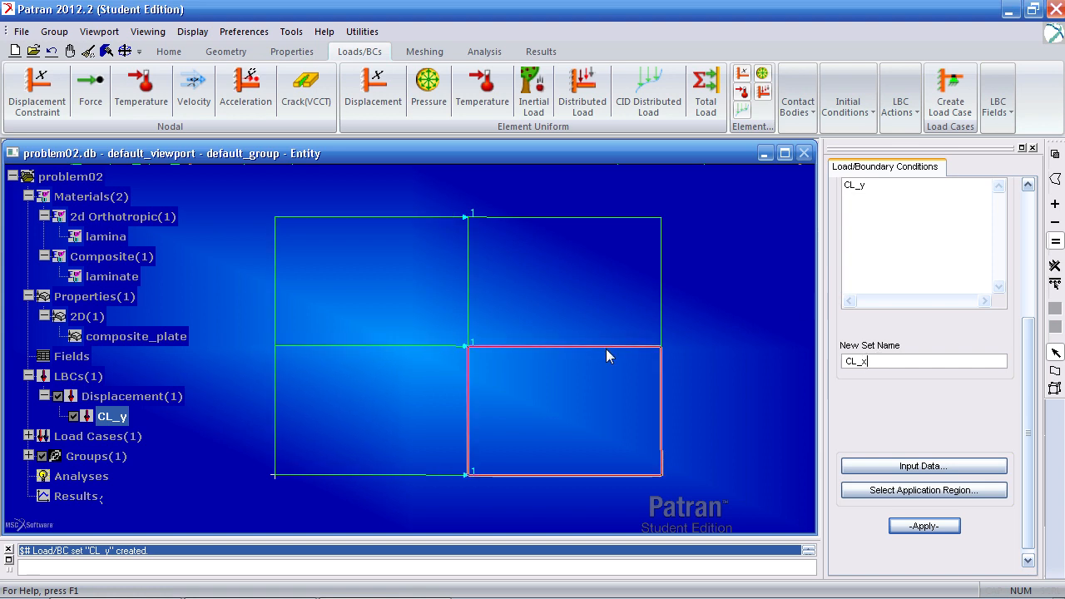
{"action": "left_click", "coordinate": [923, 466]}
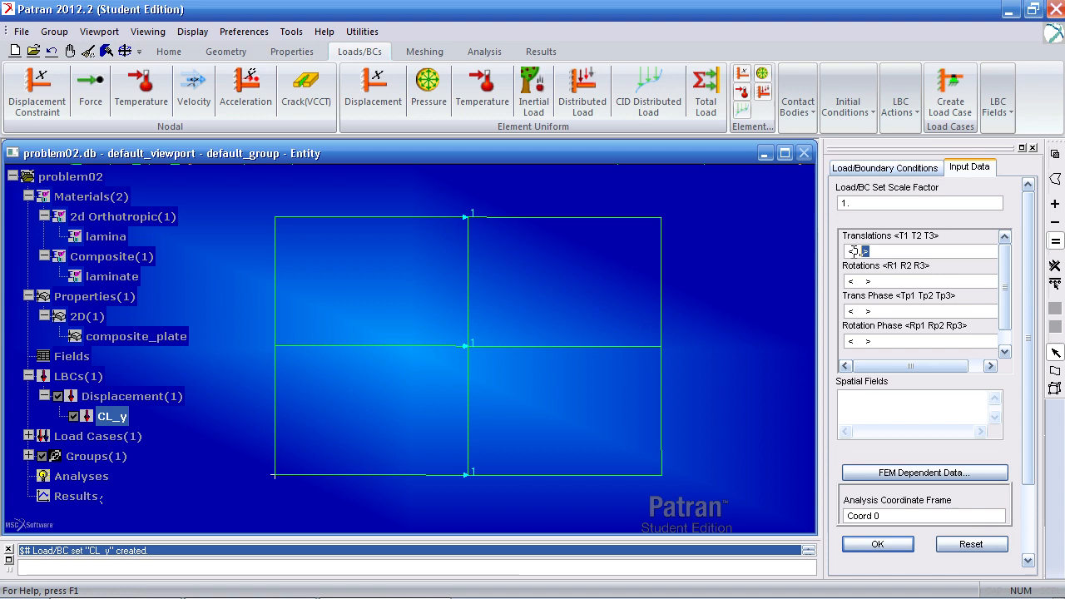
{"action": "type", "text": "0"}
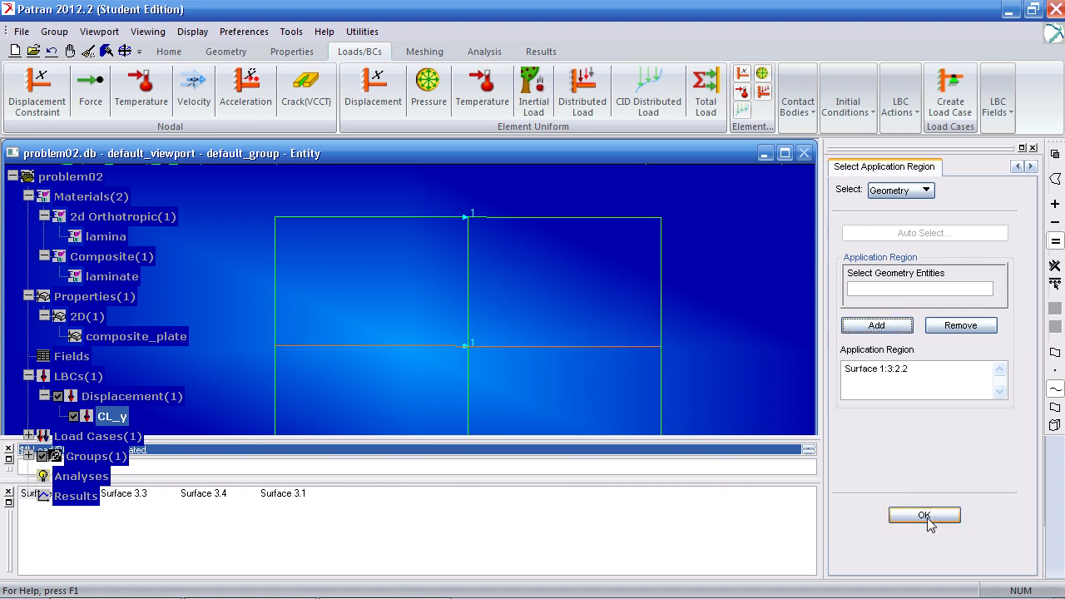
{"action": "left_click", "coordinate": [923, 514]}
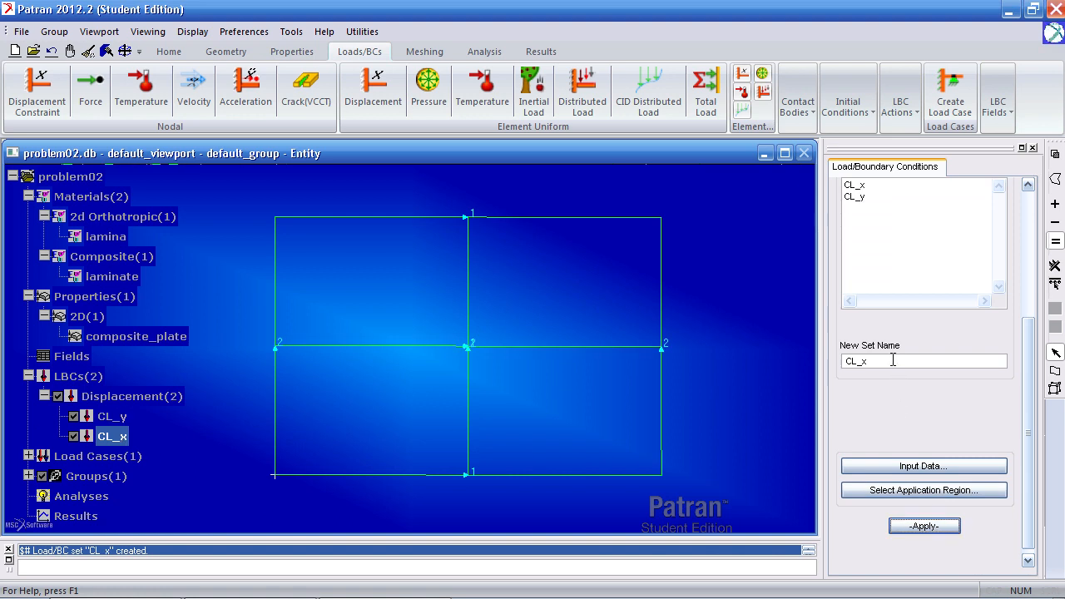
{"action": "type", "text": "z_constraint"}
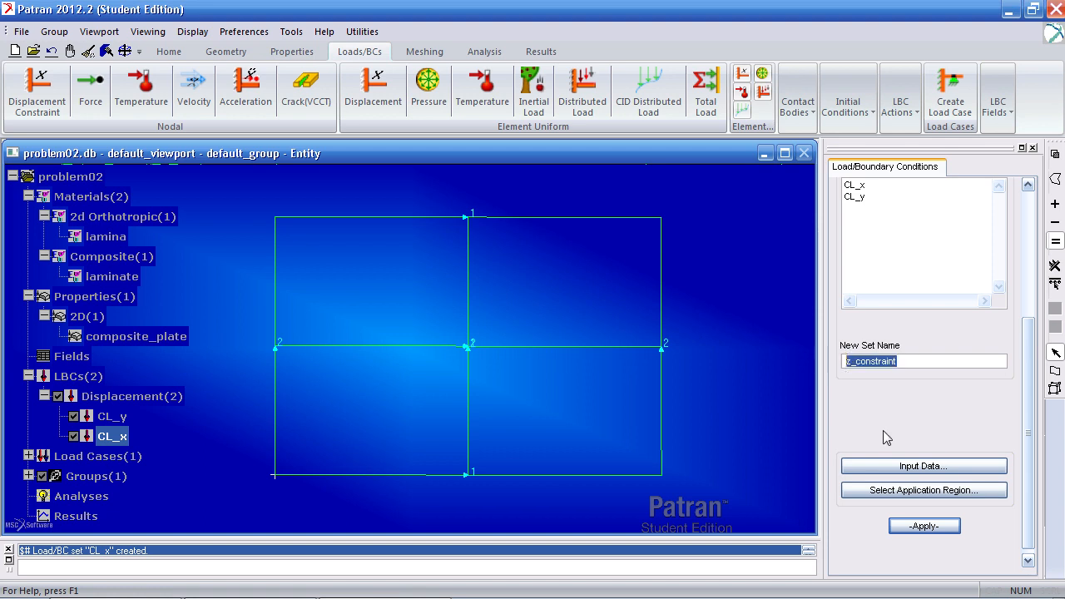
Step: Enter 0 translation for z_constraint and begin selecting its application region
{"action": "left_click", "coordinate": [923, 466]}
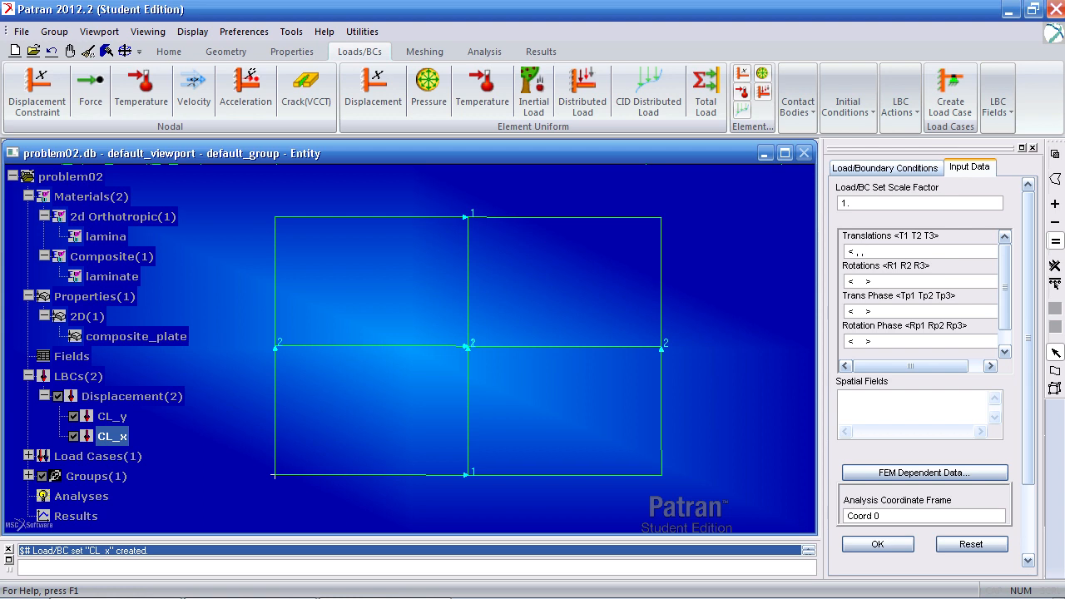
{"action": "type", "text": "0"}
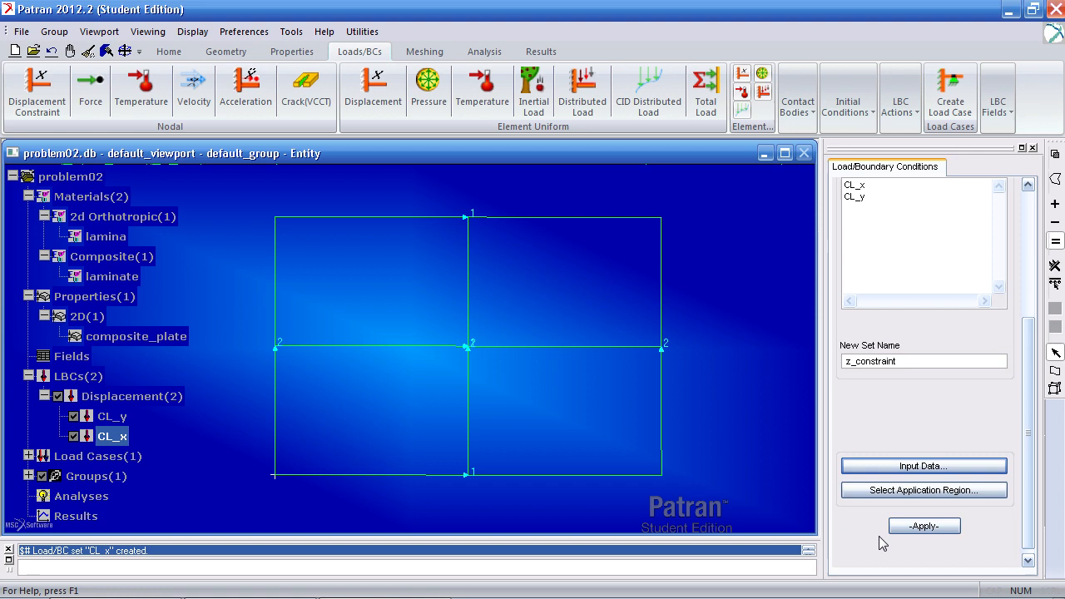
{"action": "left_click", "coordinate": [923, 490]}
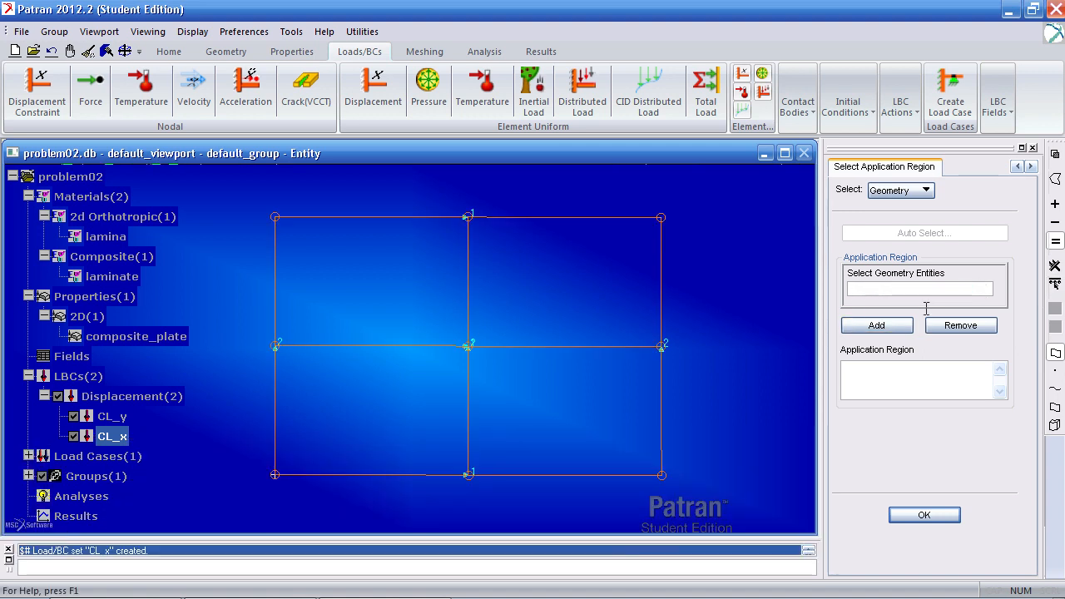
{"action": "left_click", "coordinate": [919, 288]}
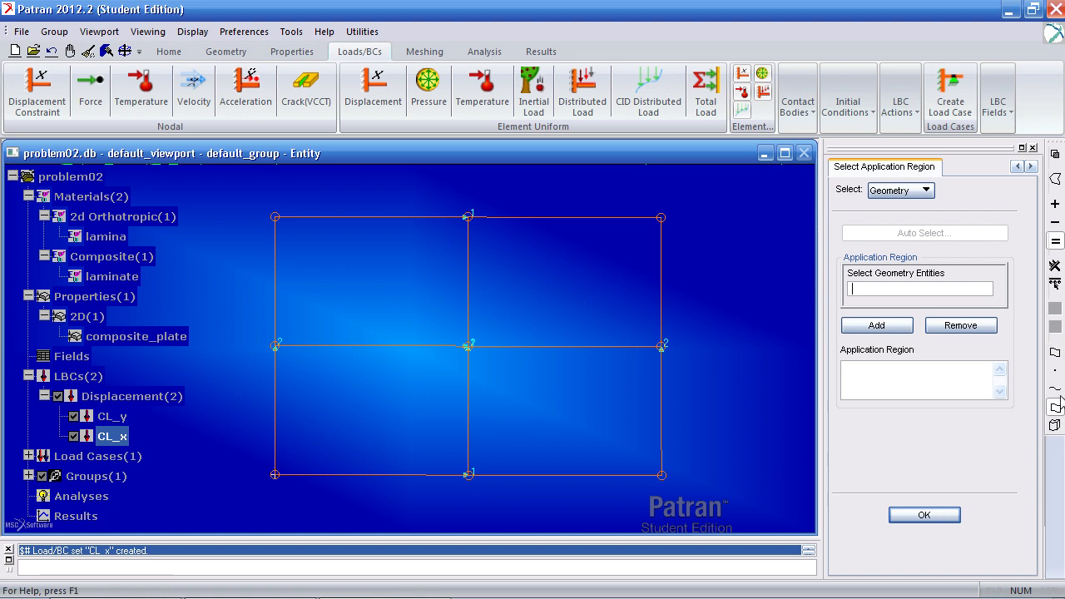
{"action": "mouse_move", "coordinate": [1054, 369]}
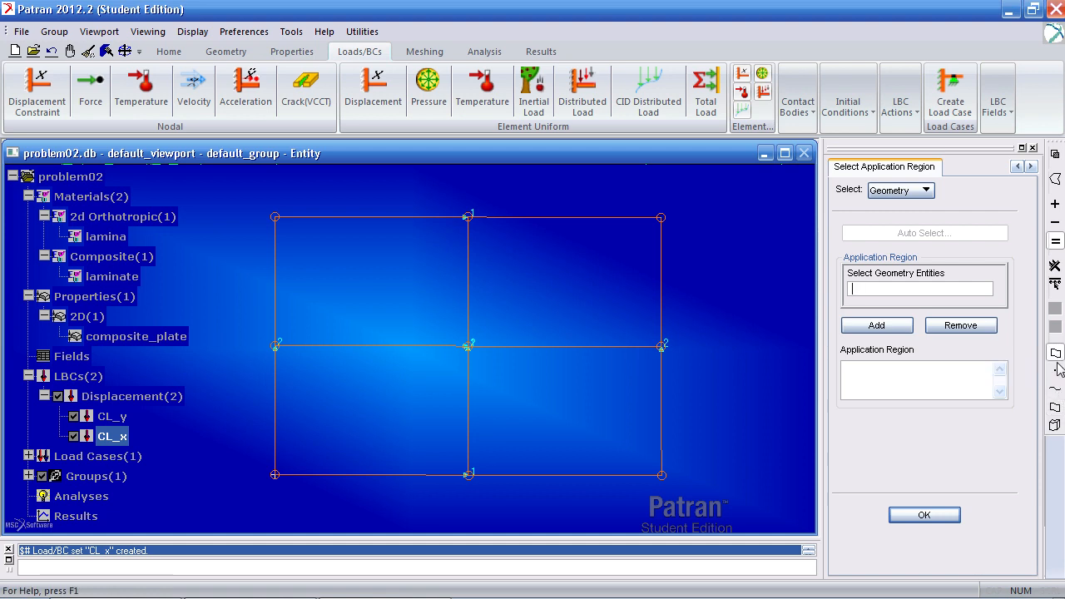
{"action": "mouse_move", "coordinate": [1054, 412]}
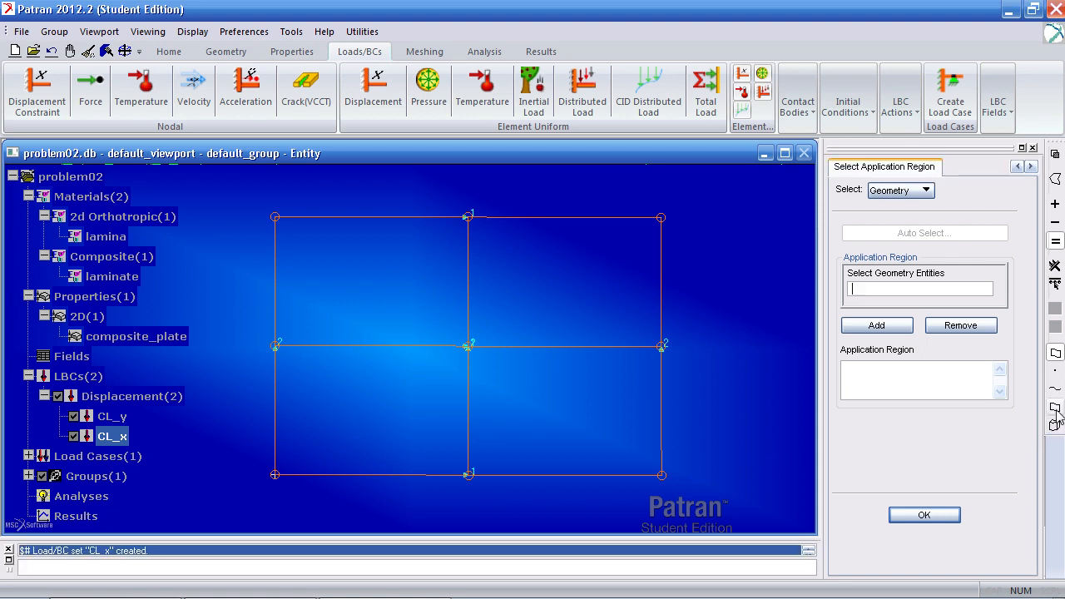
{"action": "mouse_move", "coordinate": [1052, 414]}
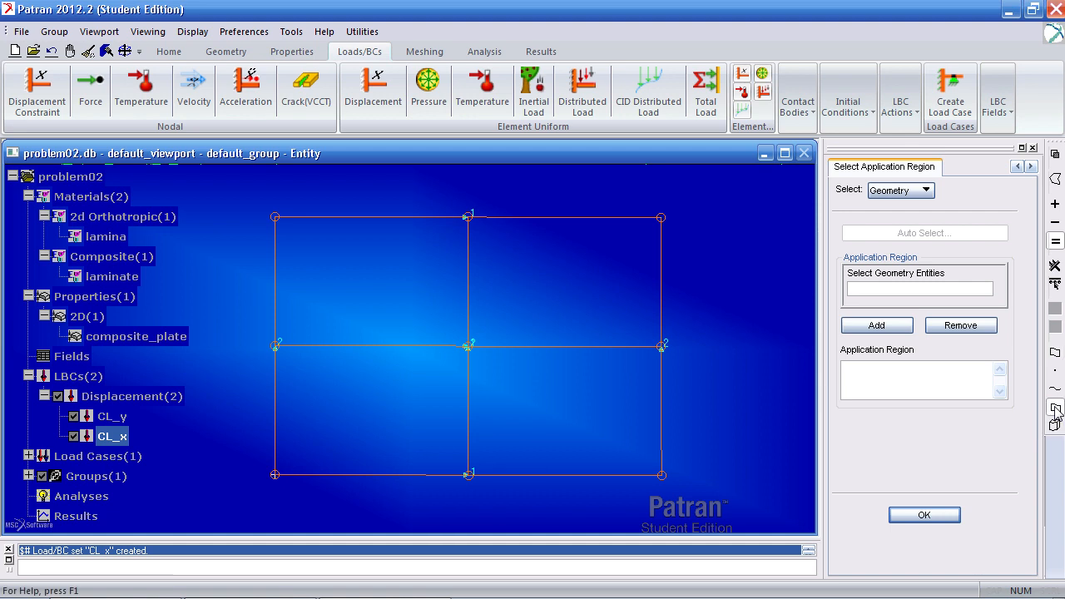
{"action": "mouse_move", "coordinate": [1056, 287]}
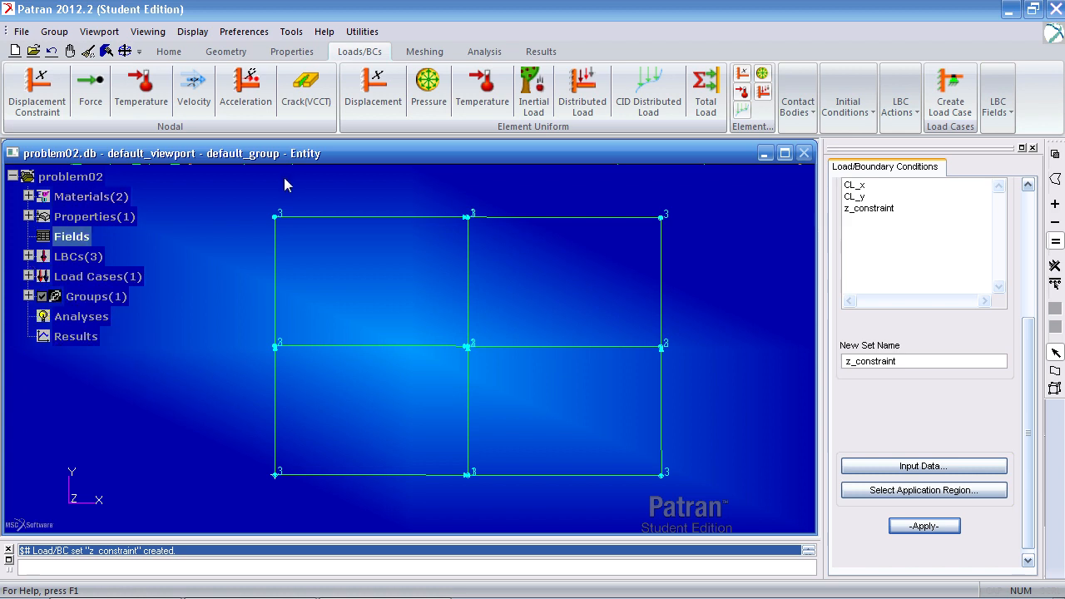
{"action": "mouse_move", "coordinate": [573, 107]}
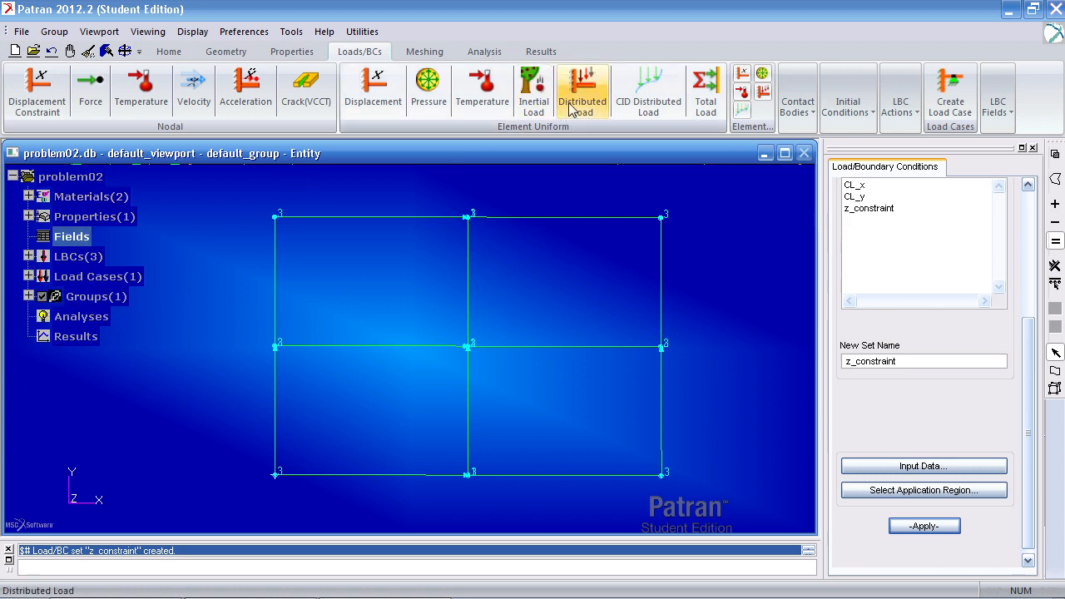
Step: Create distributed edge load Nx of <0,-200,0> on the plate's right-hand edges
{"action": "left_click", "coordinate": [582, 87]}
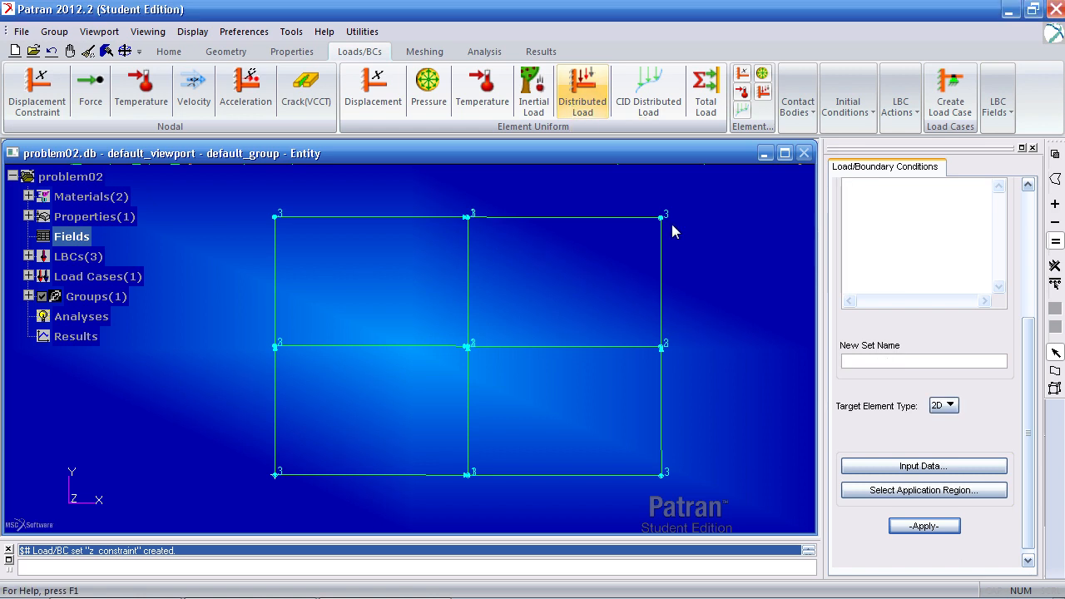
{"action": "type", "text": "Nx"}
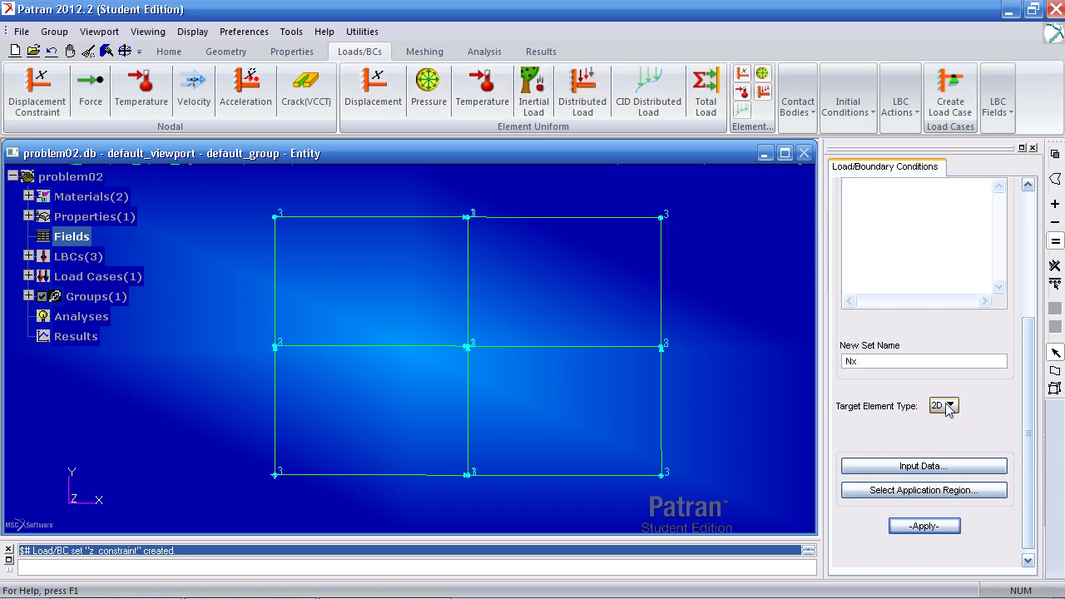
{"action": "left_click", "coordinate": [924, 466]}
{"action": "type", "text": "< 0, -200"}
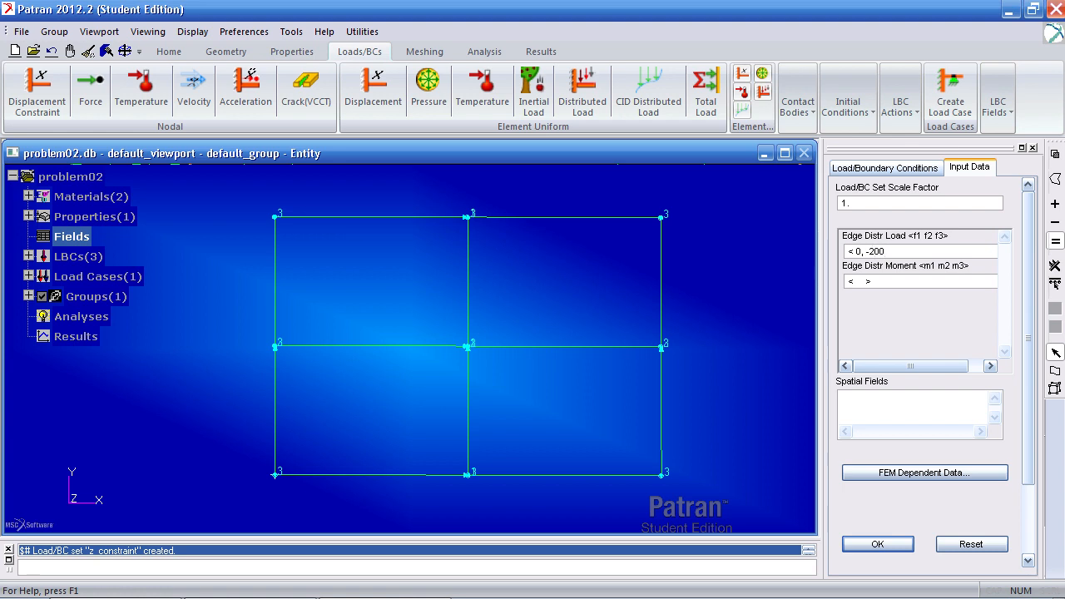
{"action": "type", "text": ",0>"}
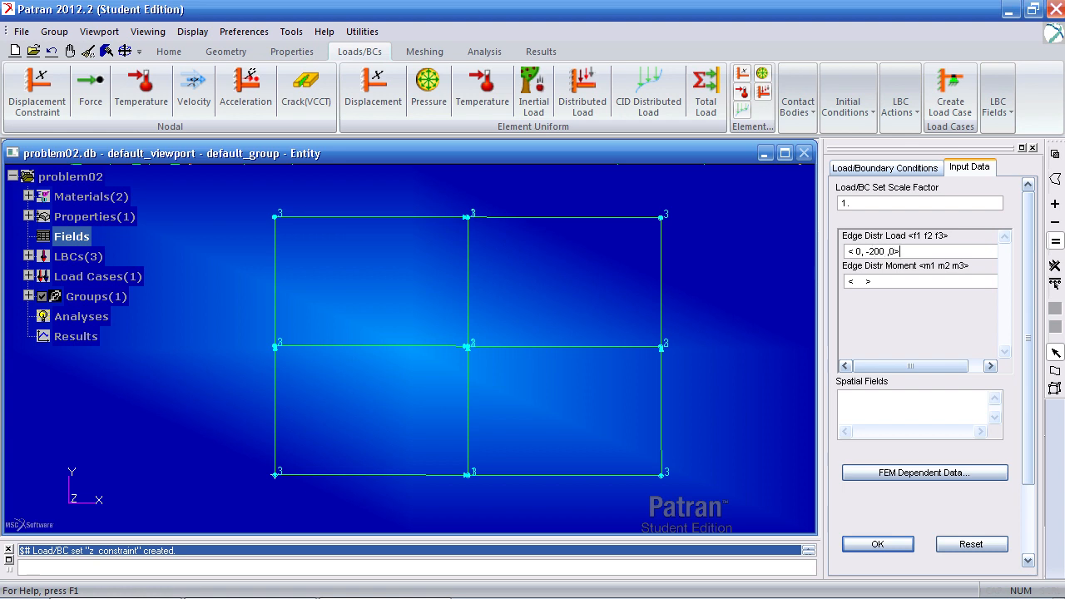
{"action": "left_click", "coordinate": [886, 167]}
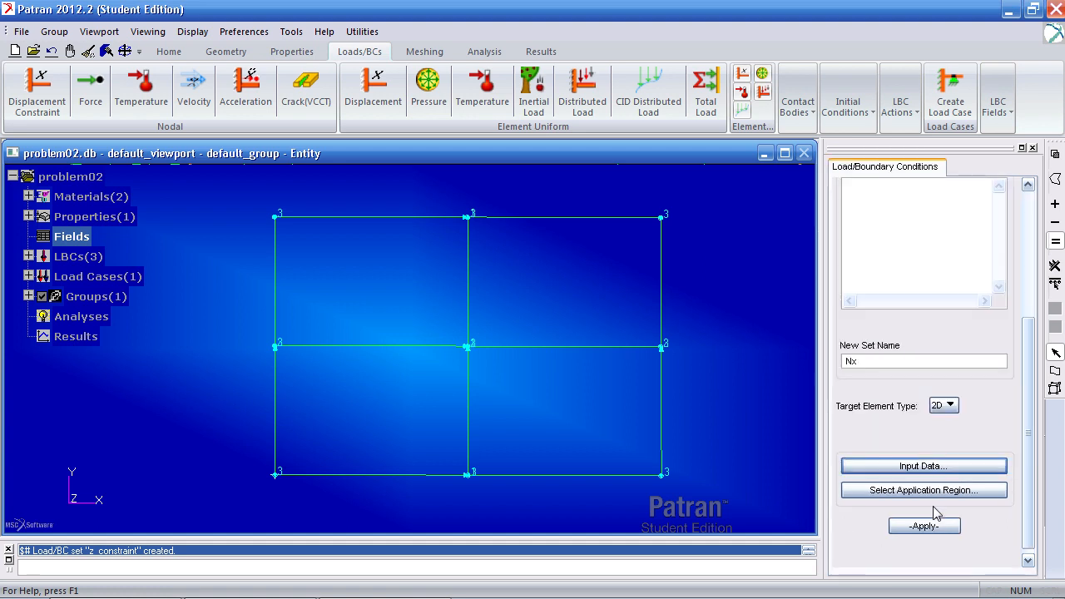
{"action": "left_click", "coordinate": [923, 490]}
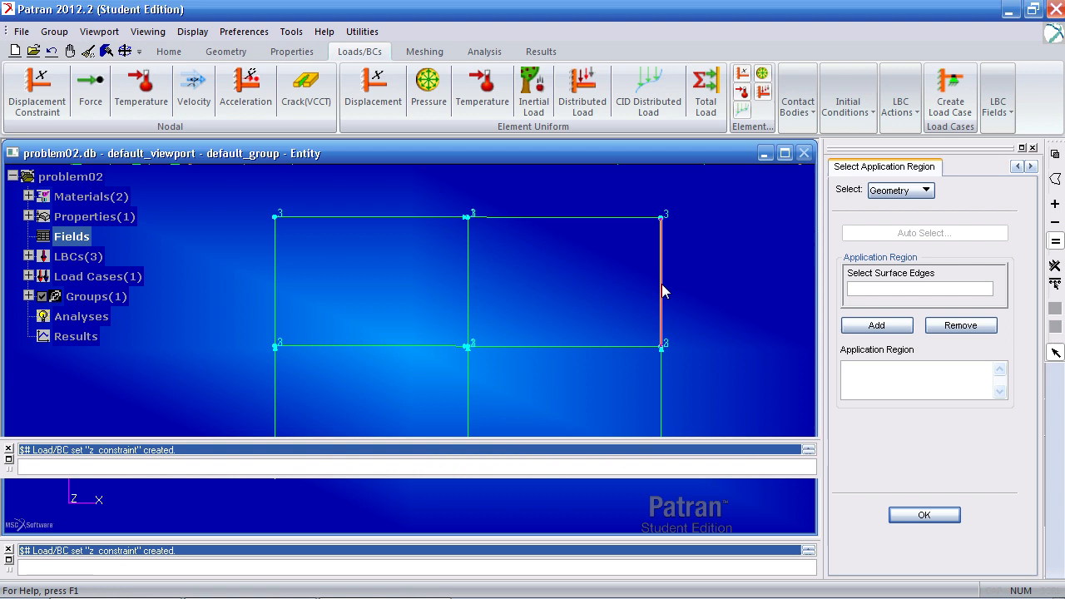
{"action": "left_click", "coordinate": [660, 291]}
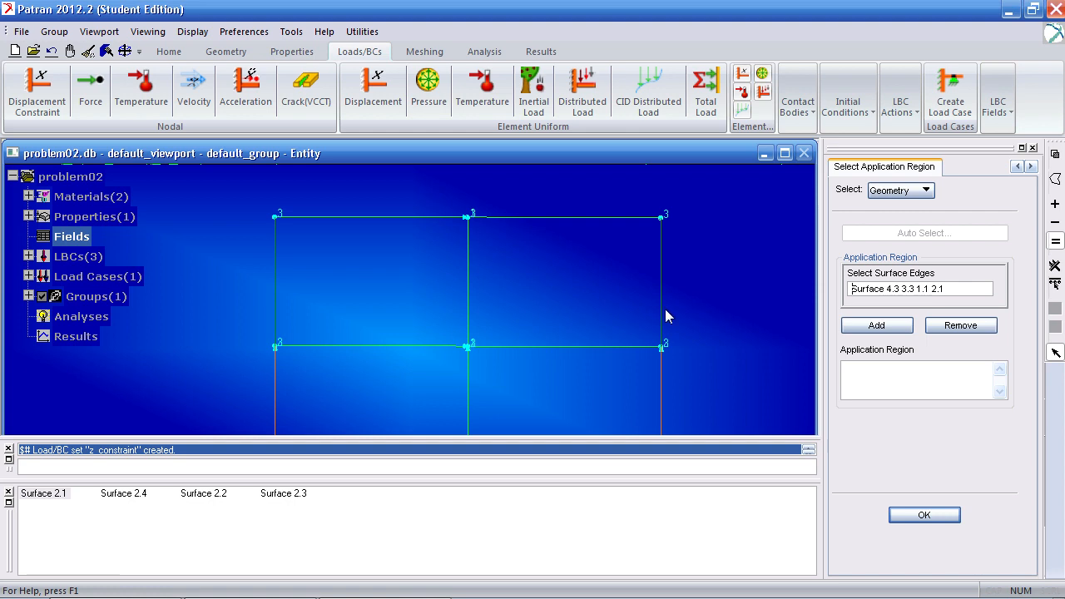
{"action": "left_click", "coordinate": [876, 324]}
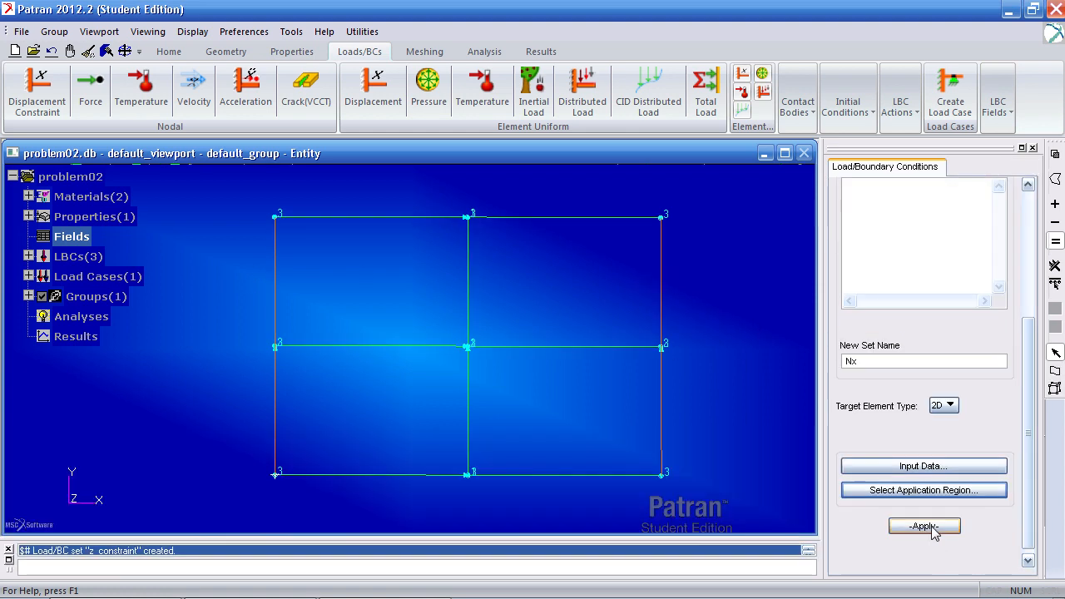
{"action": "left_click", "coordinate": [924, 526]}
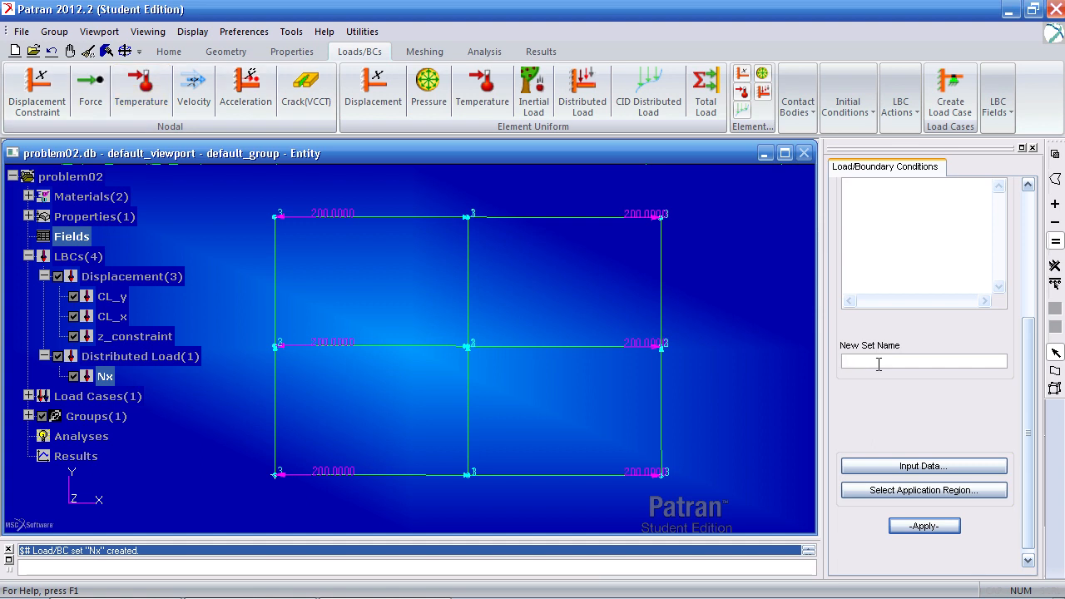
Step: Create temperature load set 70_F with a value of 70
{"action": "type", "text": "70"}
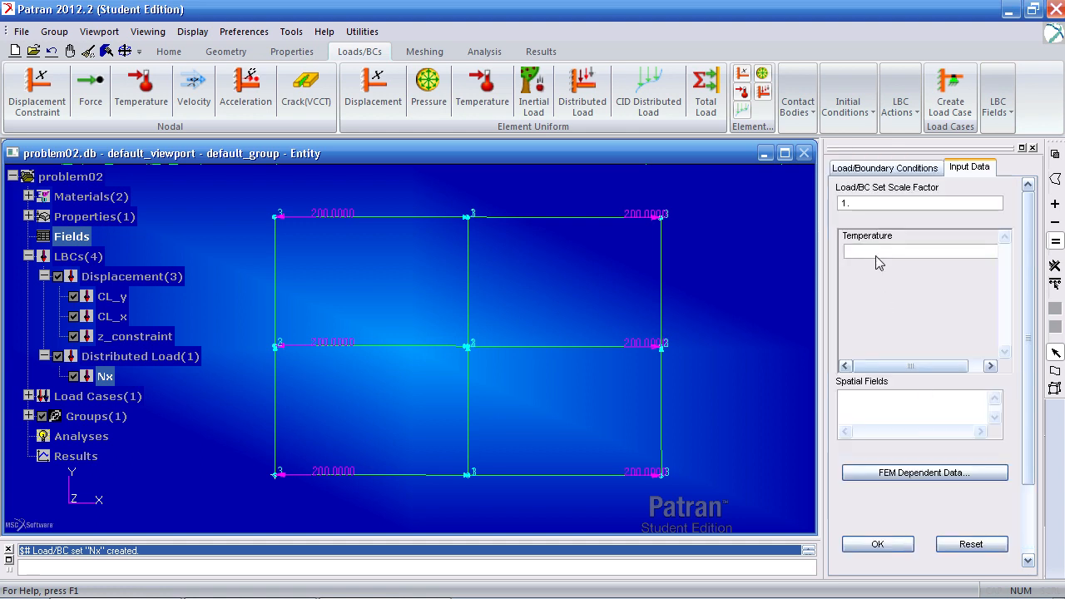
{"action": "type", "text": "70_F"}
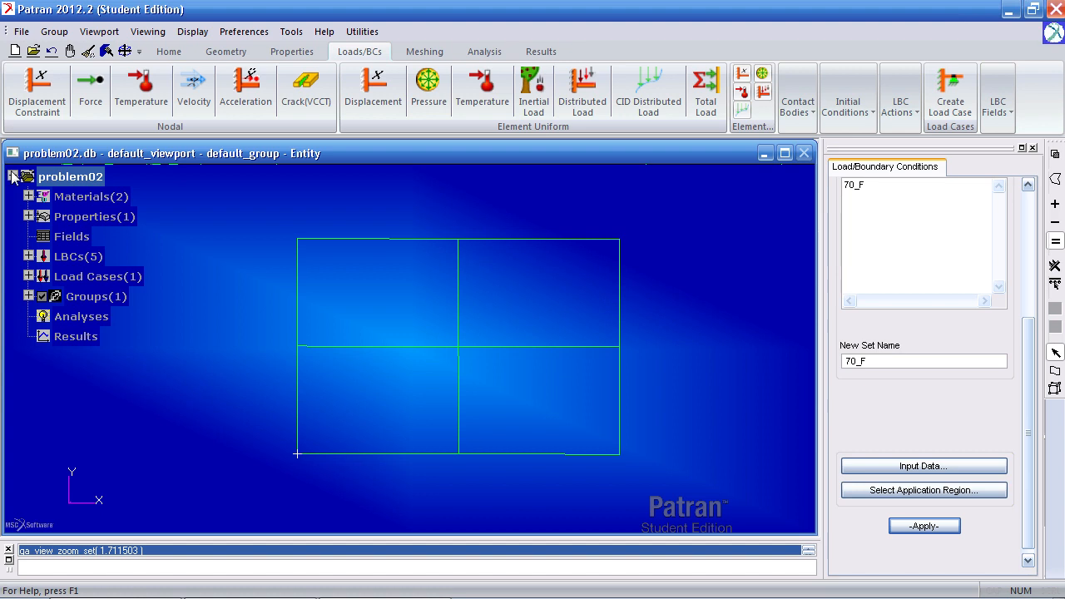
Step: Add uniform mesh seeds to the plate's outer edges, starting with the lower-left edge
{"action": "left_click", "coordinate": [423, 51]}
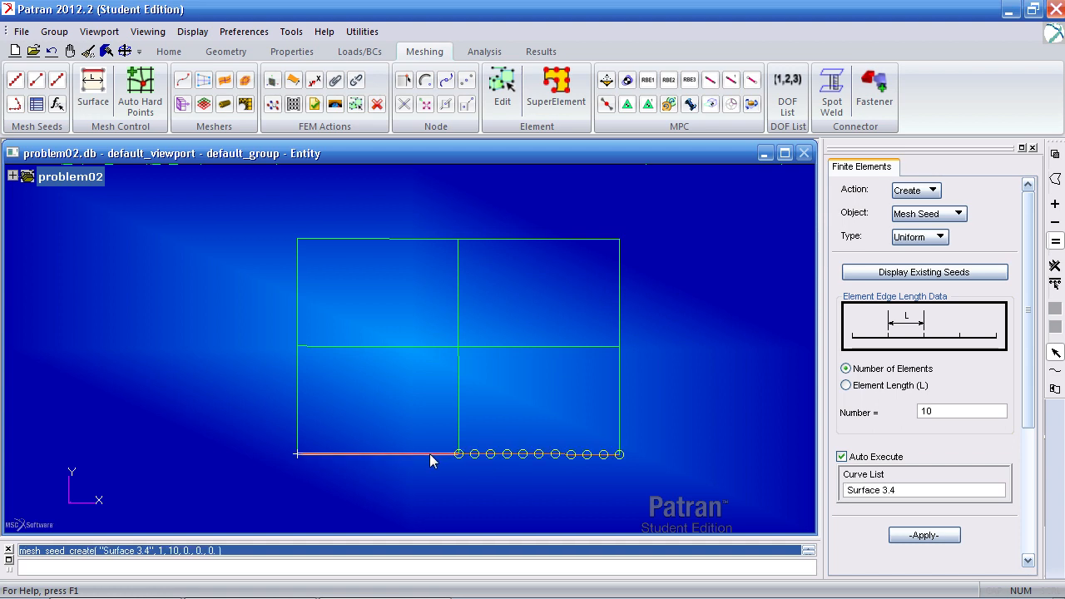
{"action": "left_click", "coordinate": [382, 241]}
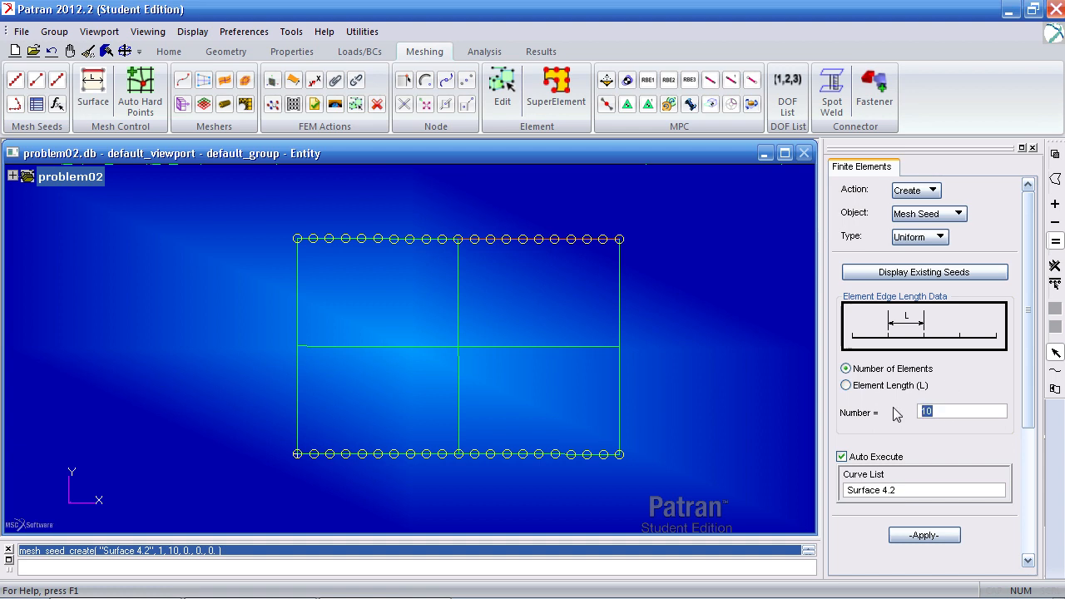
{"action": "type", "text": "4"}
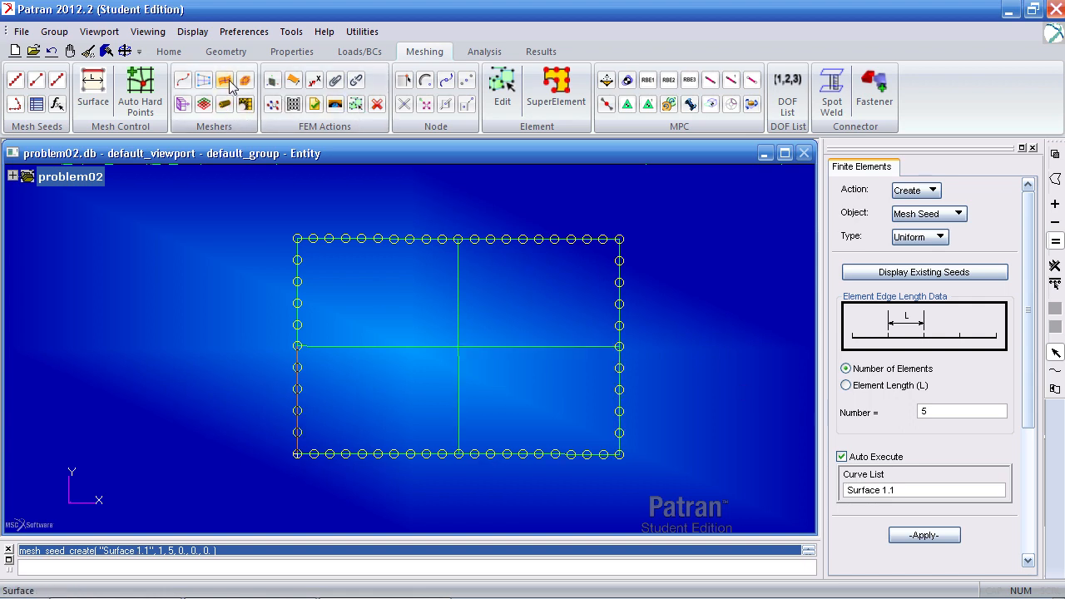
Step: Mesh Surface 1:4 with IsoMesh Quad4 elements and equivalence duplicate nodes
{"action": "left_click", "coordinate": [223, 80]}
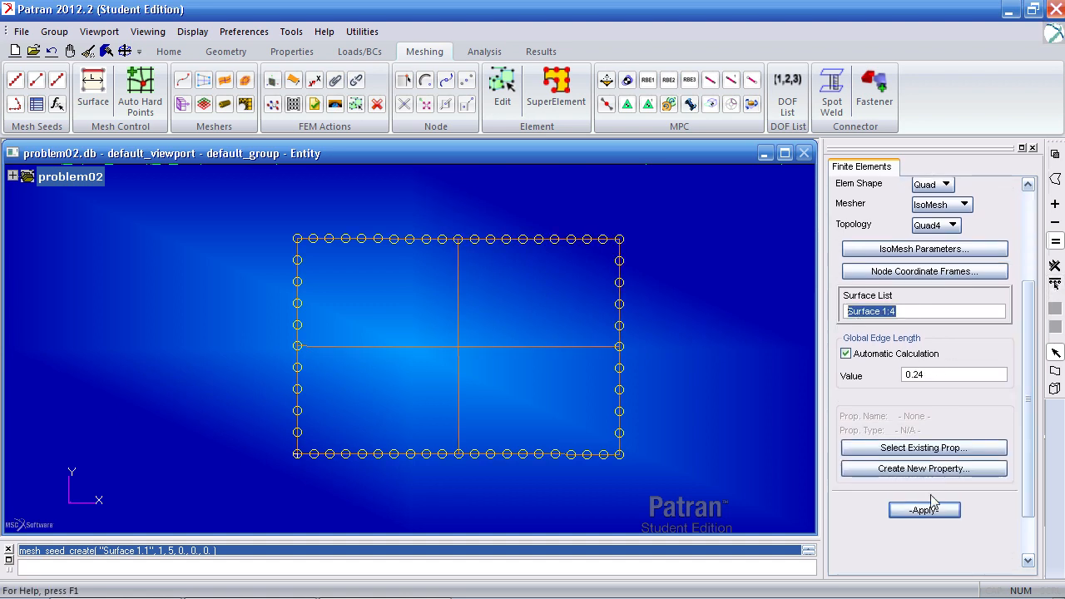
{"action": "left_click", "coordinate": [924, 509]}
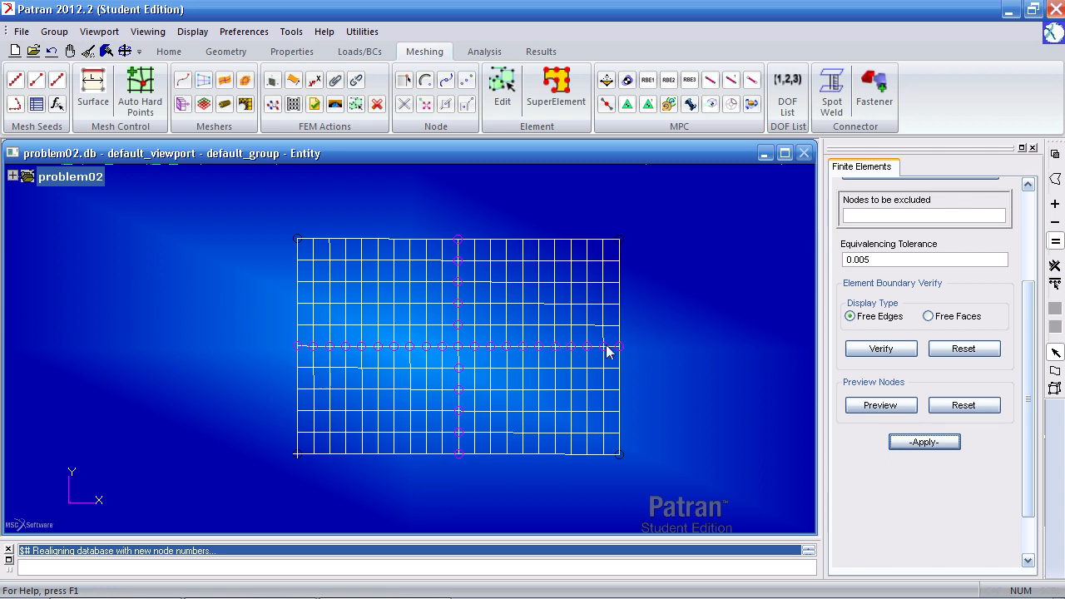
{"action": "left_click", "coordinate": [924, 442]}
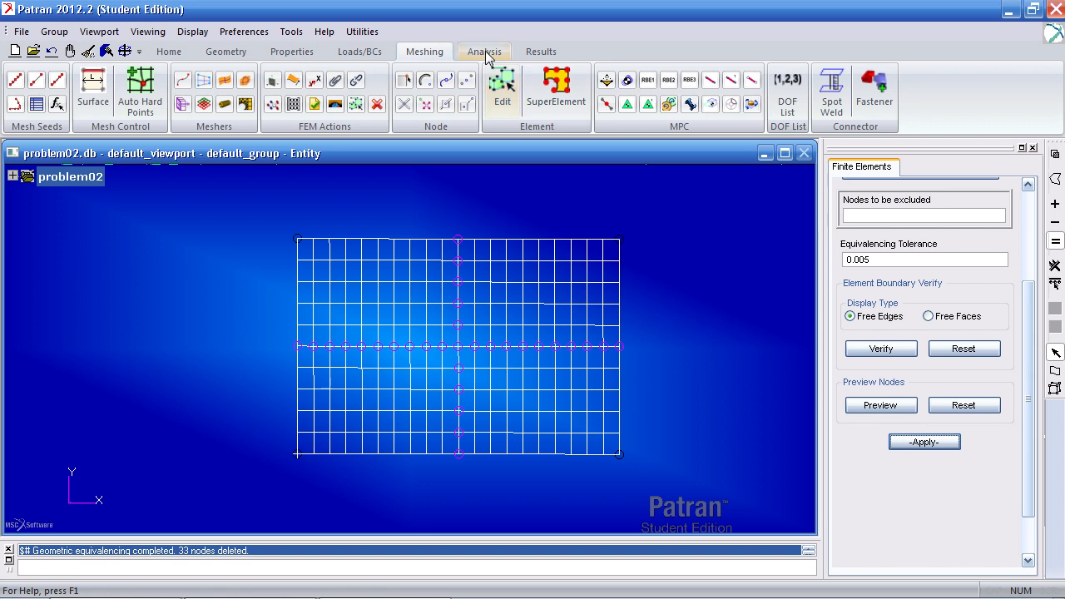
Step: Run the full Nastran analysis of problem02 and attach its XDB results
{"action": "left_click", "coordinate": [483, 51]}
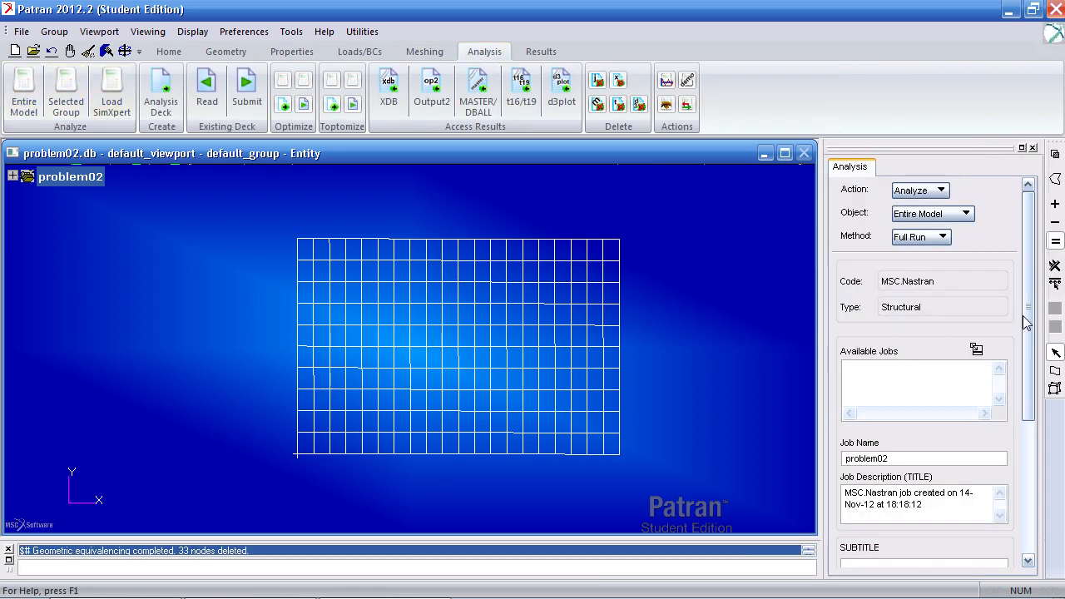
{"action": "scroll", "scroll_direction": "down", "scroll_amount": 3}
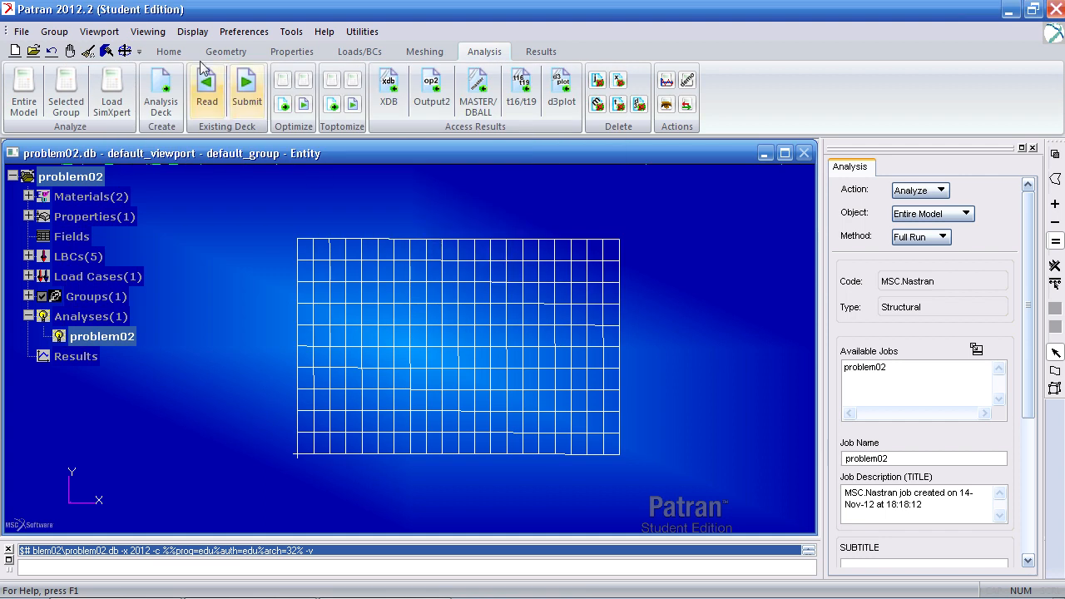
{"action": "left_click", "coordinate": [389, 87]}
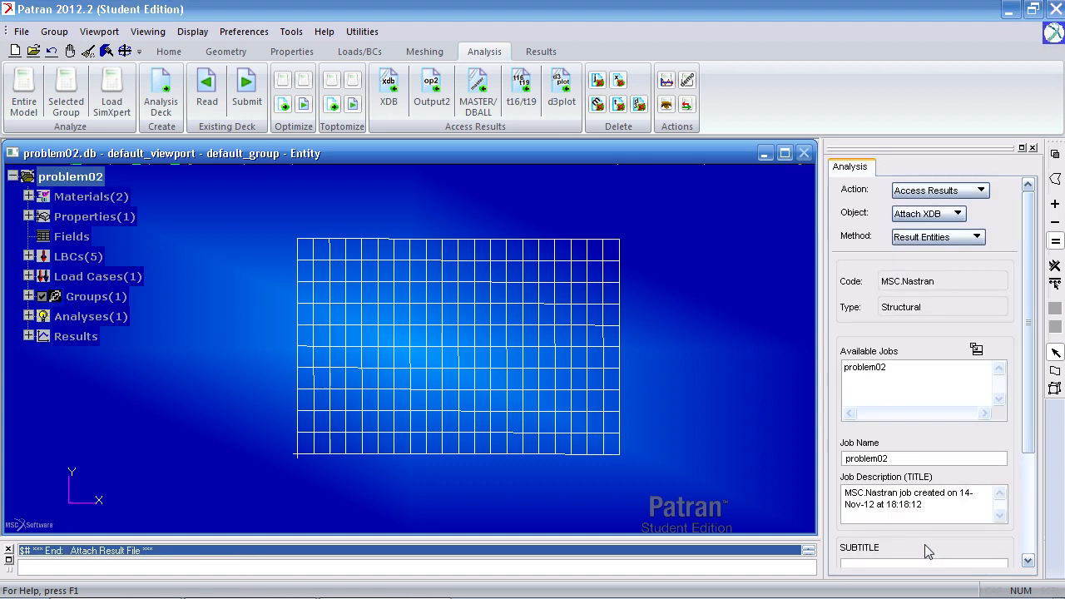
{"action": "left_click", "coordinate": [168, 51]}
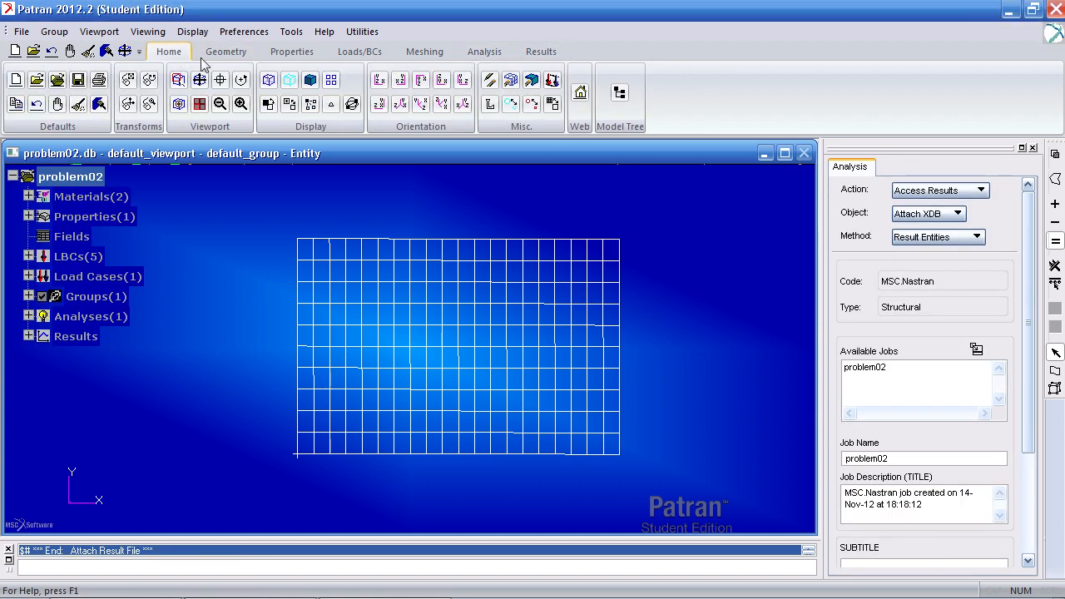
Step: Plot the Layer 1 Stress Tensor X Component fringe with Fixed label style
{"action": "left_click", "coordinate": [540, 51]}
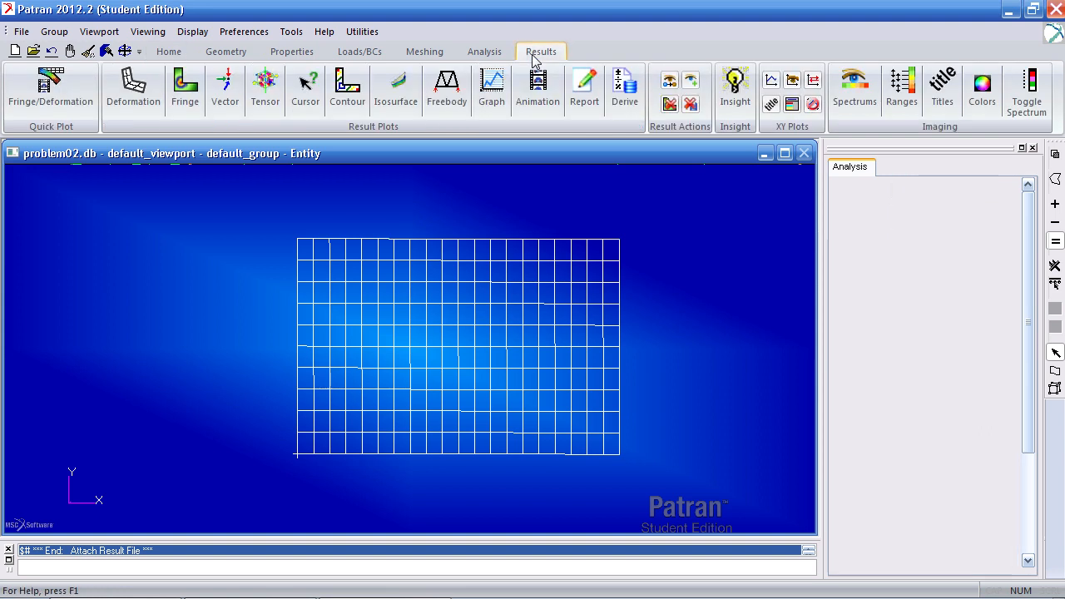
{"action": "left_click", "coordinate": [46, 88]}
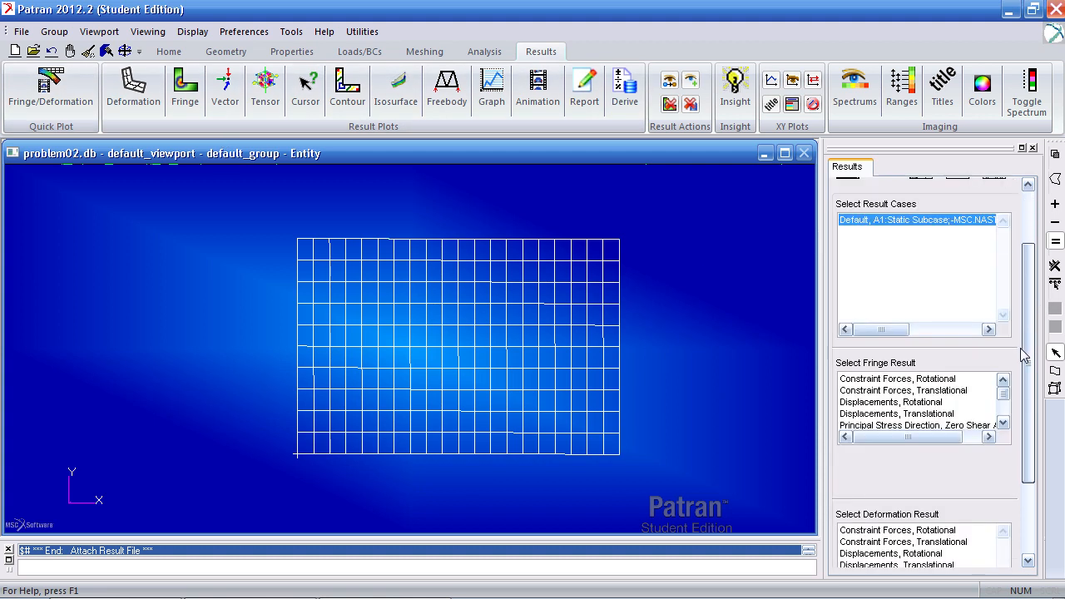
{"action": "left_click", "coordinate": [184, 86]}
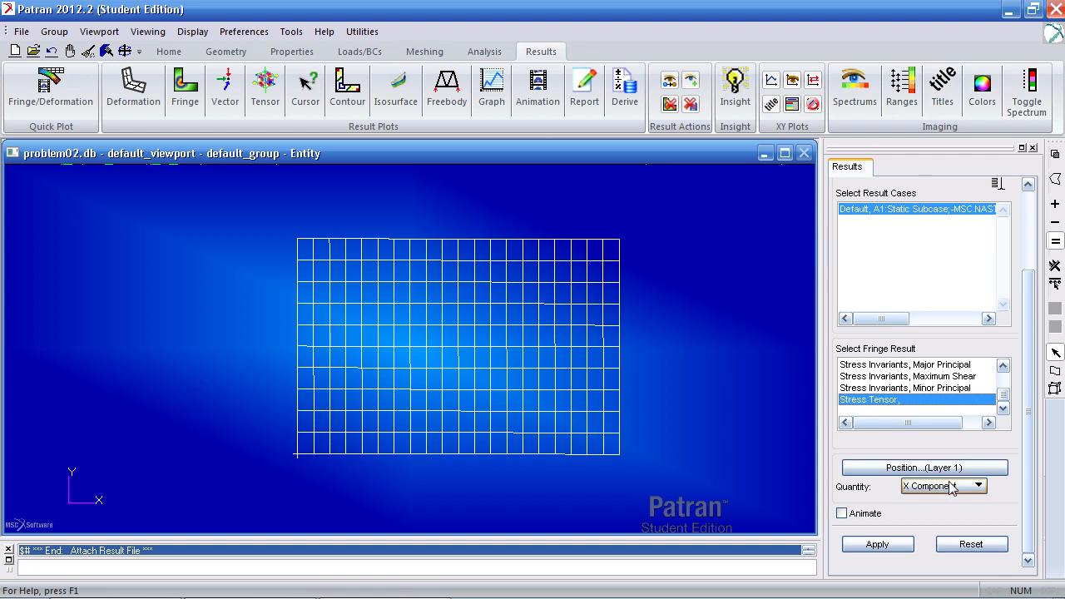
{"action": "left_click", "coordinate": [878, 544]}
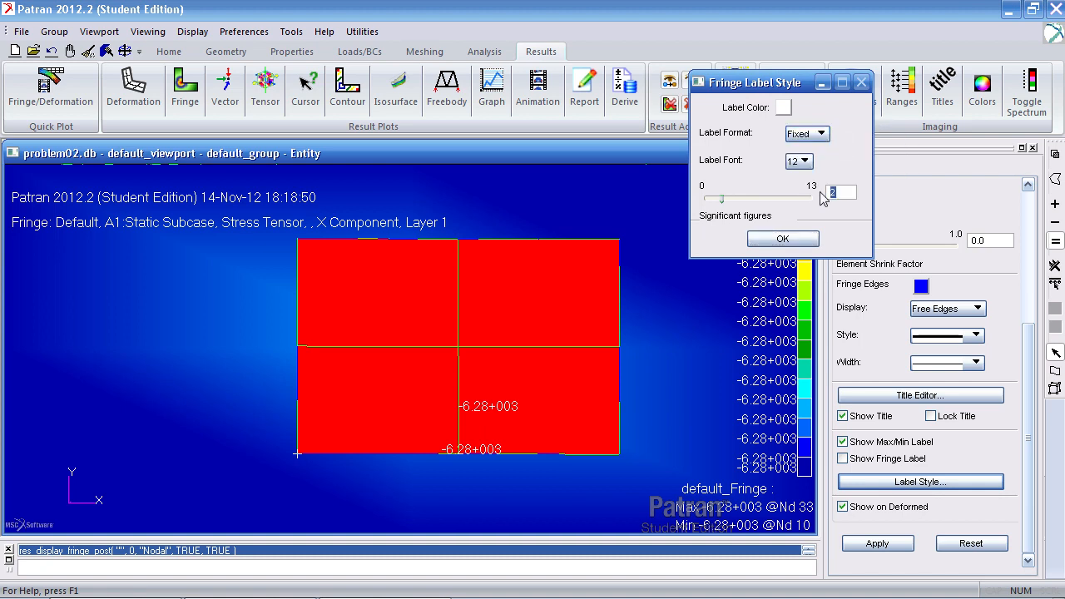
{"action": "left_click", "coordinate": [782, 238]}
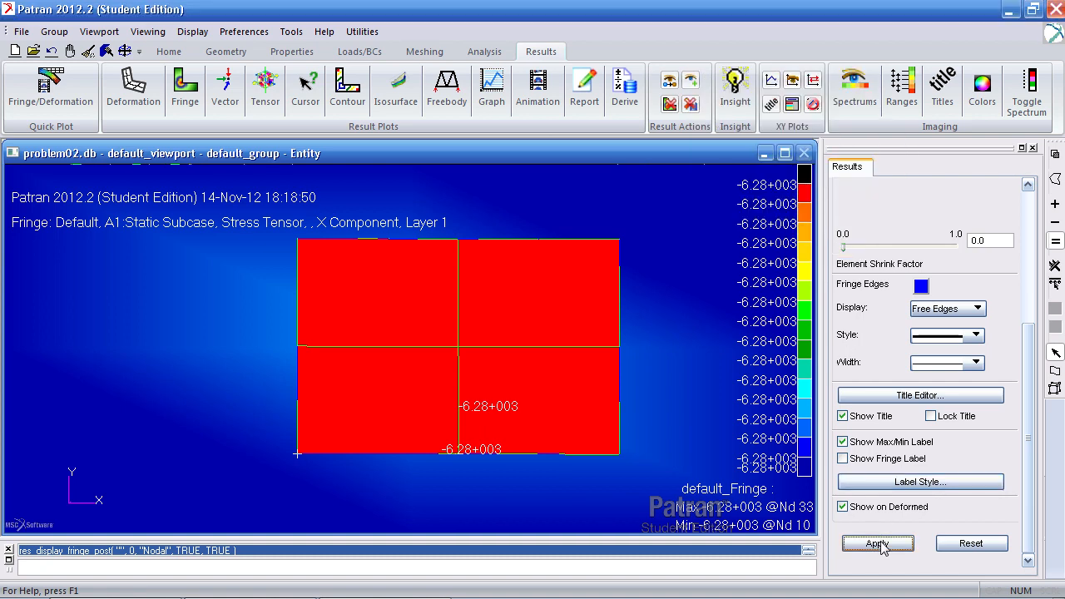
{"action": "left_click", "coordinate": [877, 543]}
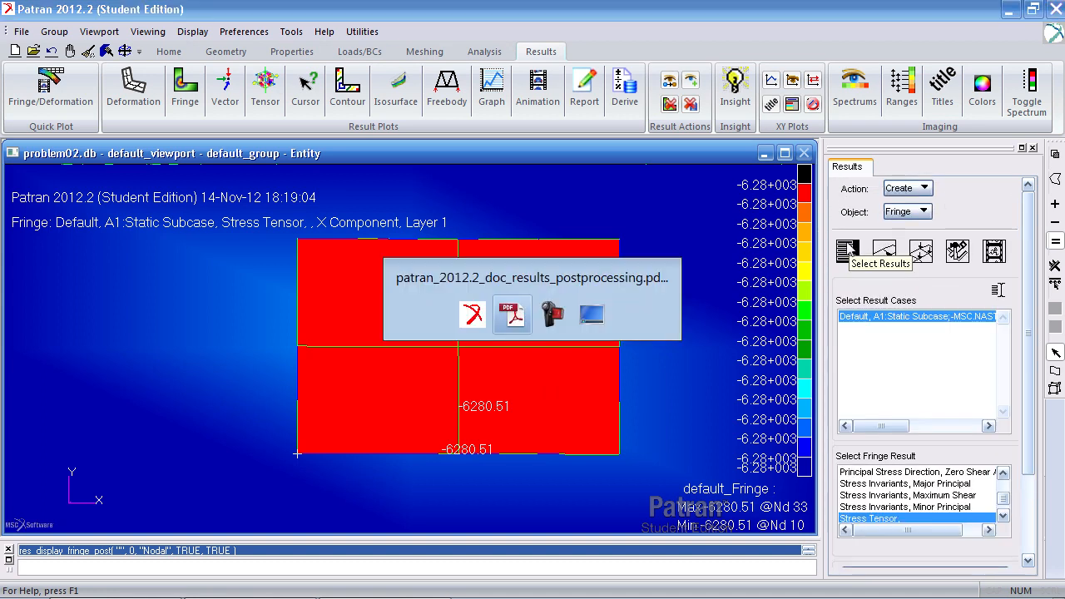
Step: Switch the fringe position to Layer 2 and replot the X stress
{"action": "left_click", "coordinate": [511, 314]}
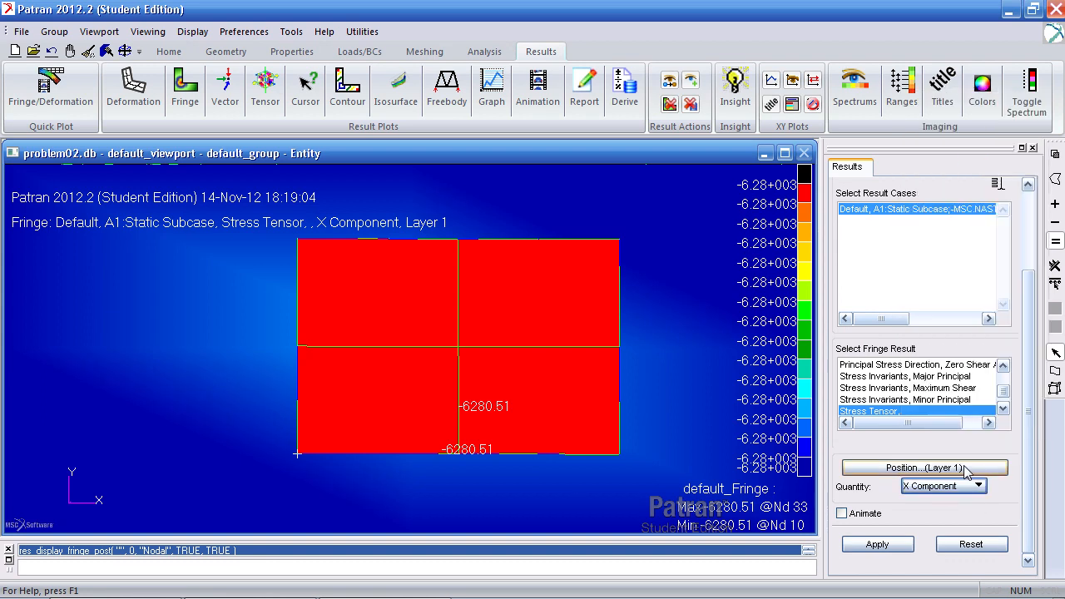
{"action": "left_click", "coordinate": [924, 467]}
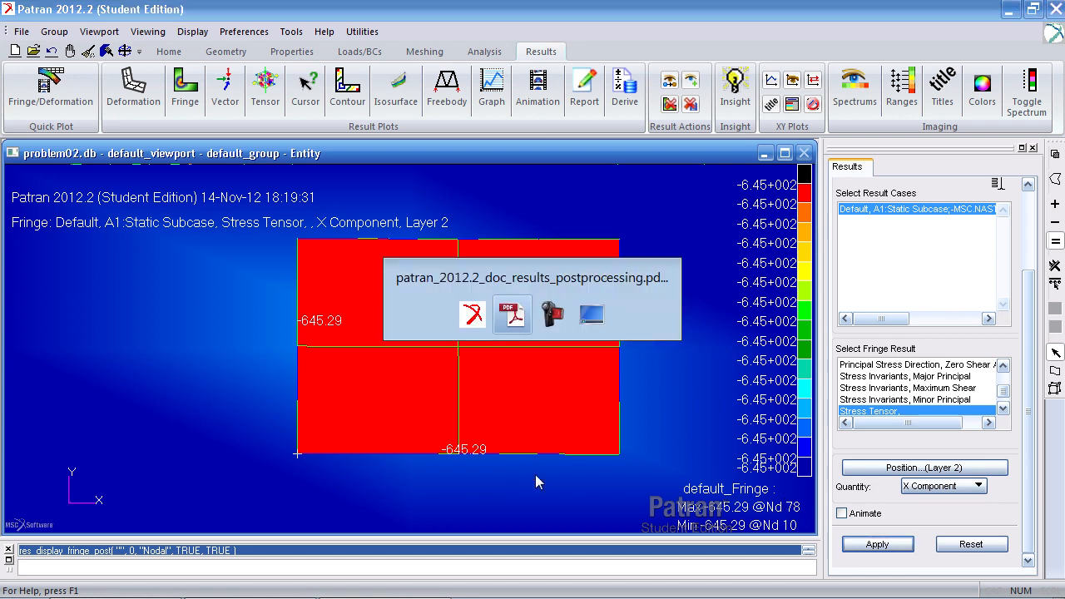
{"action": "left_click", "coordinate": [512, 313]}
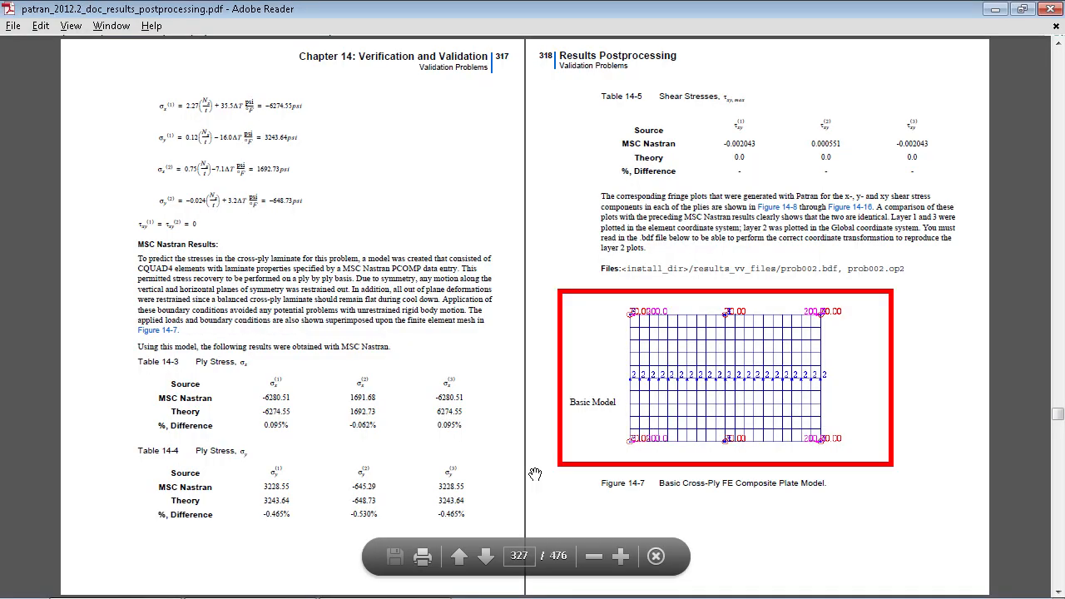
{"action": "mouse_move", "coordinate": [345, 499]}
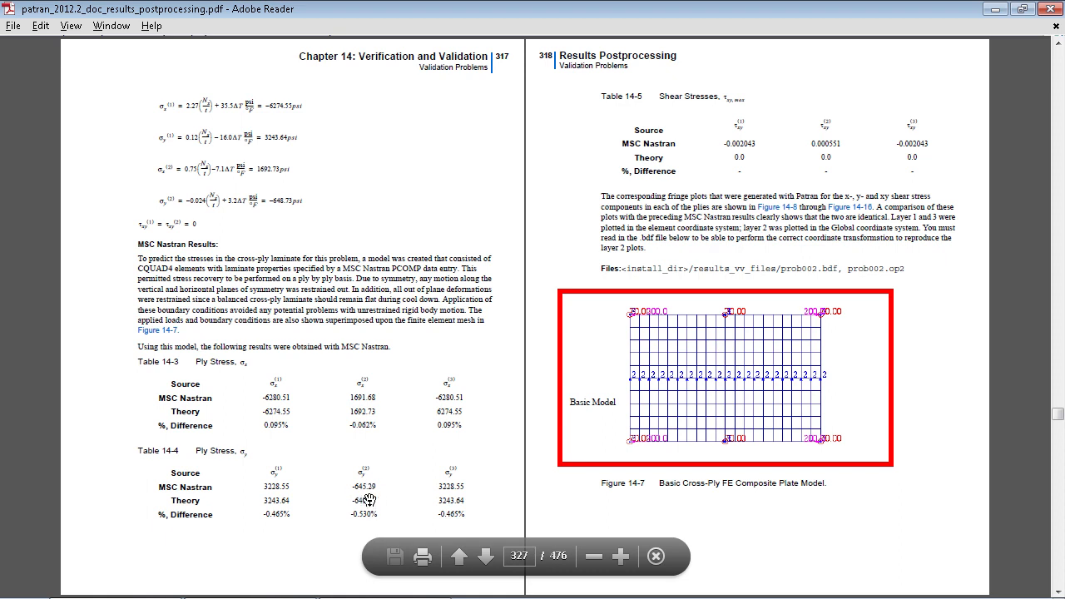
{"action": "mouse_move", "coordinate": [337, 466]}
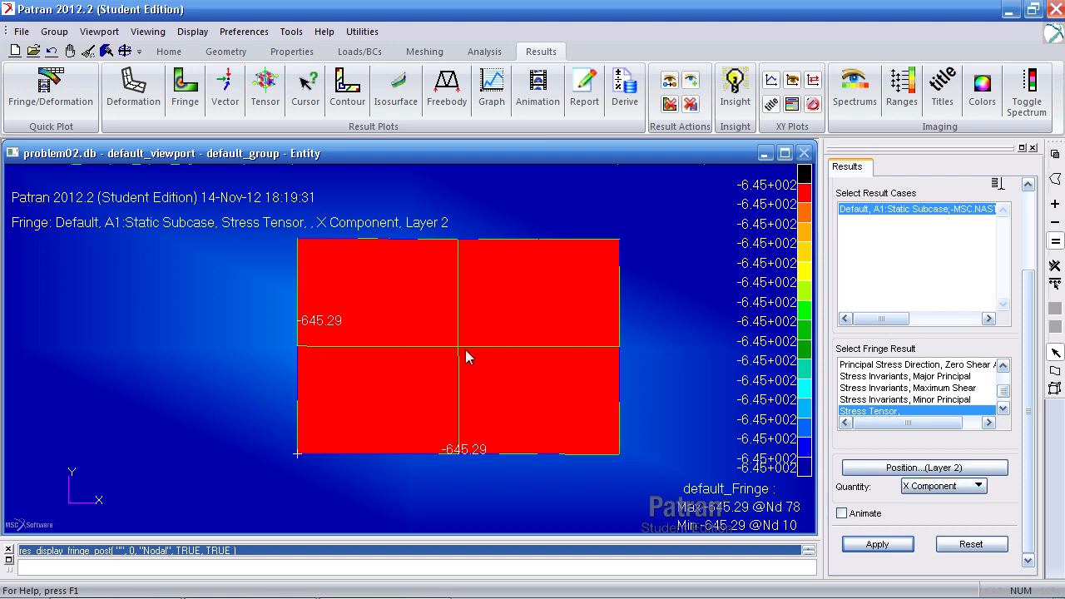
{"action": "mouse_move", "coordinate": [456, 352]}
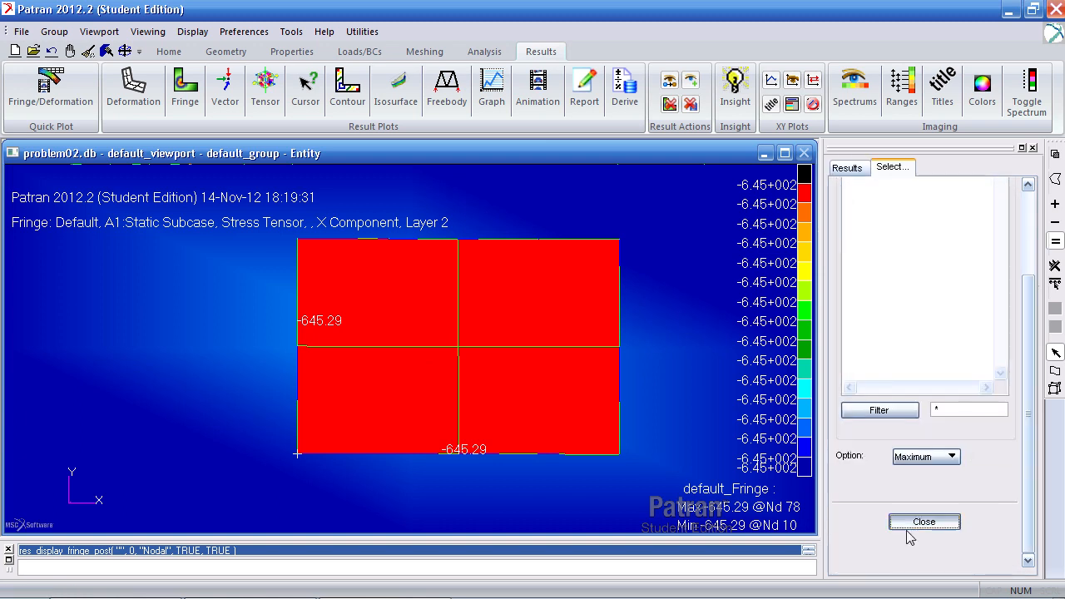
Step: Plot the layer 3 X-component ply stress in Global coordinates, showing uniform -6280.51
{"action": "left_click", "coordinate": [847, 167]}
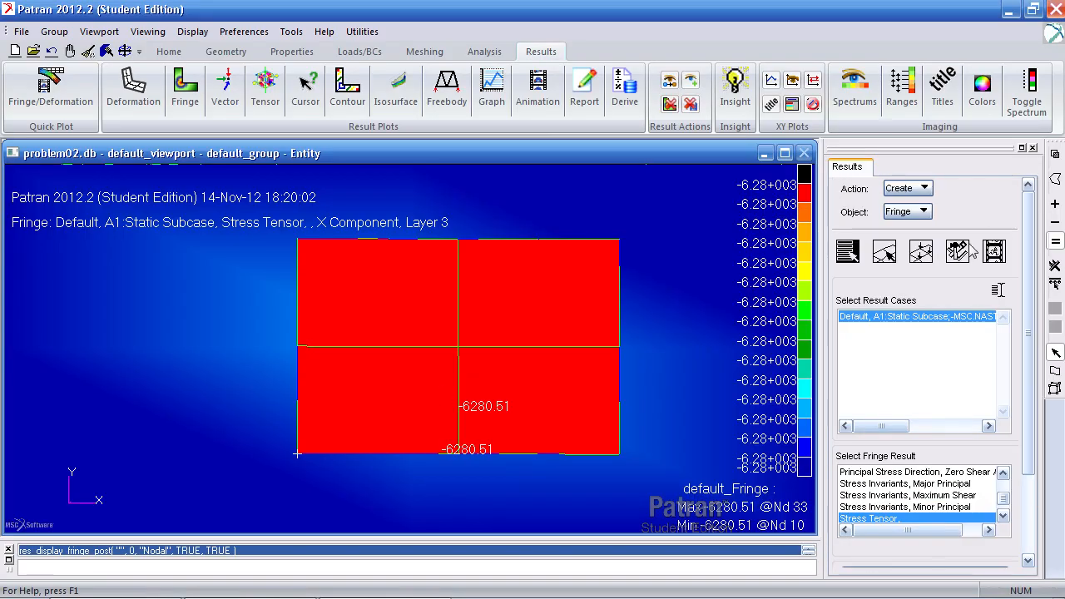
{"action": "left_click", "coordinate": [956, 251]}
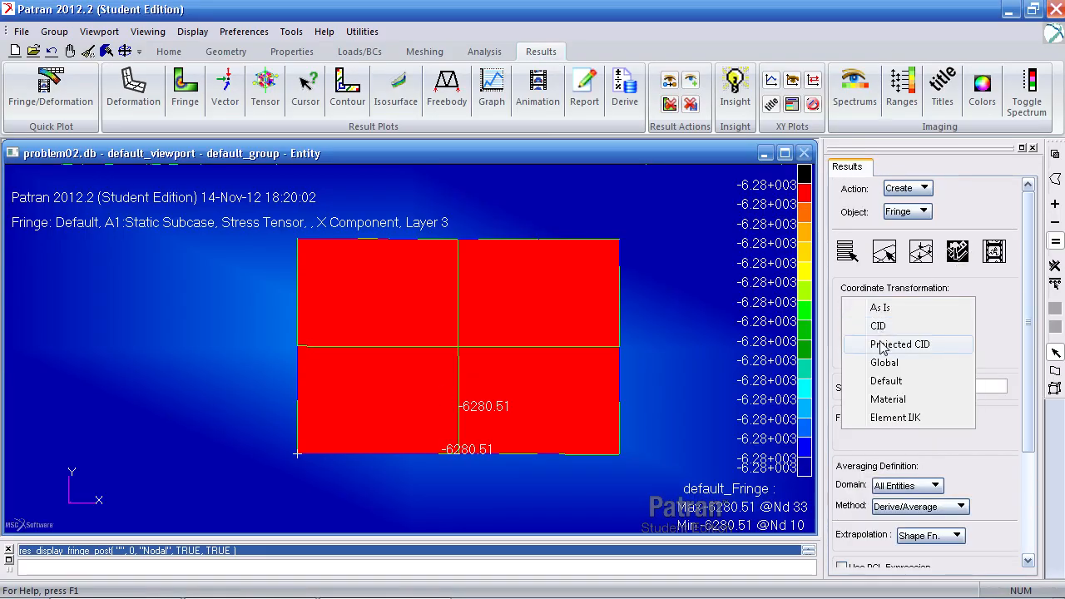
{"action": "left_click", "coordinate": [884, 363]}
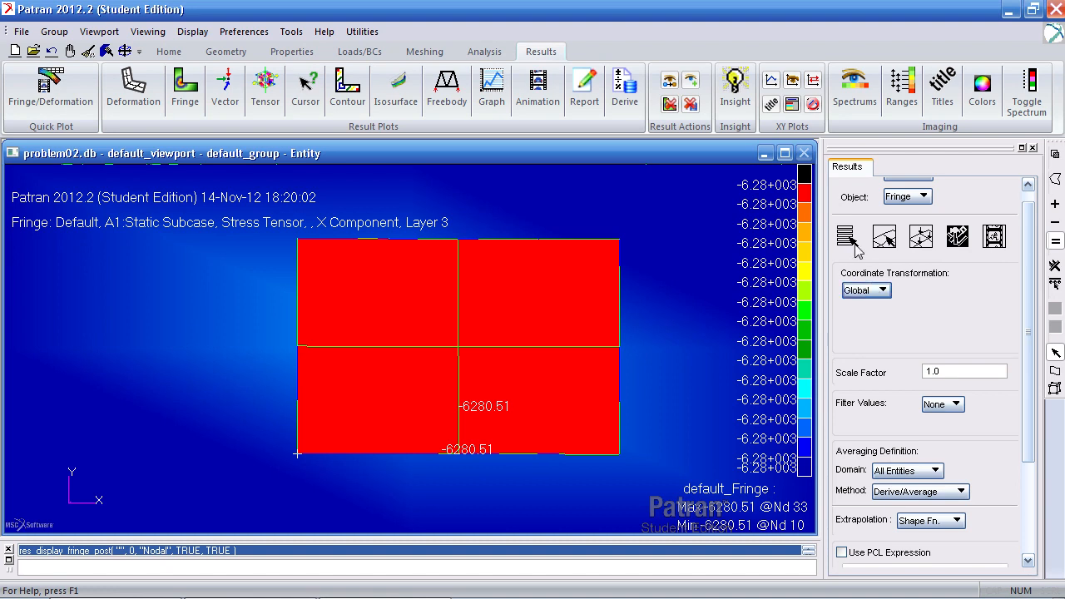
{"action": "left_click", "coordinate": [847, 236]}
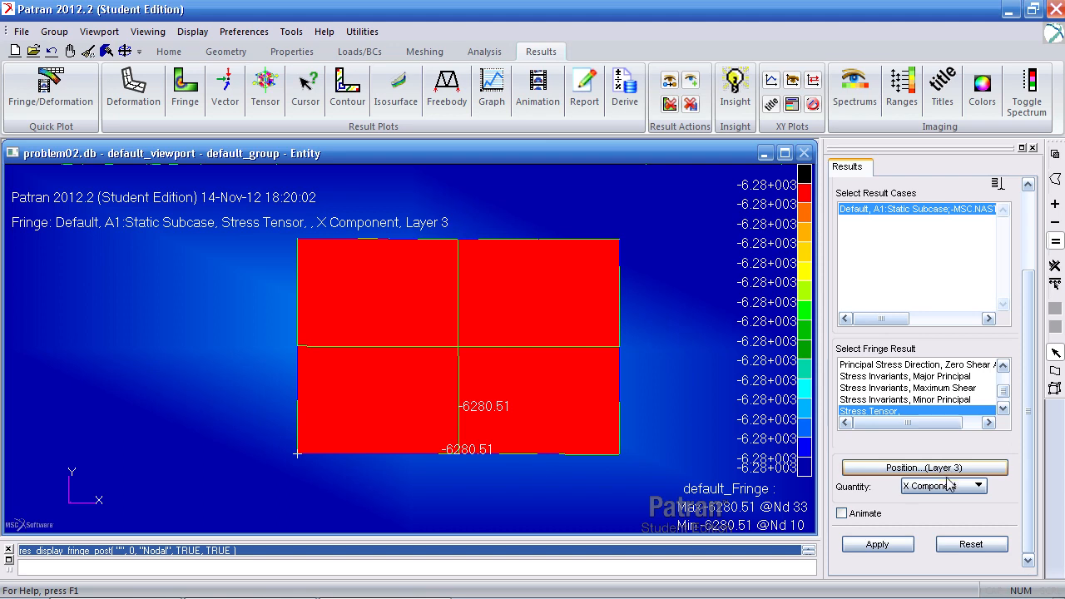
{"action": "left_click", "coordinate": [924, 467]}
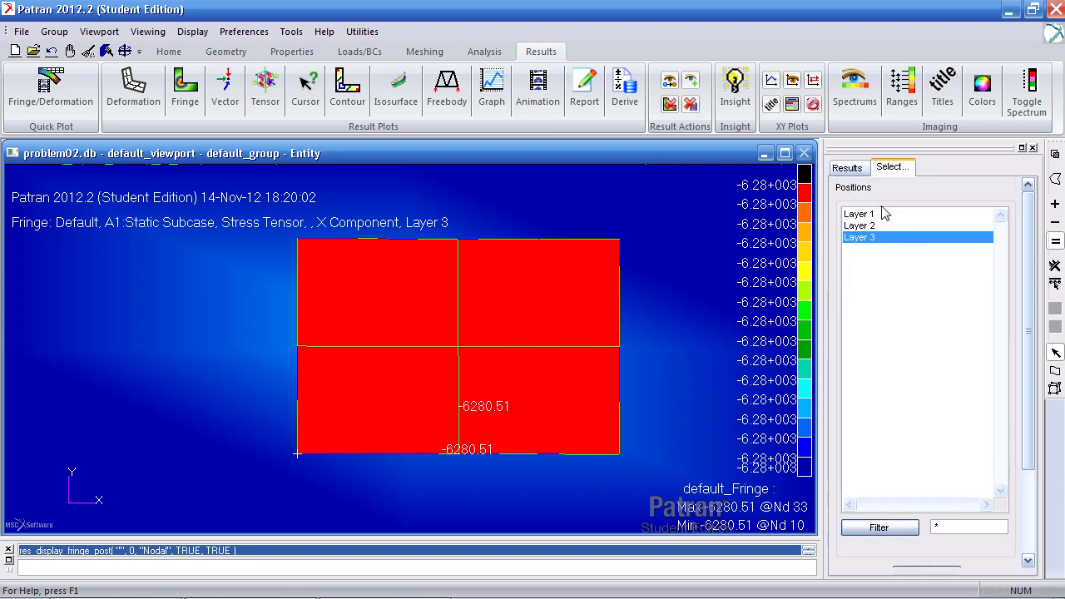
Step: Choose Layer 2 as the position for the X-component stress fringe
{"action": "left_click", "coordinate": [847, 166]}
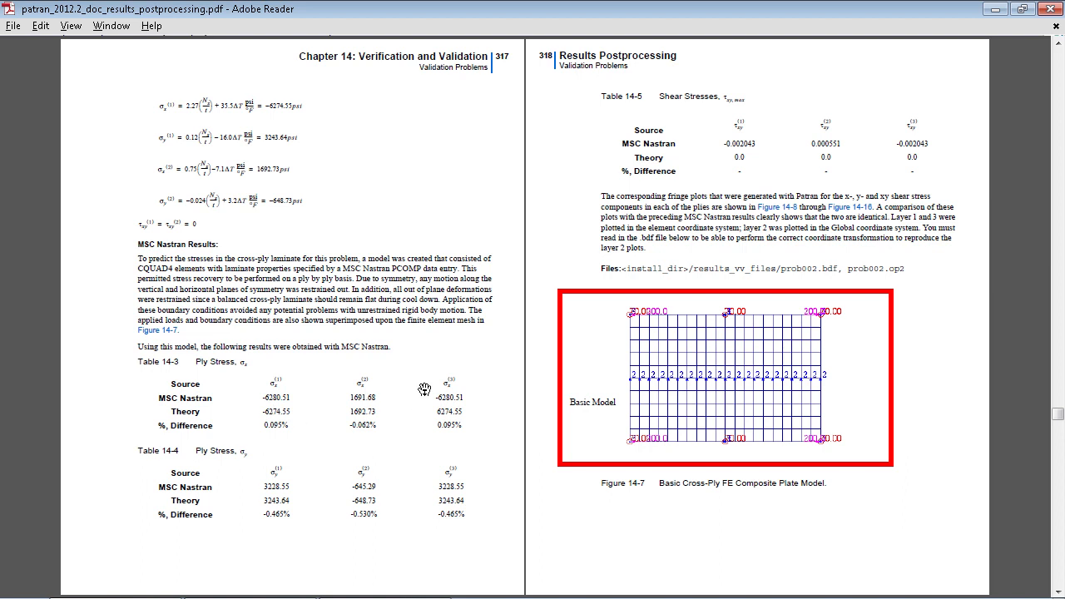
{"action": "mouse_move", "coordinate": [287, 488]}
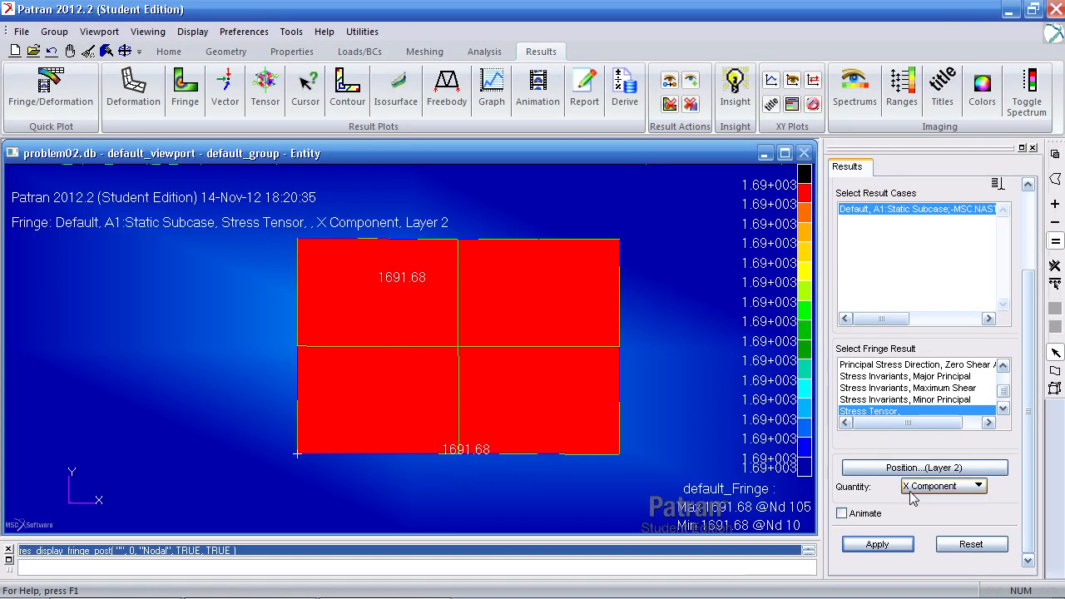
Step: Switch to the Y component and plot layers 1 and 3, each uniform 3228.55
{"action": "left_click", "coordinate": [983, 485]}
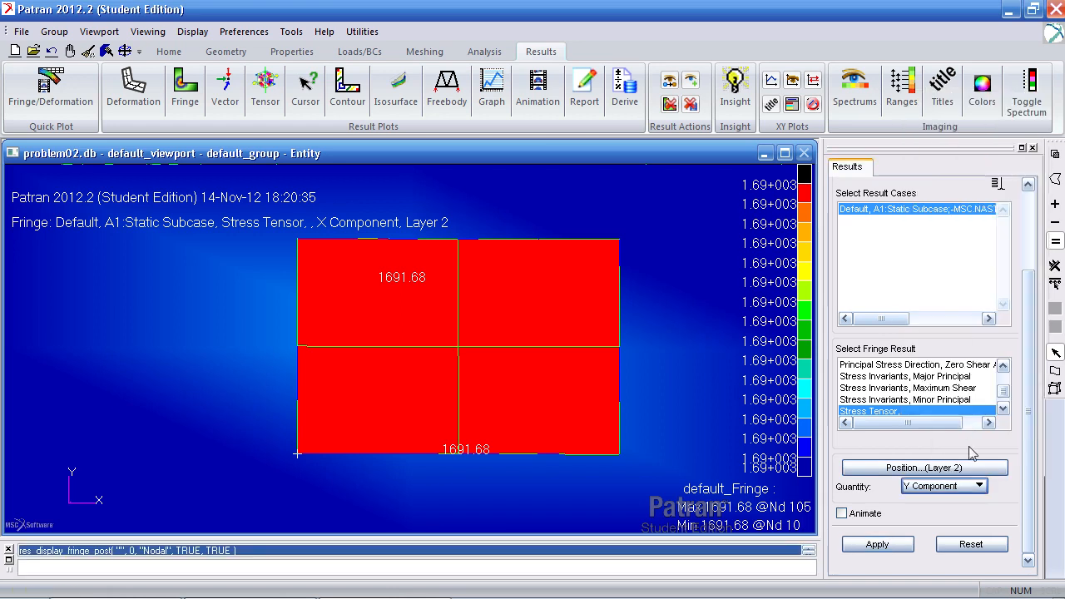
{"action": "left_click", "coordinate": [923, 467]}
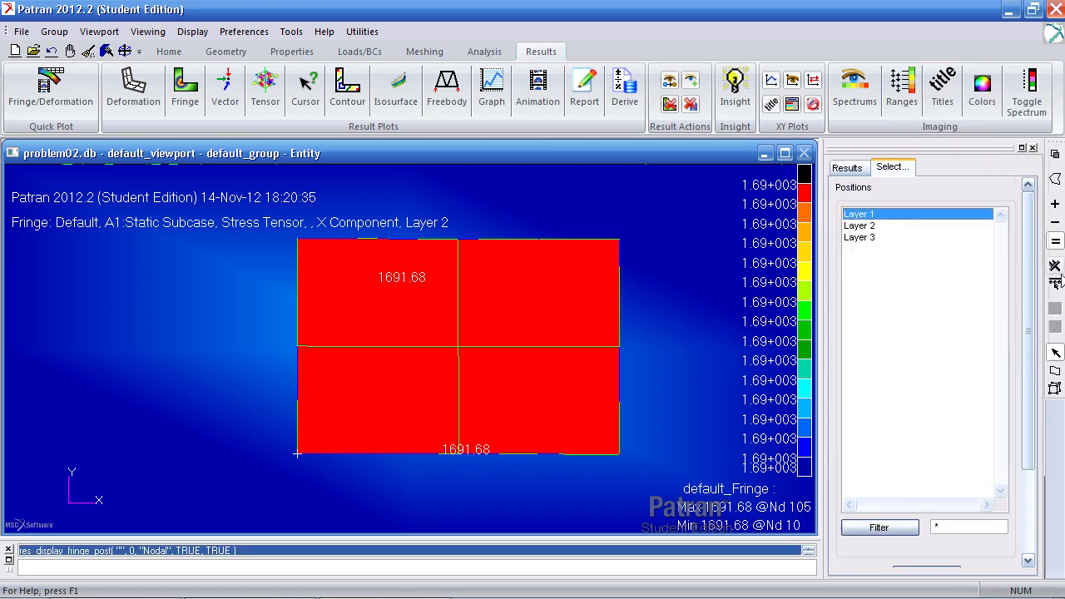
{"action": "left_click", "coordinate": [847, 166]}
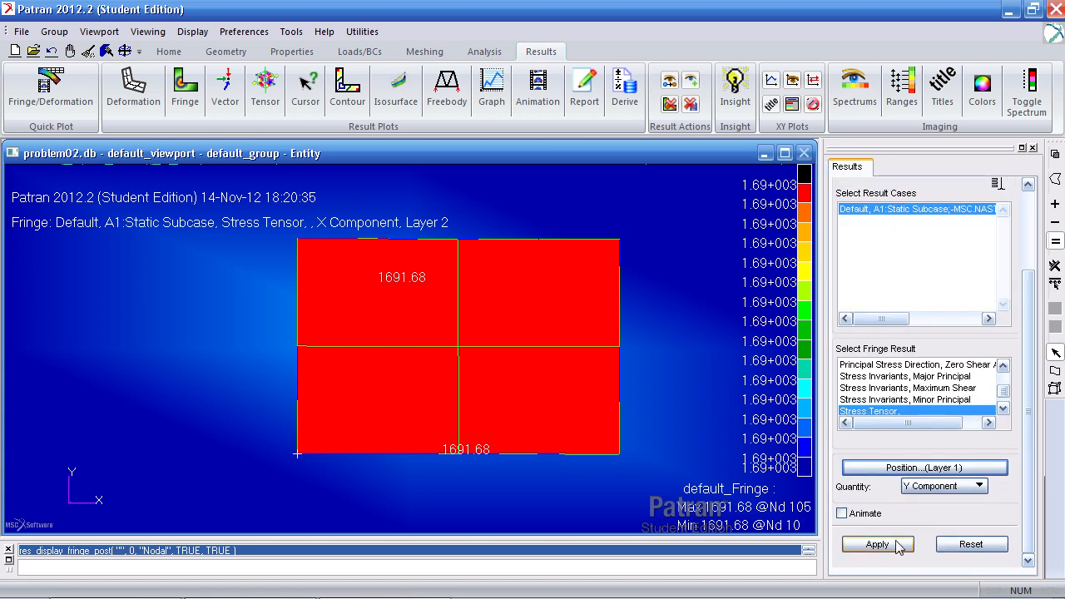
{"action": "left_click", "coordinate": [879, 544]}
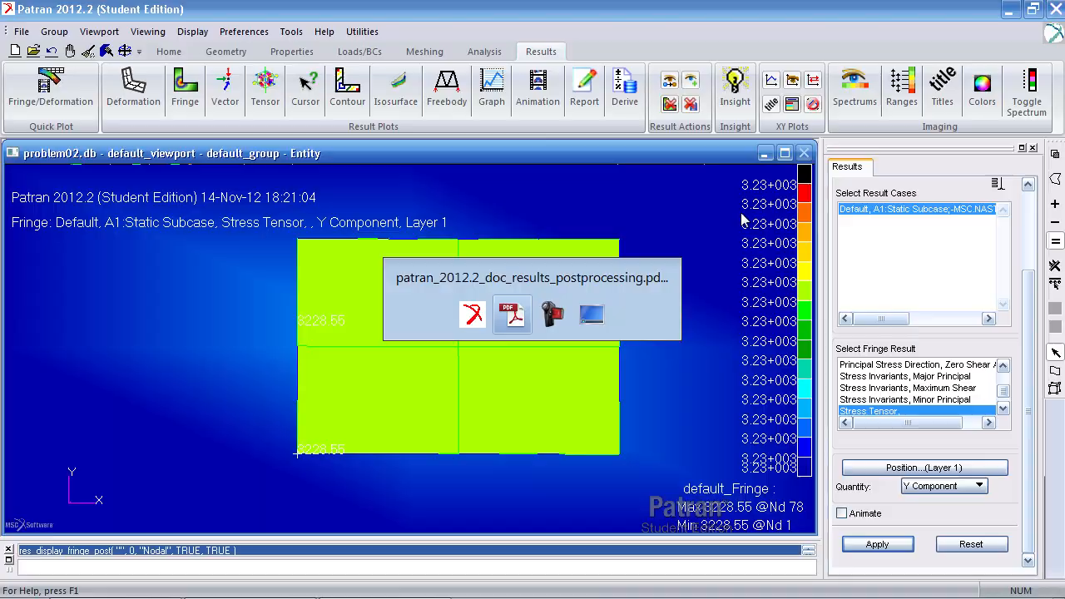
{"action": "double_click", "coordinate": [511, 314]}
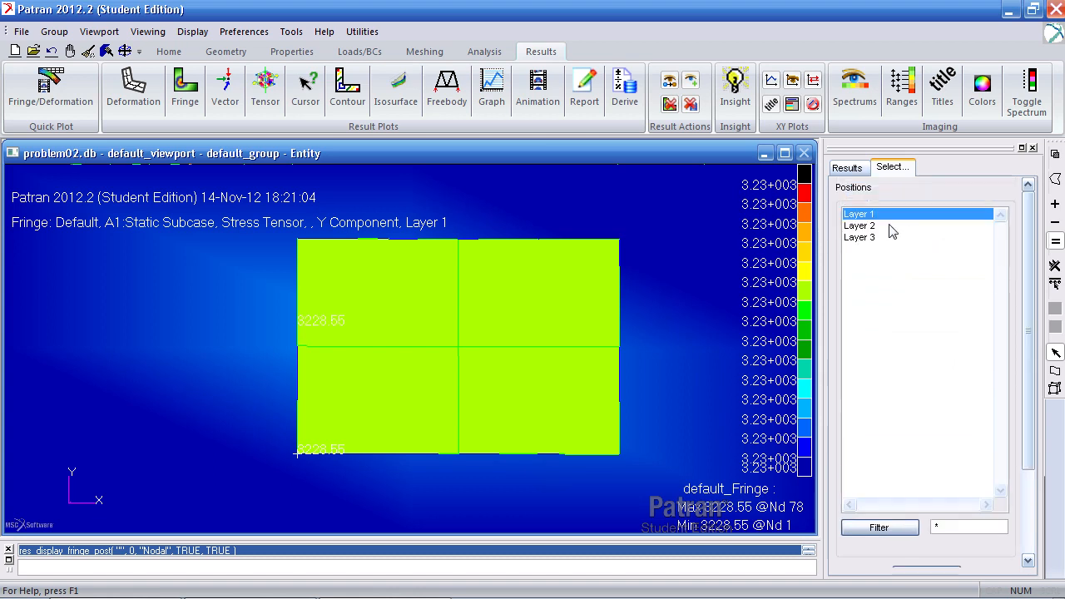
{"action": "left_click", "coordinate": [848, 166]}
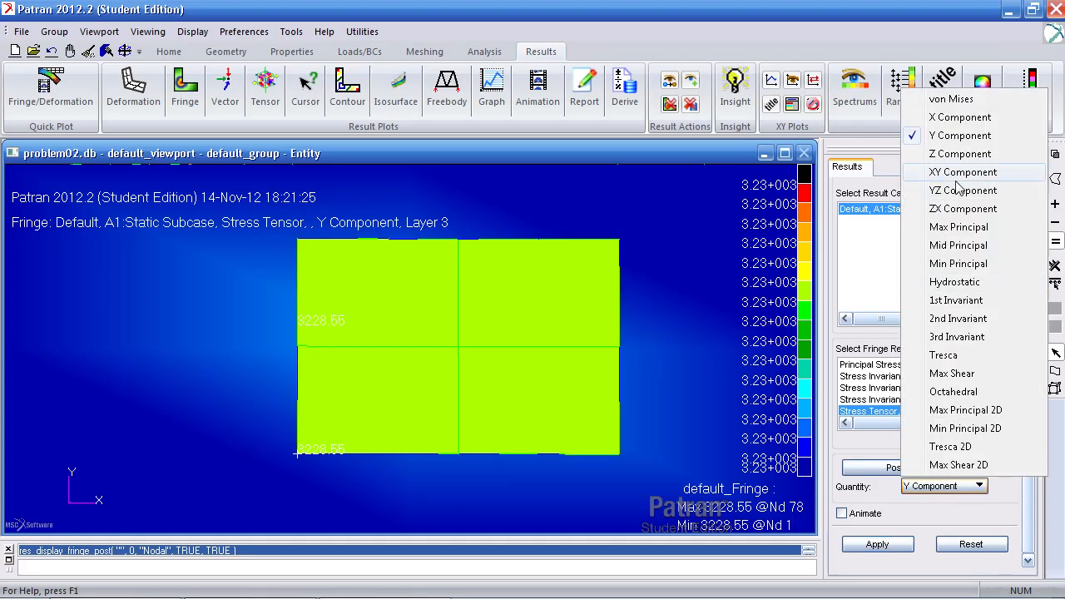
Step: Switch the fringe to XY shear and step through the layers, ending on Layer 2
{"action": "left_click", "coordinate": [962, 172]}
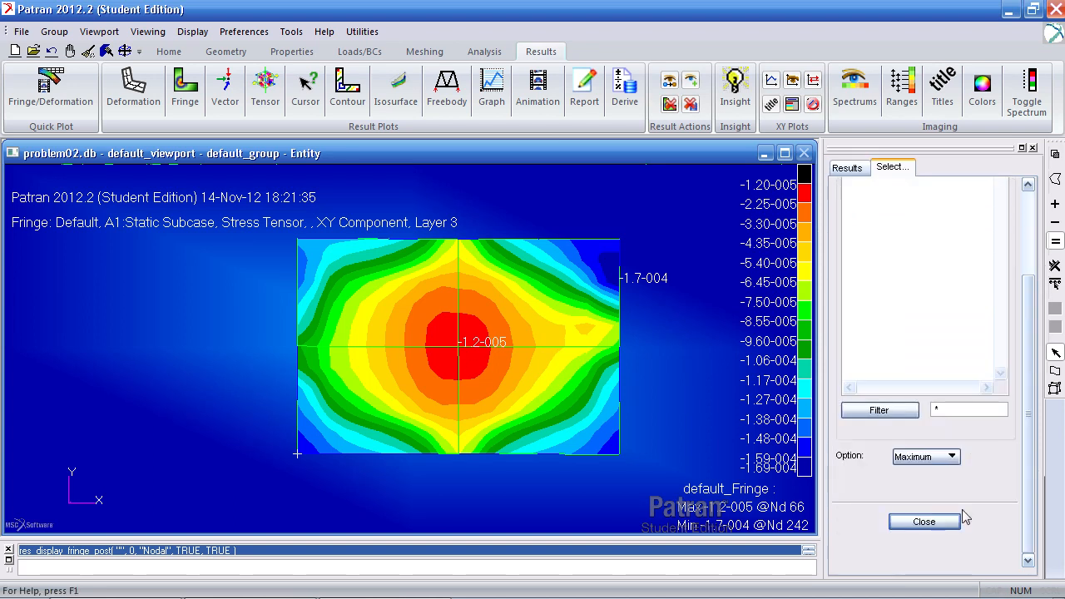
{"action": "left_click", "coordinate": [846, 167]}
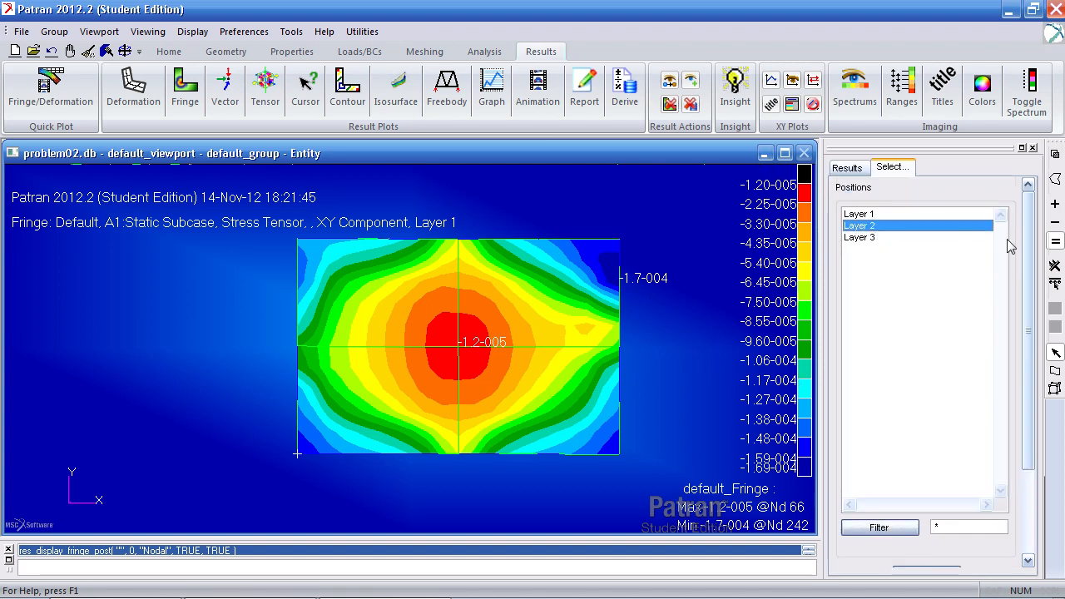
{"action": "left_click", "coordinate": [848, 167]}
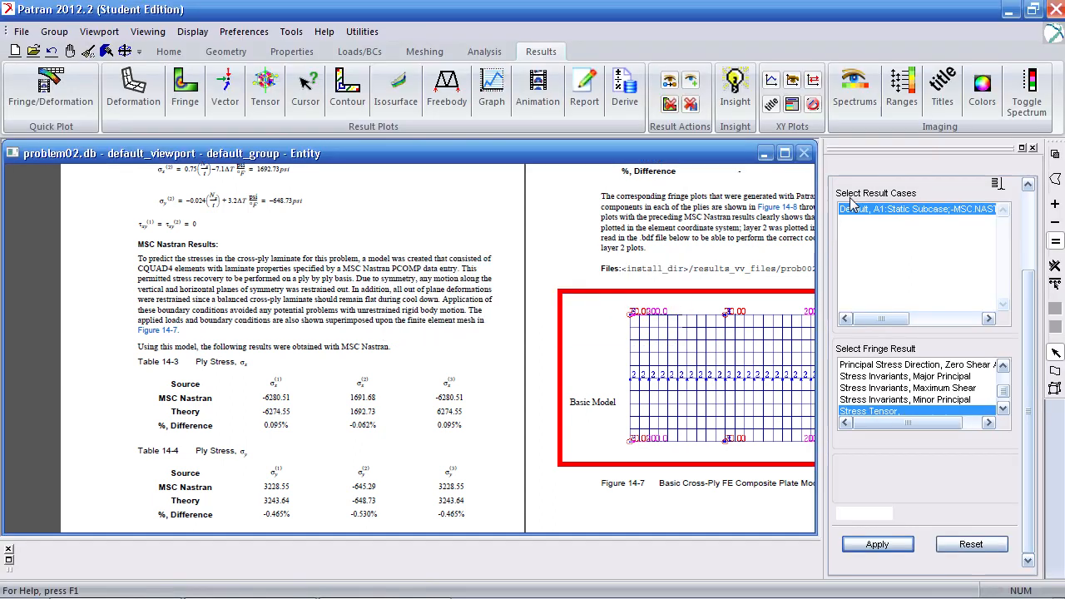
Step: Clear the fringe to the bare meshed plate, redisplay elements, and show meshing tools
{"action": "left_click", "coordinate": [877, 544]}
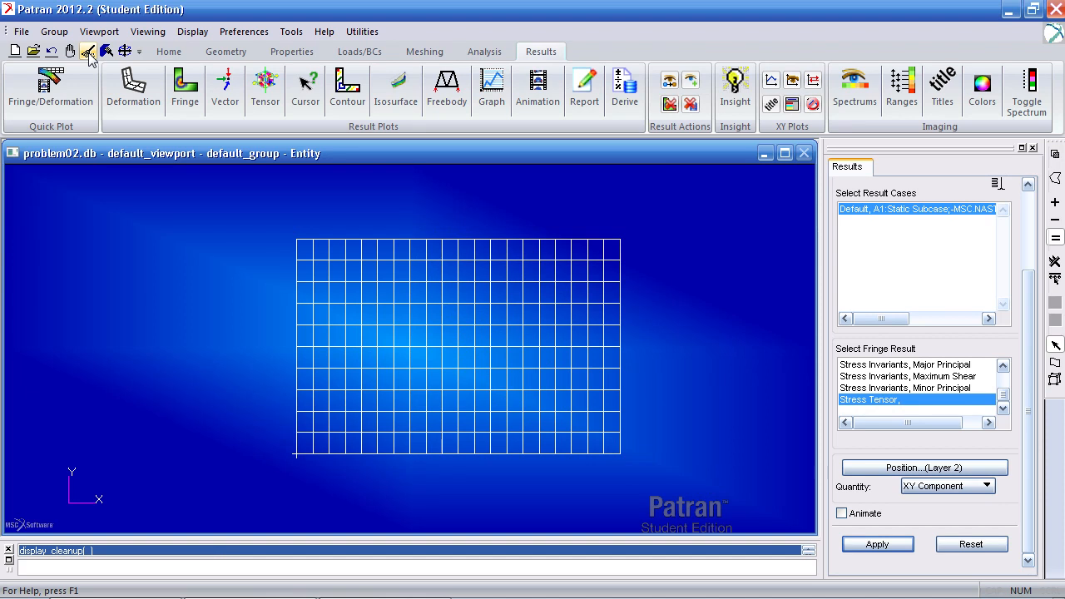
{"action": "mouse_move", "coordinate": [677, 377]}
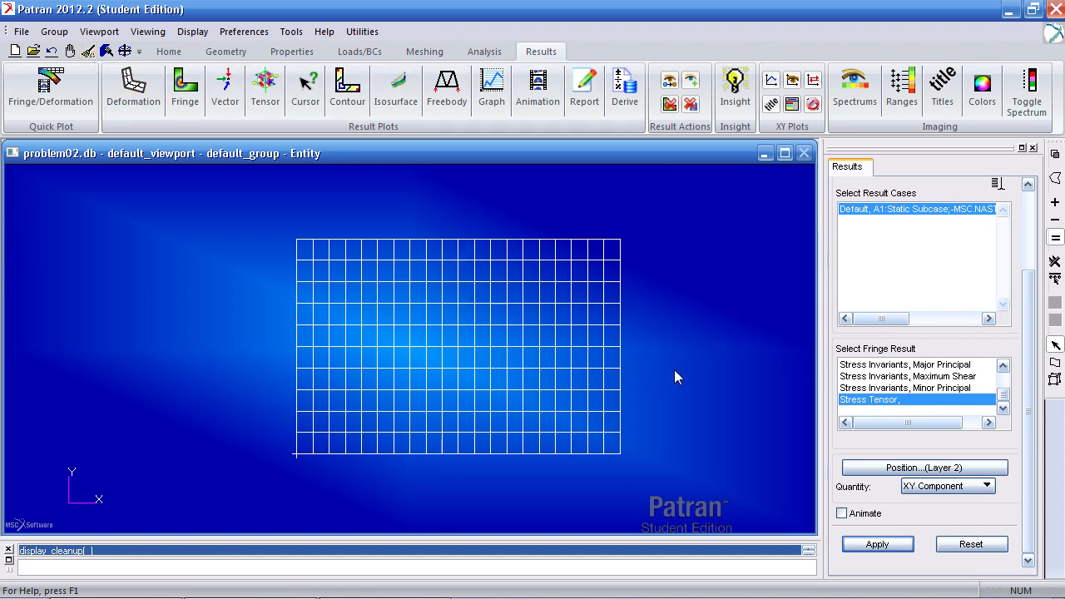
{"action": "mouse_move", "coordinate": [499, 312]}
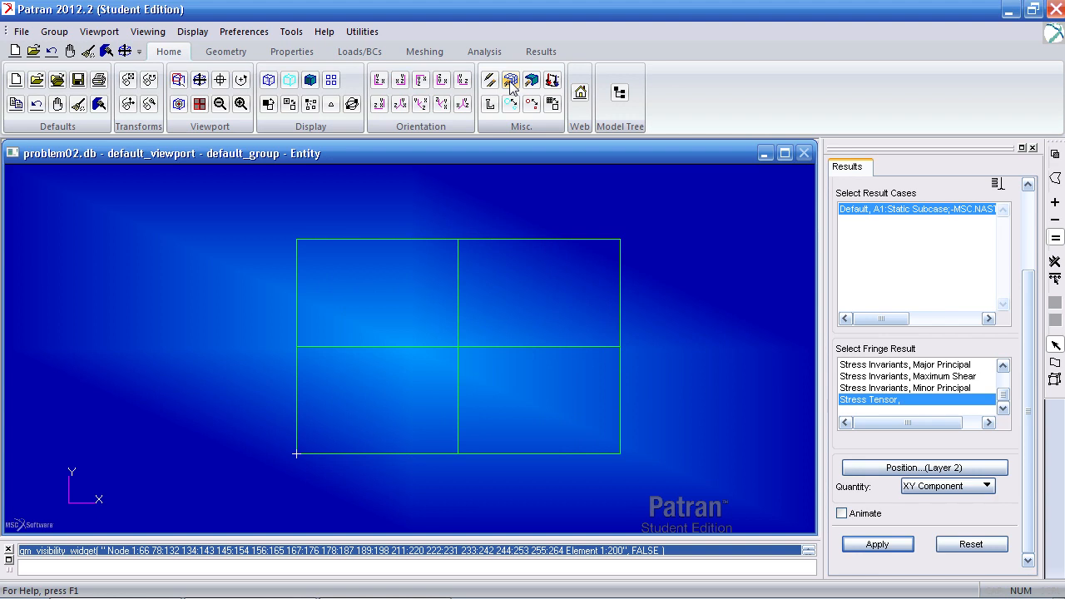
{"action": "mouse_move", "coordinate": [445, 230]}
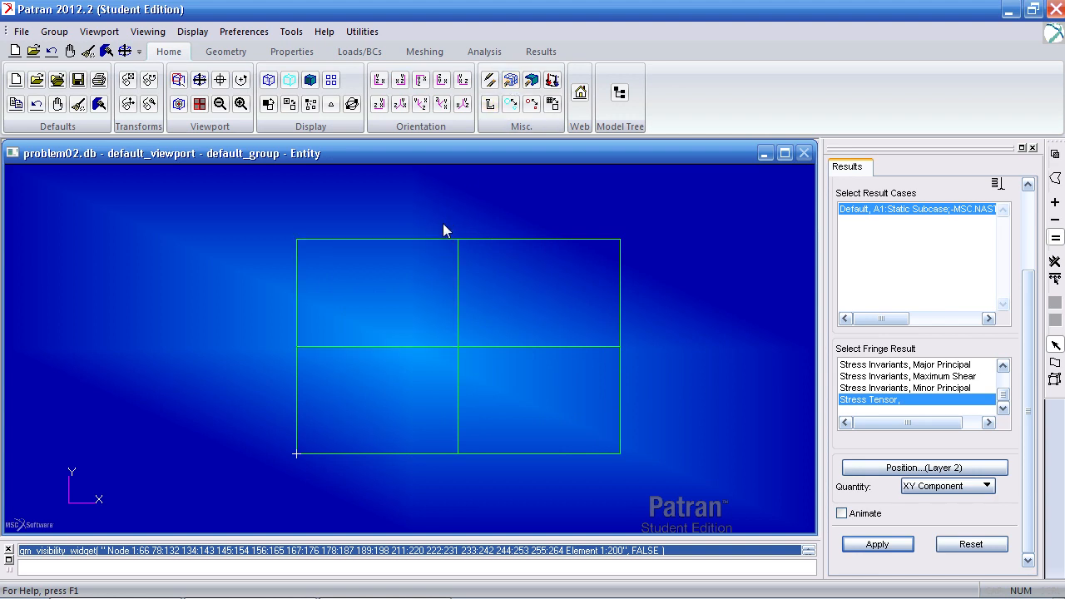
{"action": "left_click", "coordinate": [544, 291]}
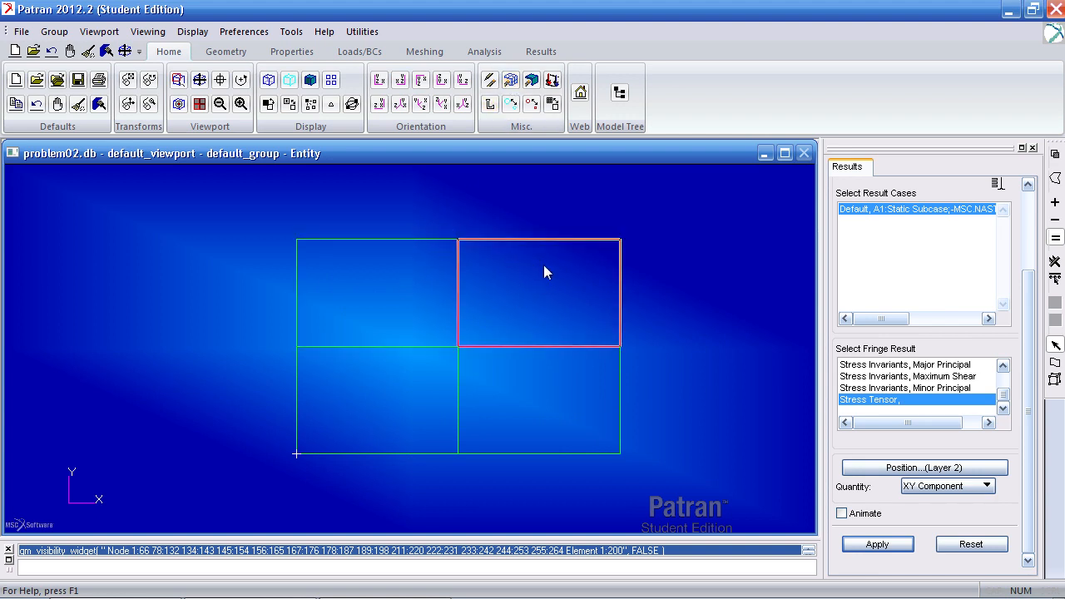
{"action": "left_click", "coordinate": [515, 80]}
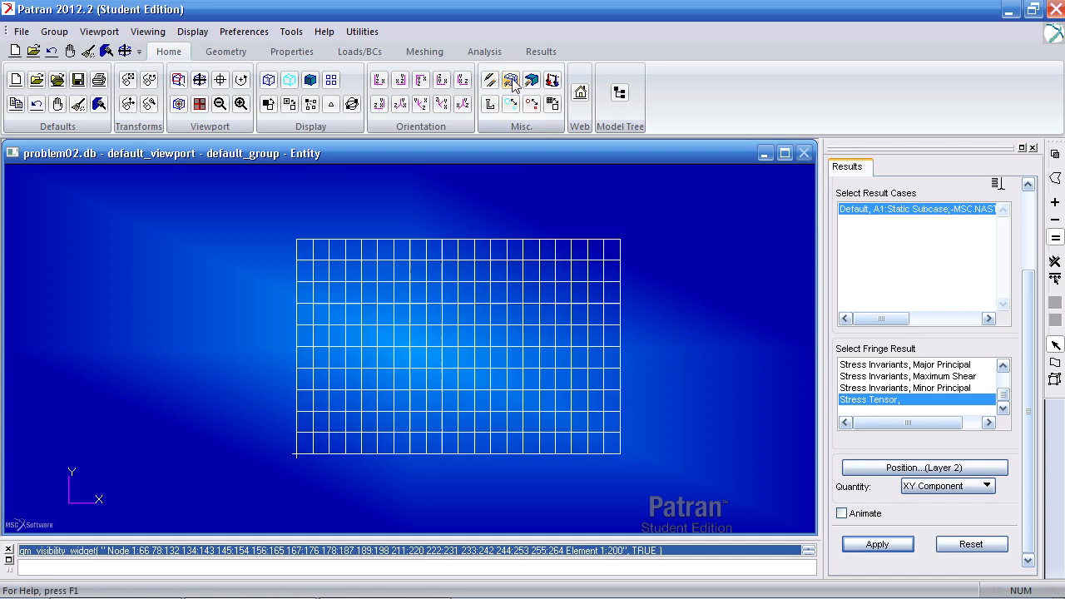
{"action": "left_click", "coordinate": [424, 52]}
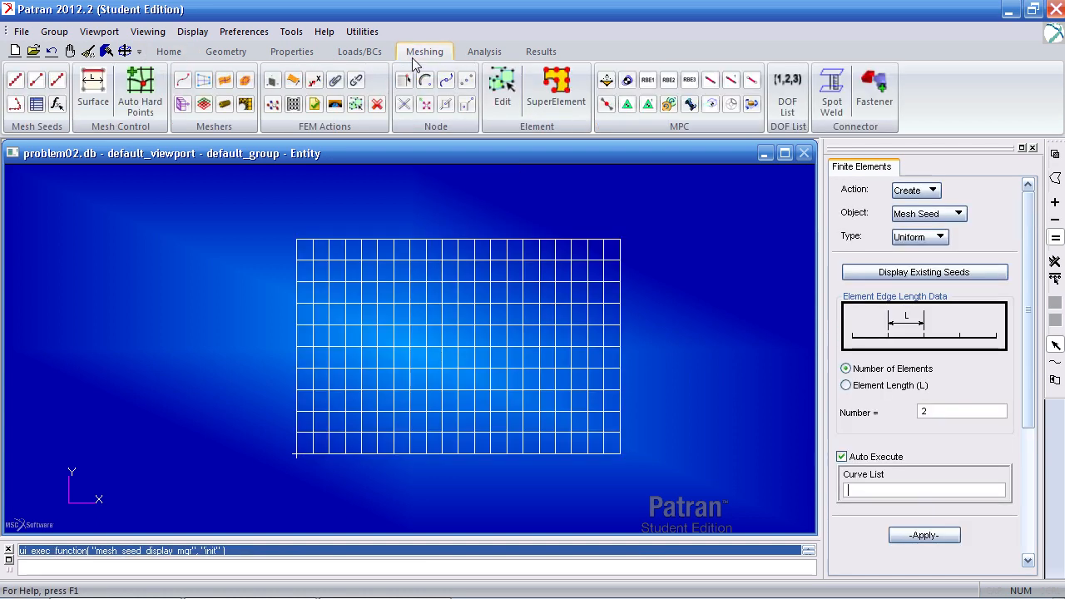
Step: Delete all existing elements and nodes, then mesh Surface 4 into 50 quads
{"action": "left_click", "coordinate": [933, 190]}
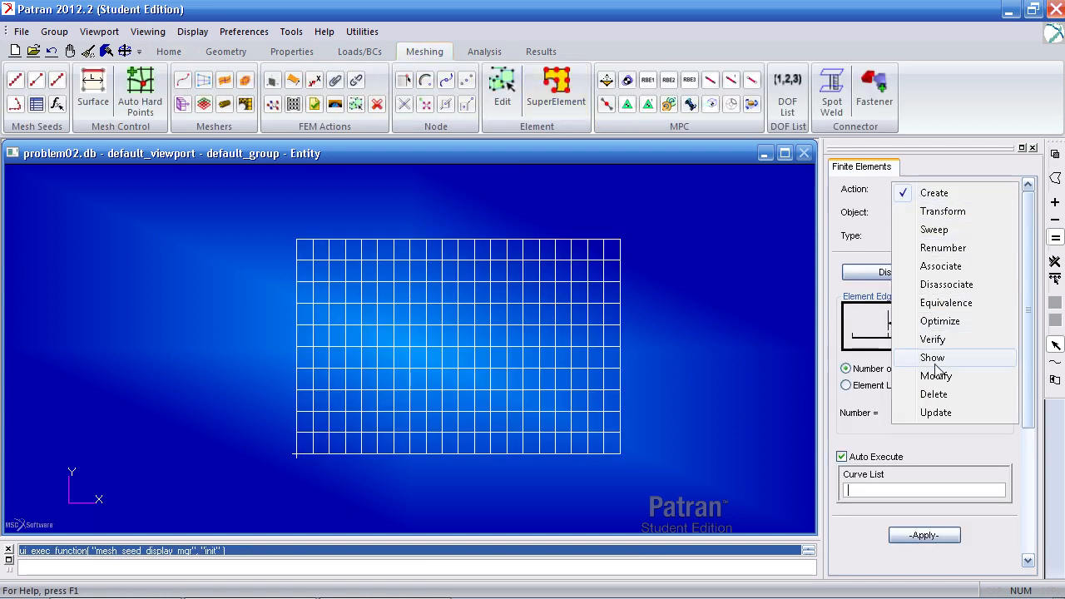
{"action": "left_click", "coordinate": [933, 393]}
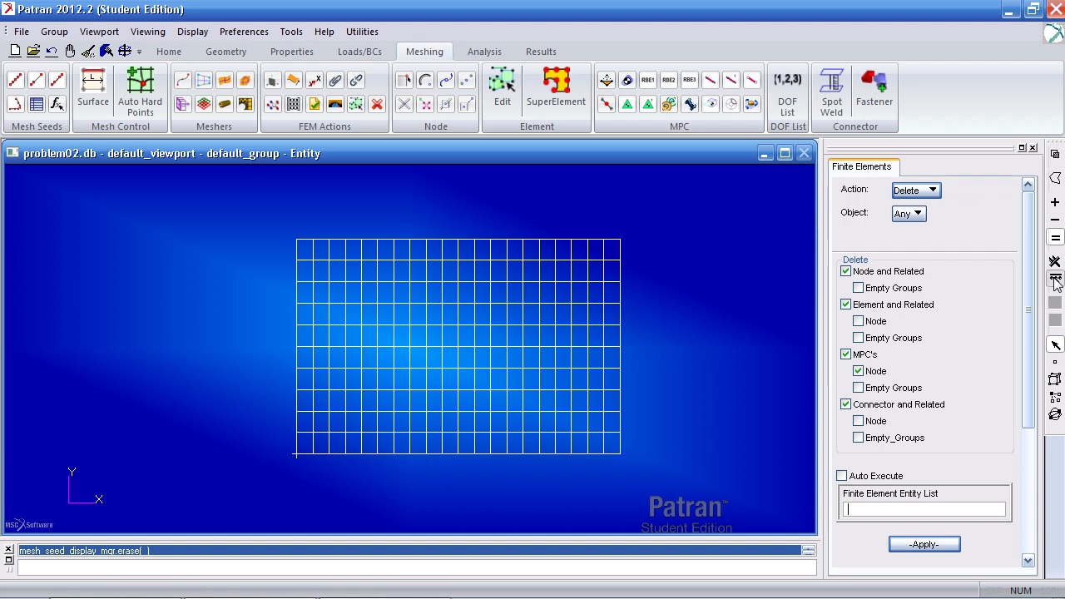
{"action": "left_click", "coordinate": [924, 543]}
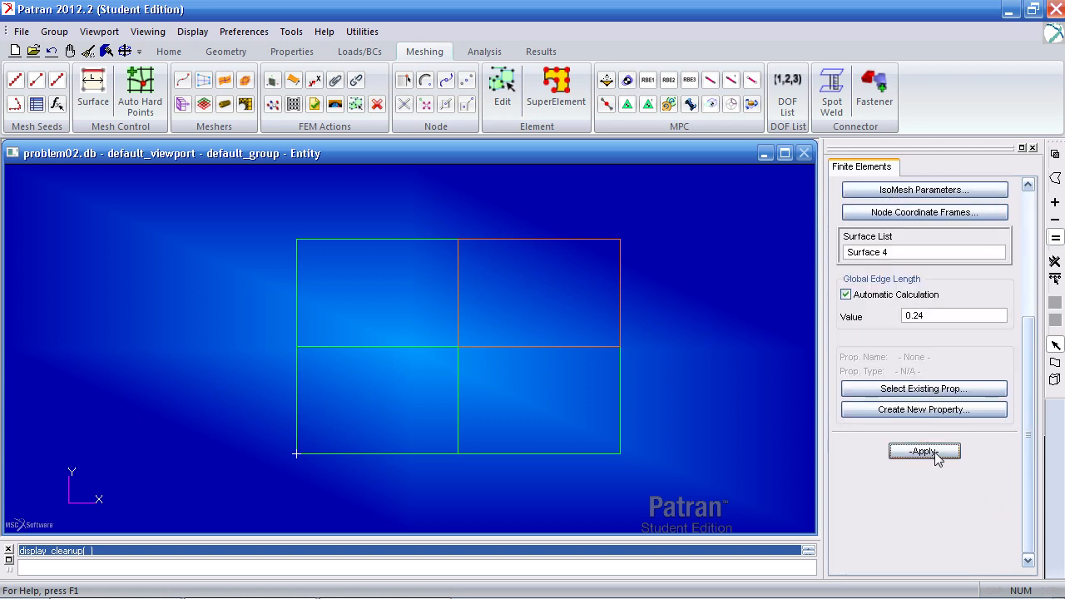
{"action": "left_click", "coordinate": [924, 452]}
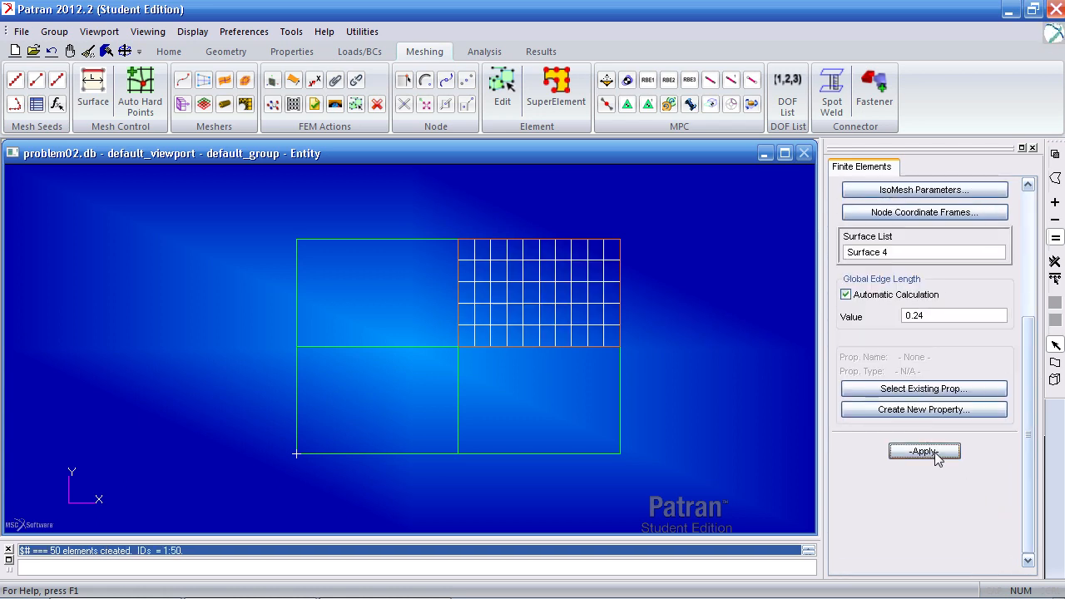
{"action": "mouse_move", "coordinate": [707, 354]}
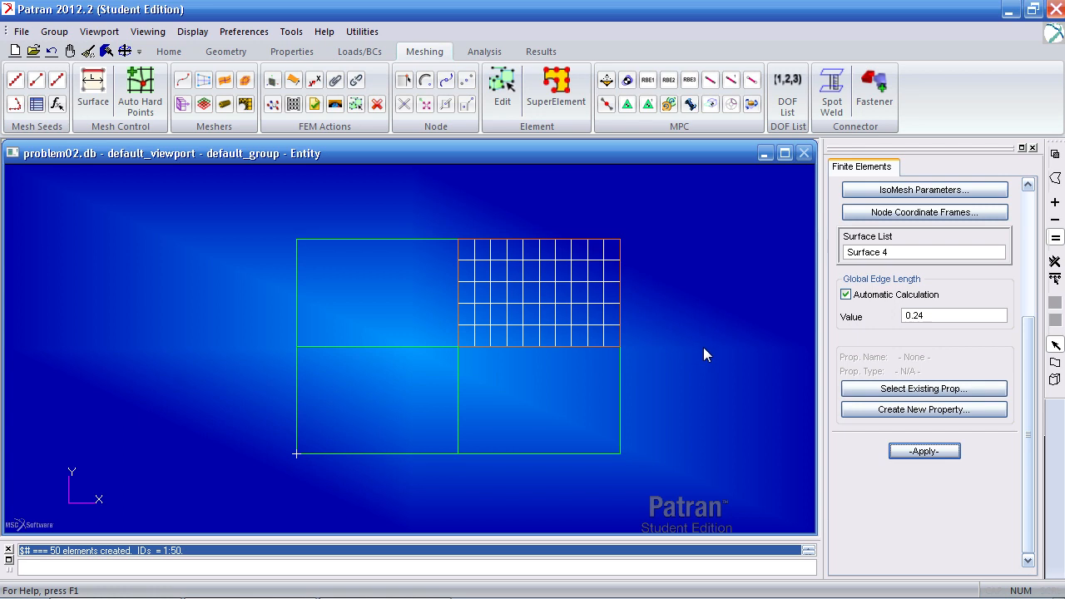
Step: Expand the model tree's displacement constraints and edit CL_y's translation values
{"action": "left_click", "coordinate": [169, 52]}
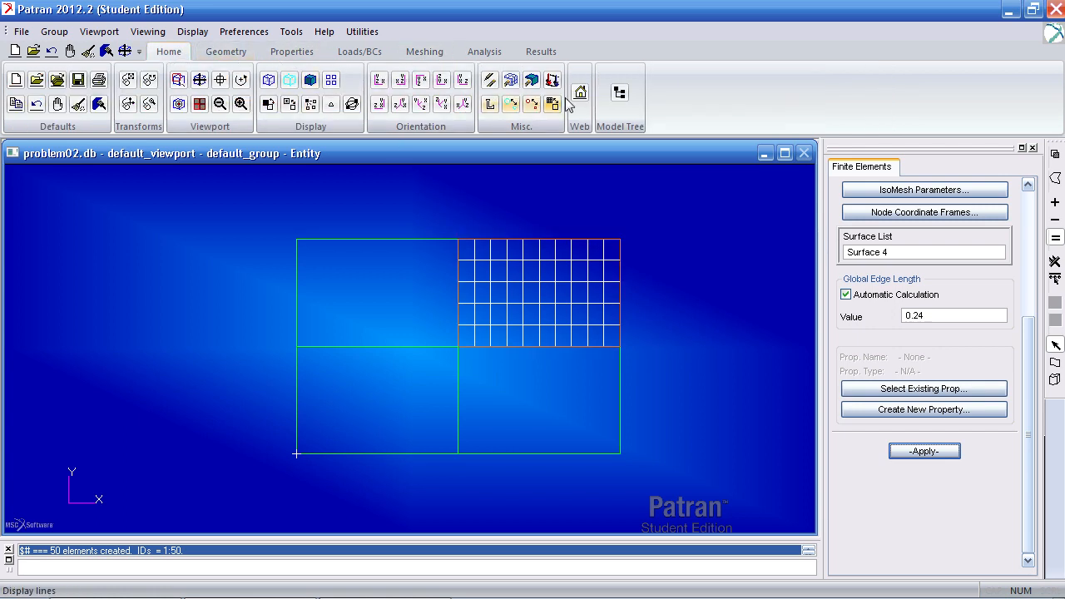
{"action": "left_click", "coordinate": [618, 91]}
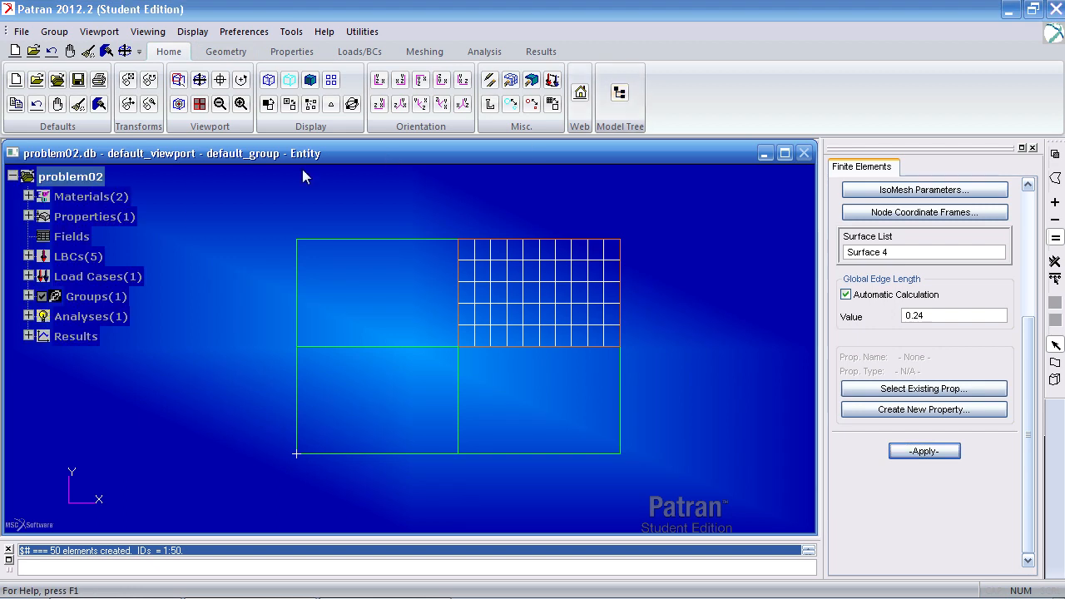
{"action": "left_click", "coordinate": [28, 255]}
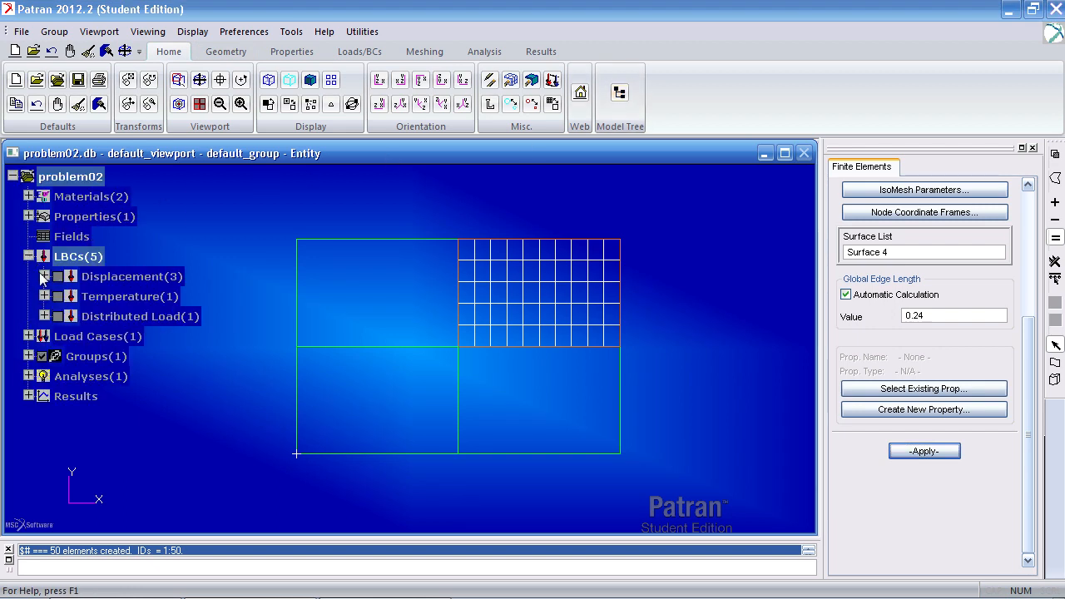
{"action": "left_click", "coordinate": [44, 275]}
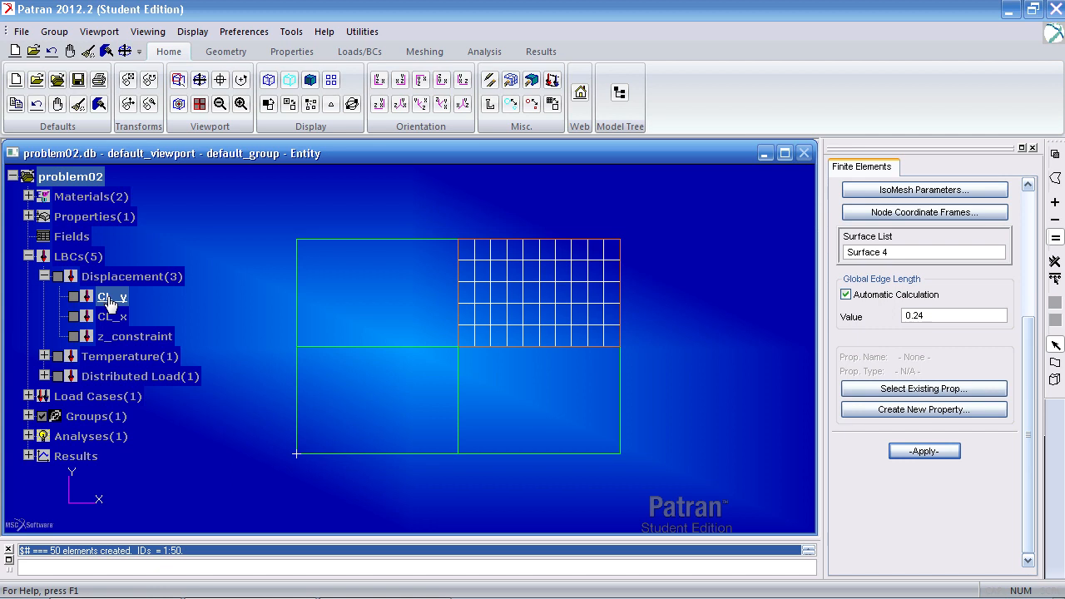
{"action": "left_click", "coordinate": [380, 51]}
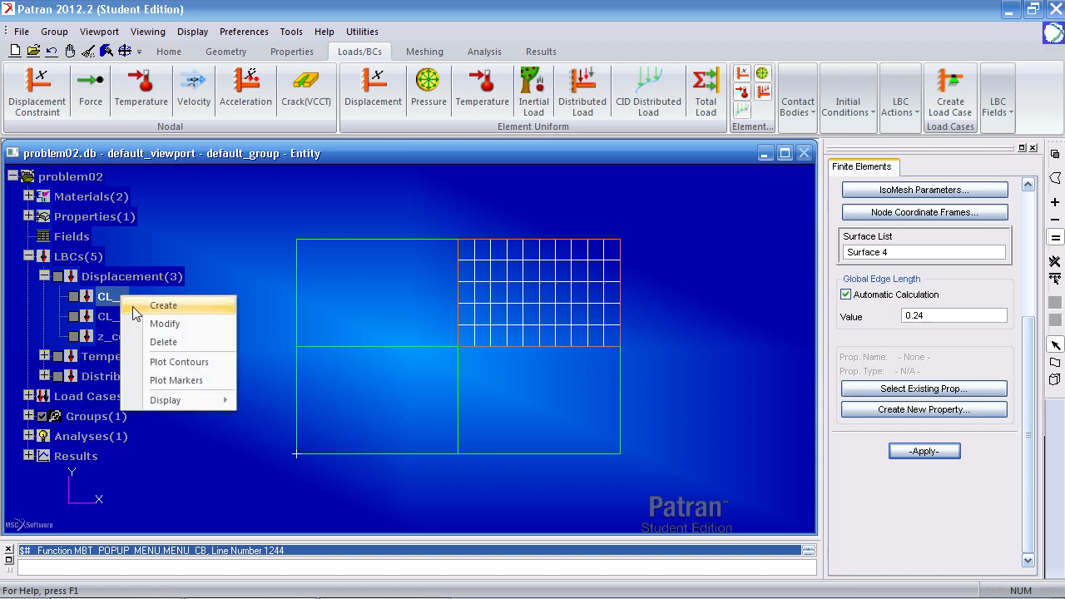
{"action": "left_click", "coordinate": [163, 322]}
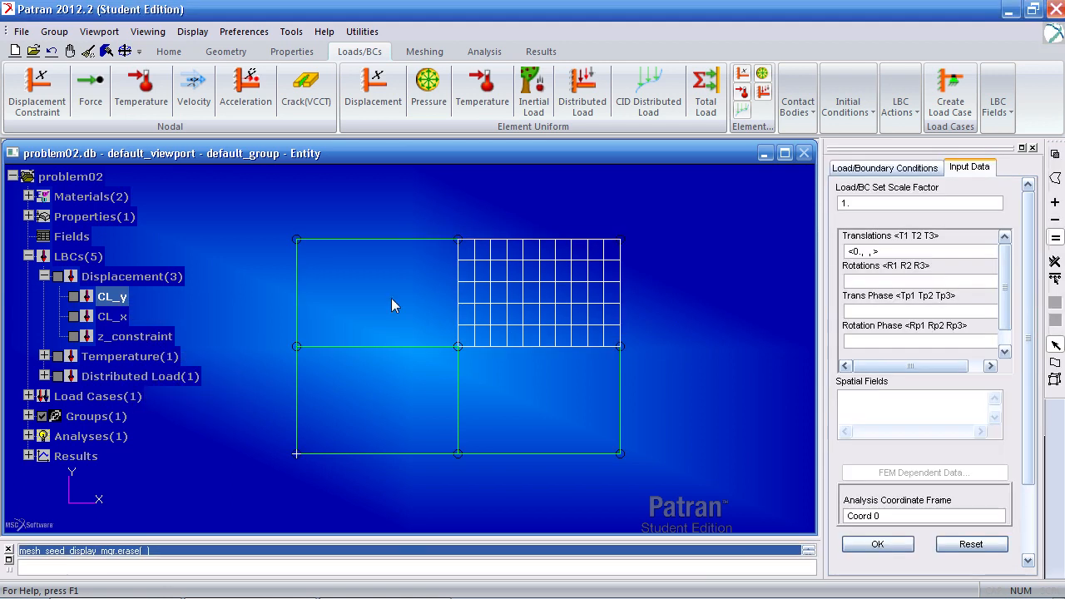
{"action": "left_click", "coordinate": [915, 251]}
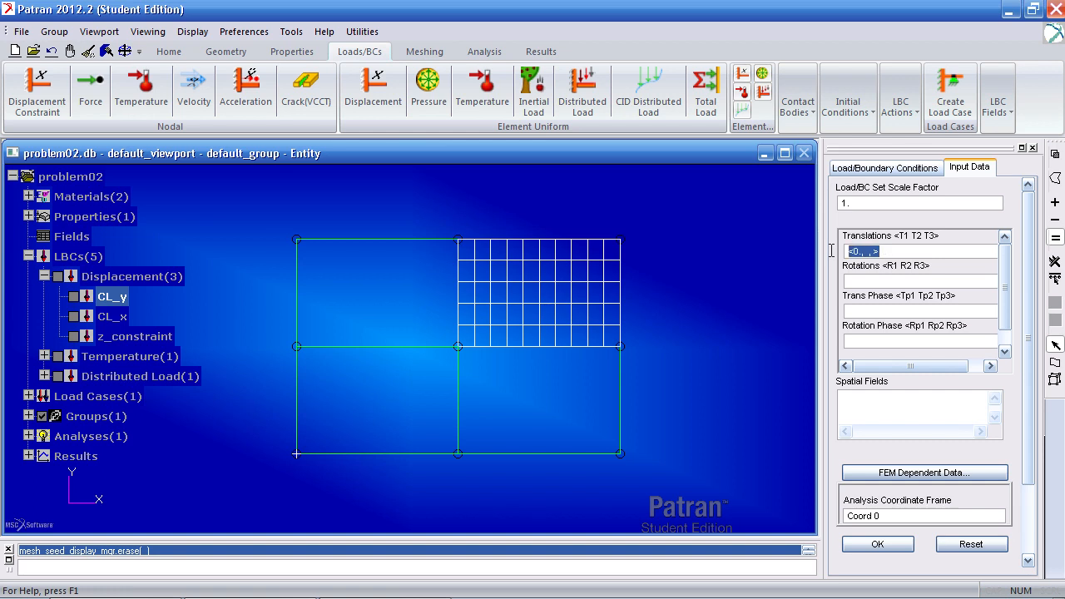
{"action": "left_click", "coordinate": [919, 280]}
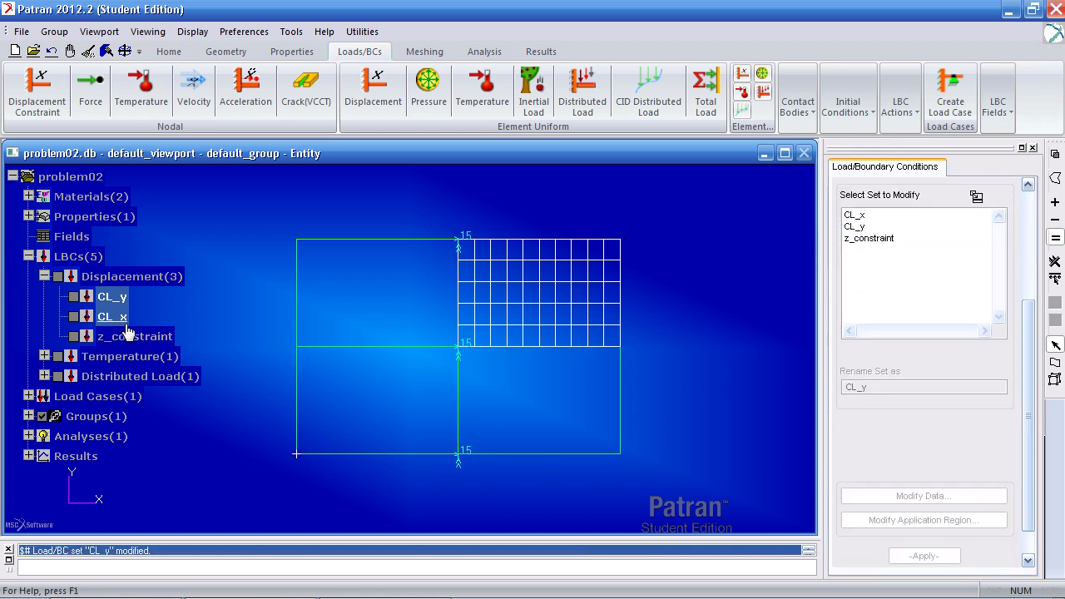
Step: Modify the CL_x displacement constraint's translation values
{"action": "right_click", "coordinate": [112, 316]}
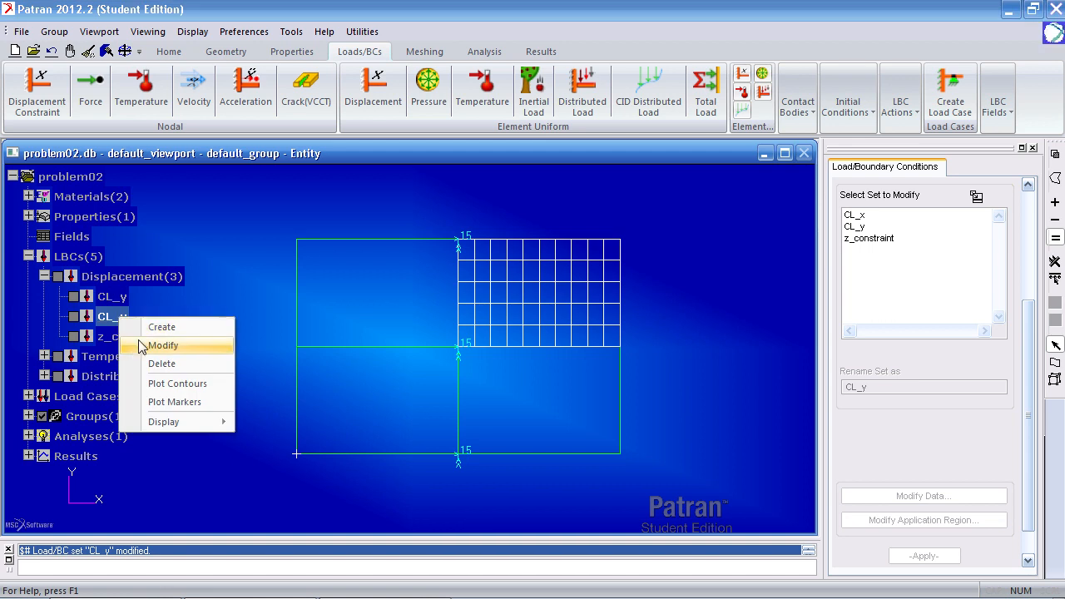
{"action": "left_click", "coordinate": [164, 345]}
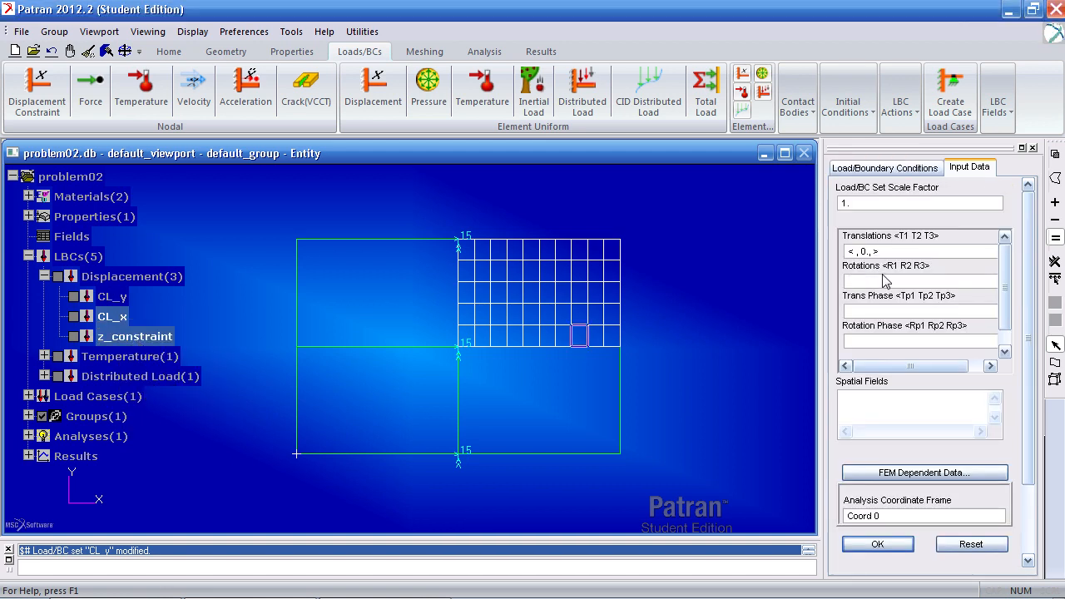
{"action": "mouse_move", "coordinate": [876, 283]}
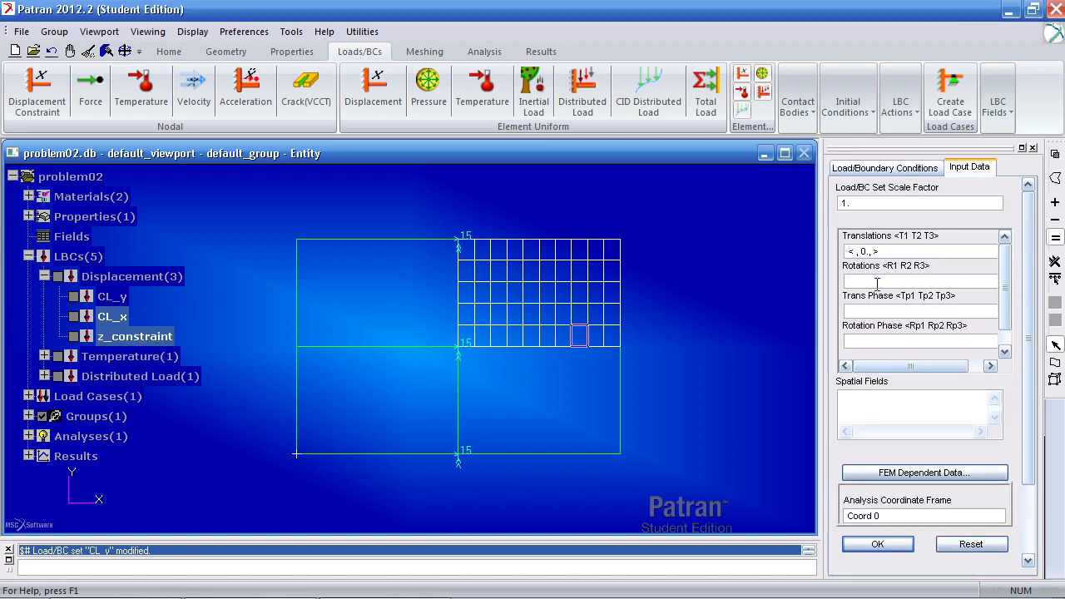
{"action": "type", "text": "<0"}
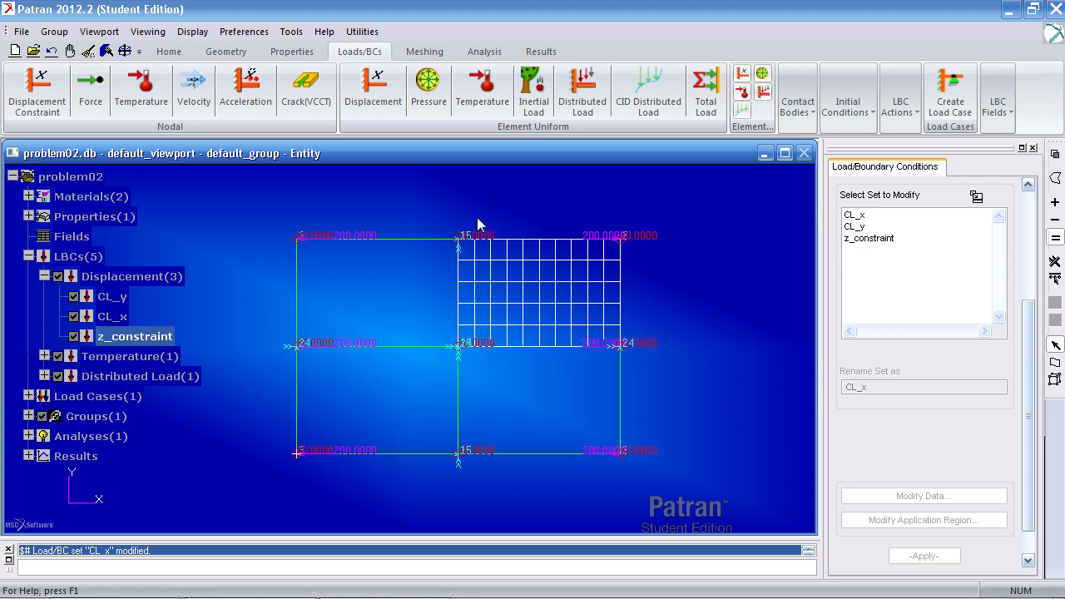
{"action": "mouse_move", "coordinate": [493, 357]}
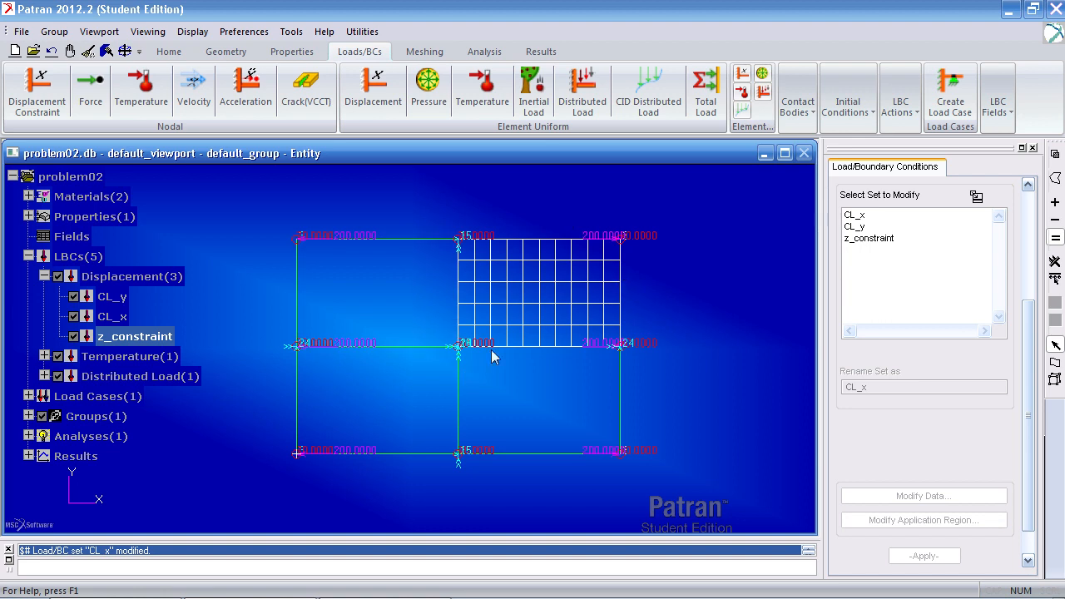
{"action": "mouse_move", "coordinate": [624, 242]}
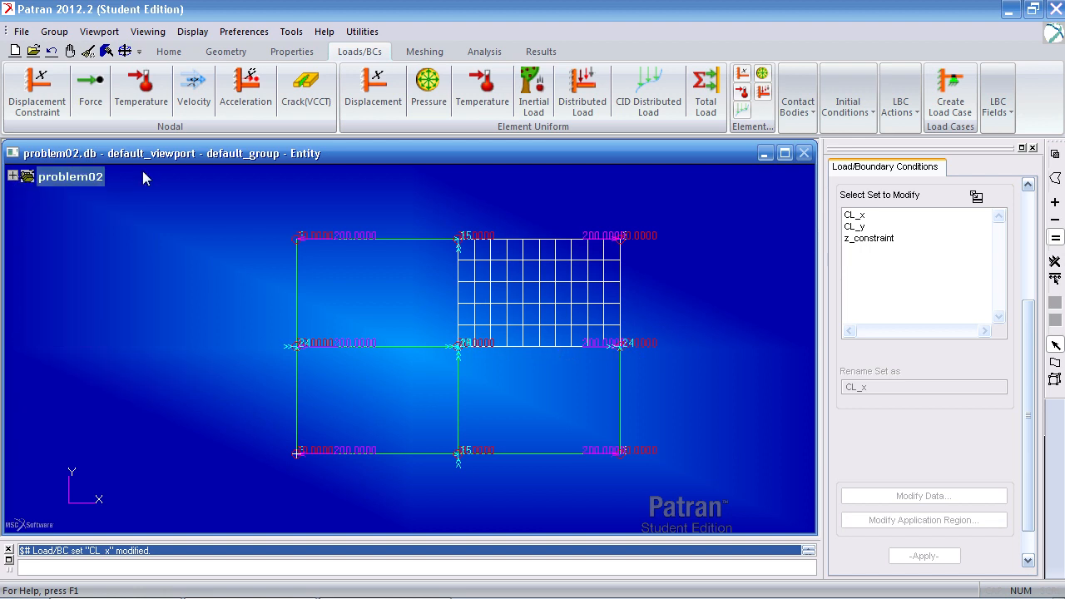
Step: Run a full Nastran analysis of problem02, overwriting the old job, and switch to Results
{"action": "left_click", "coordinate": [484, 51]}
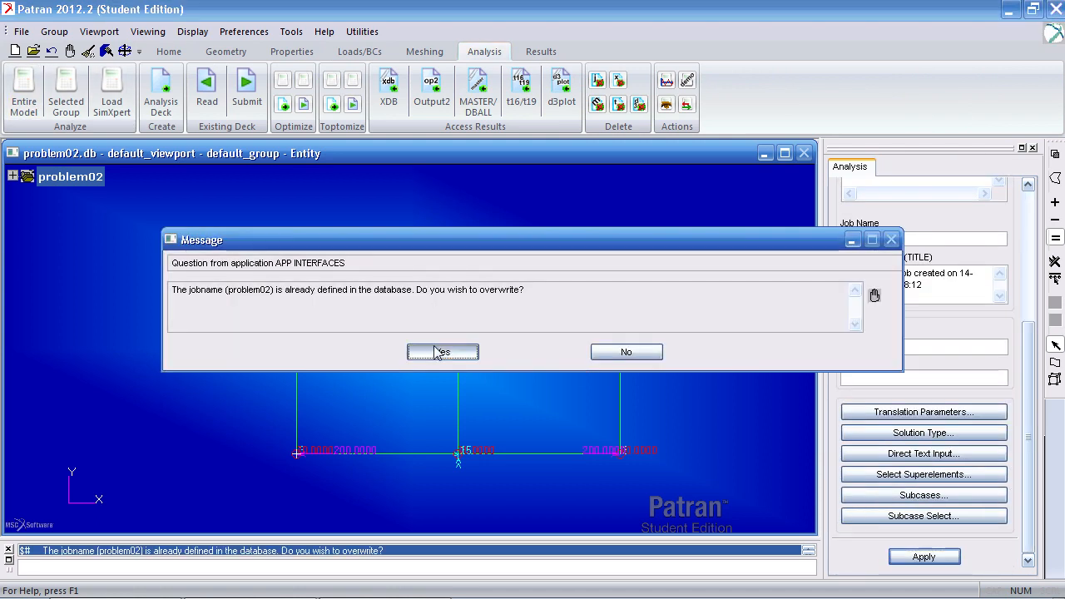
{"action": "left_click", "coordinate": [442, 352]}
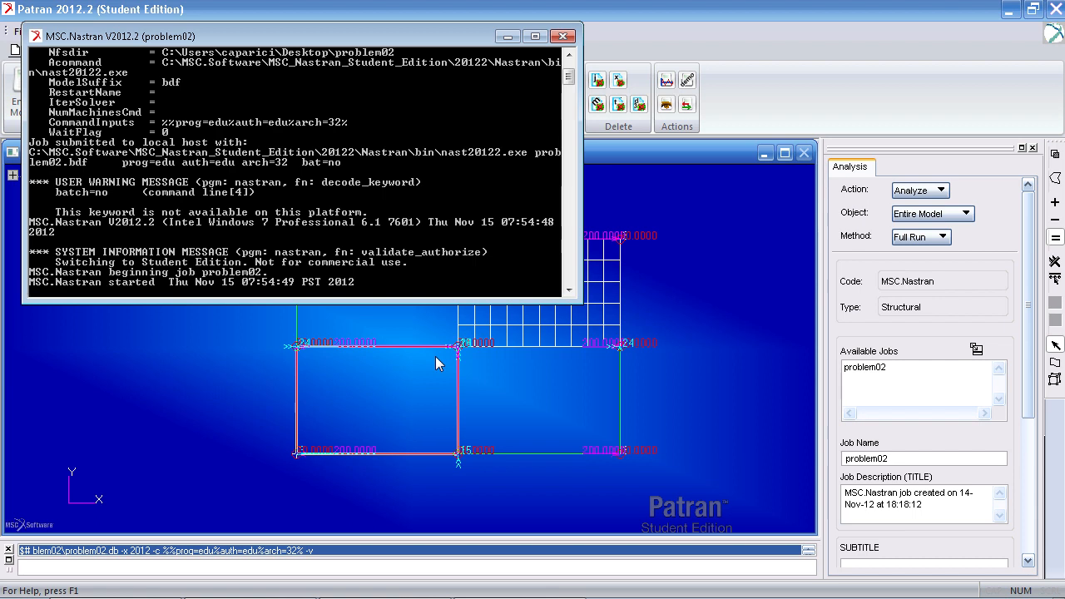
{"action": "left_click", "coordinate": [564, 35]}
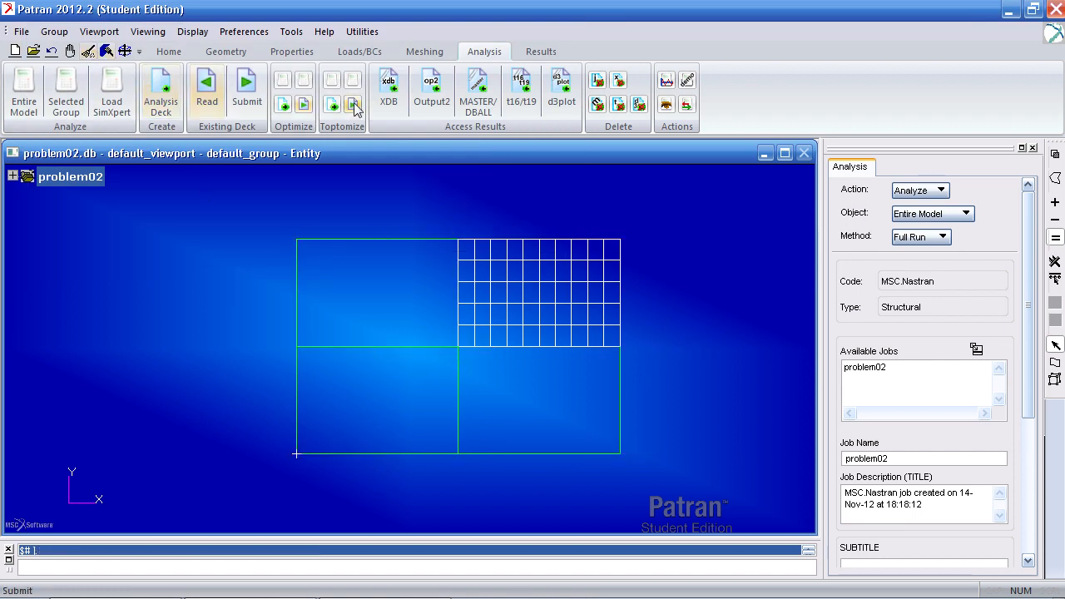
{"action": "left_click", "coordinate": [941, 190]}
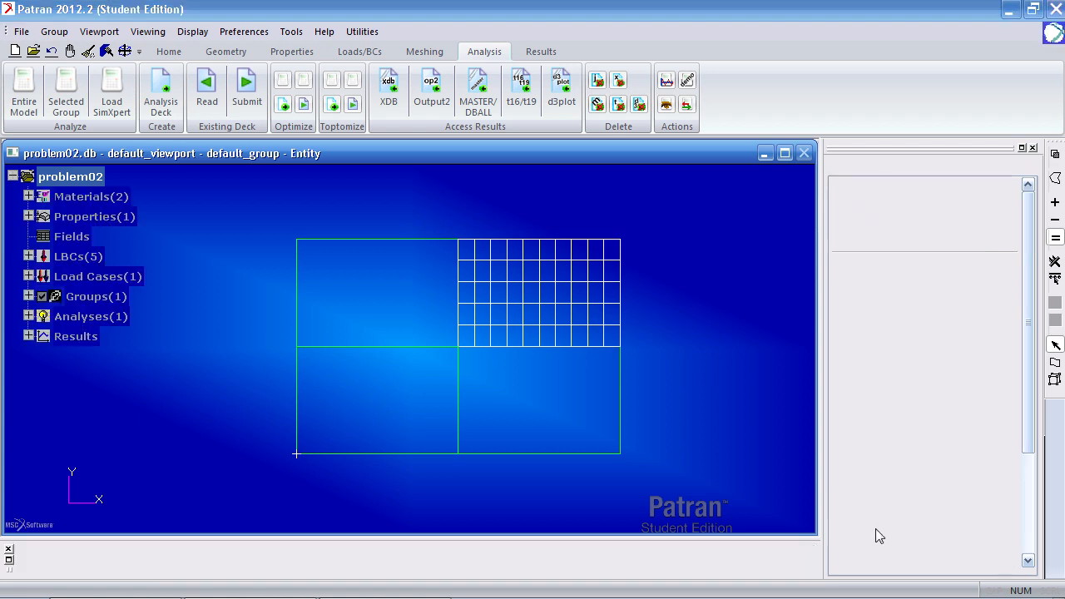
{"action": "left_click", "coordinate": [541, 51]}
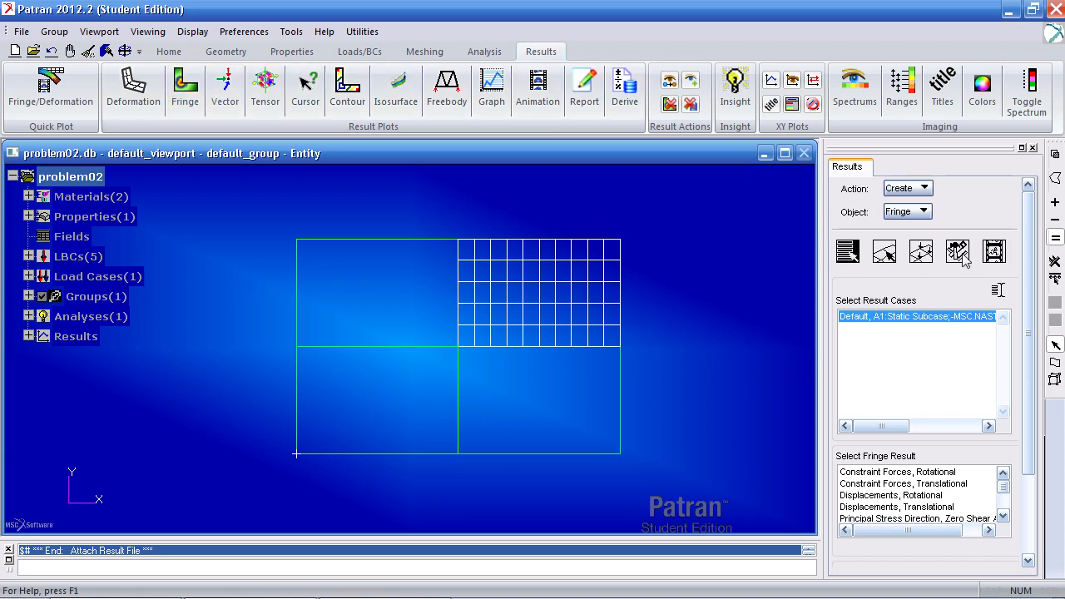
Step: Plot Stress Tensor X-component fringes for Layers 1, 2 and 3 (-6280, 1690, -6280)
{"action": "left_click", "coordinate": [920, 251]}
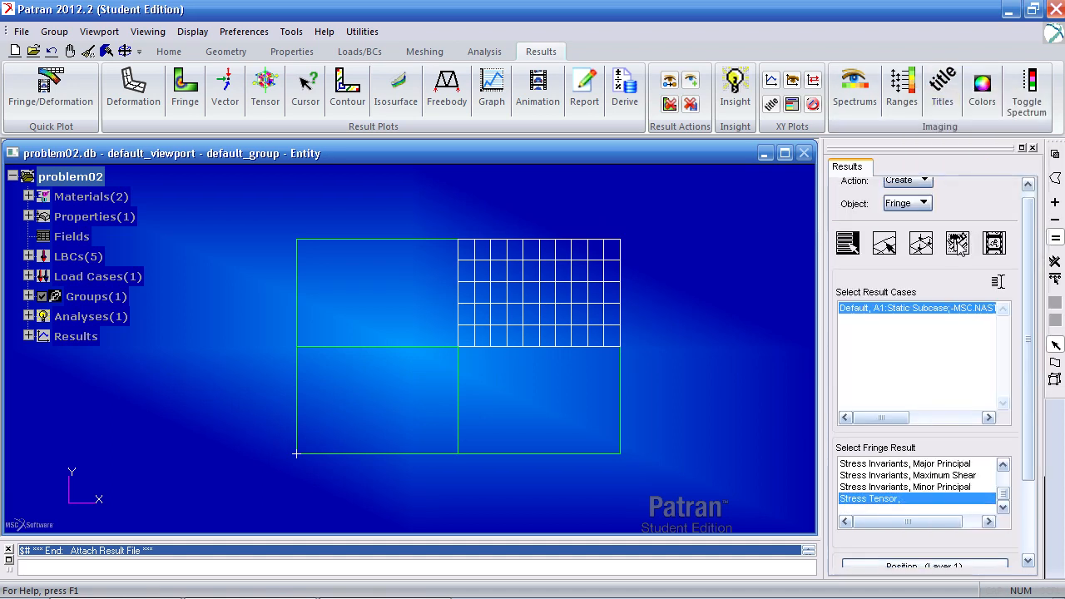
{"action": "left_click", "coordinate": [956, 243]}
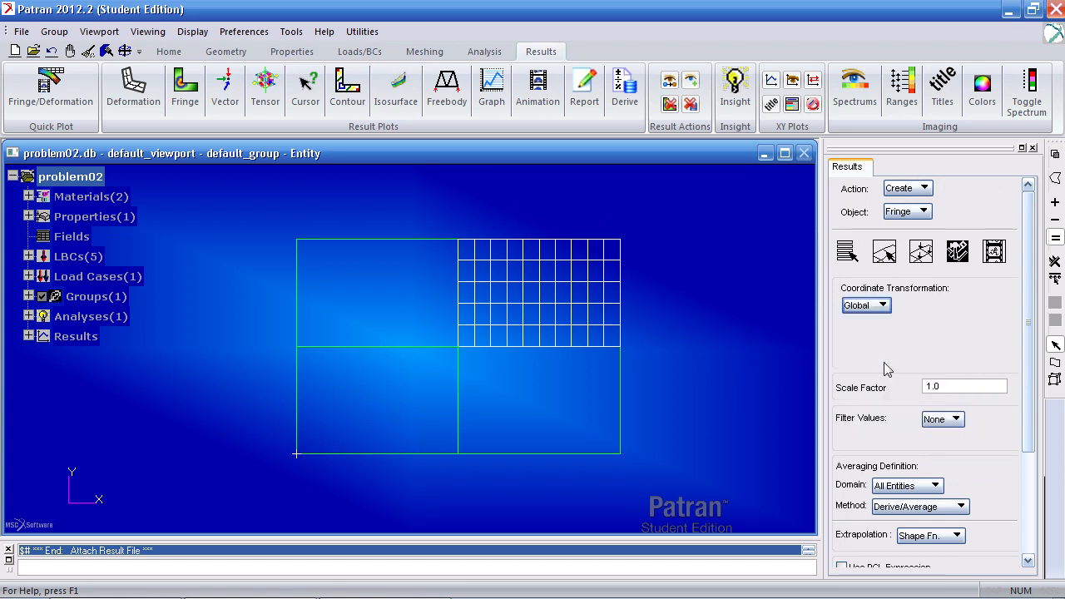
{"action": "left_click", "coordinate": [920, 251]}
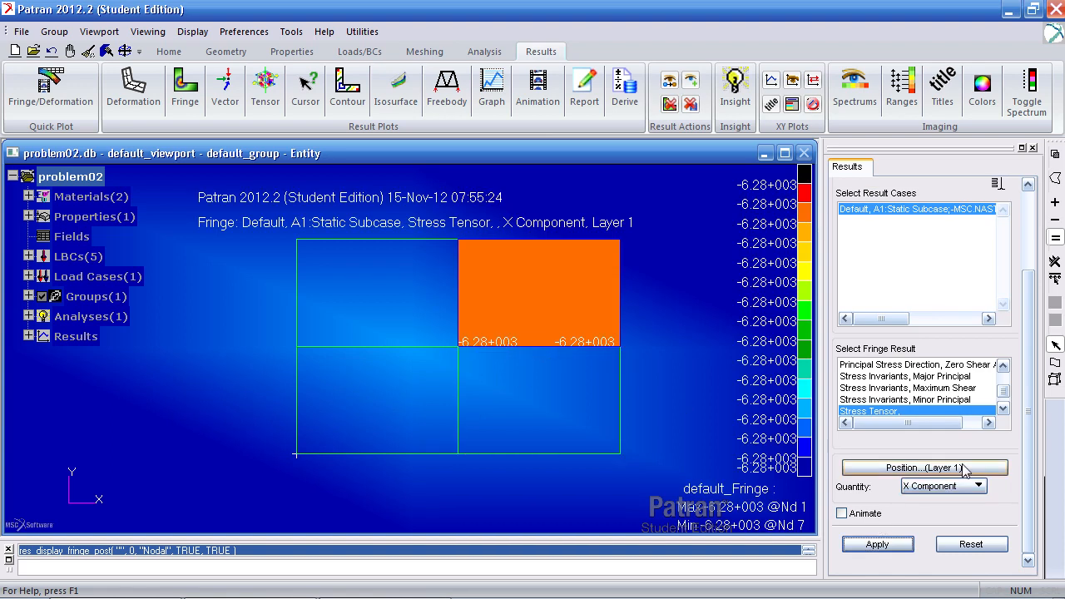
{"action": "left_click", "coordinate": [923, 468]}
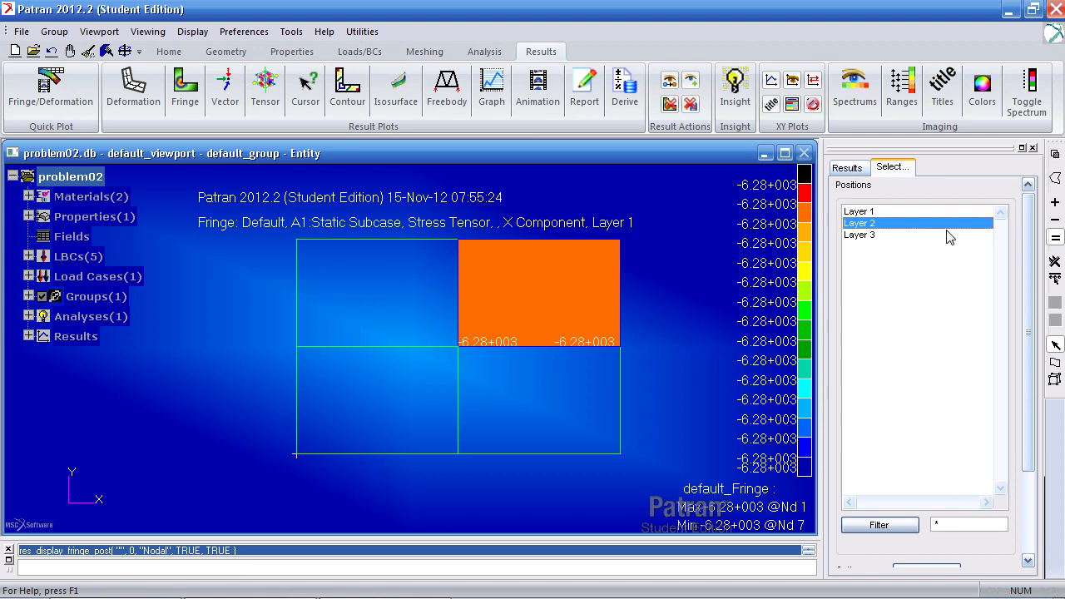
{"action": "left_click", "coordinate": [879, 544]}
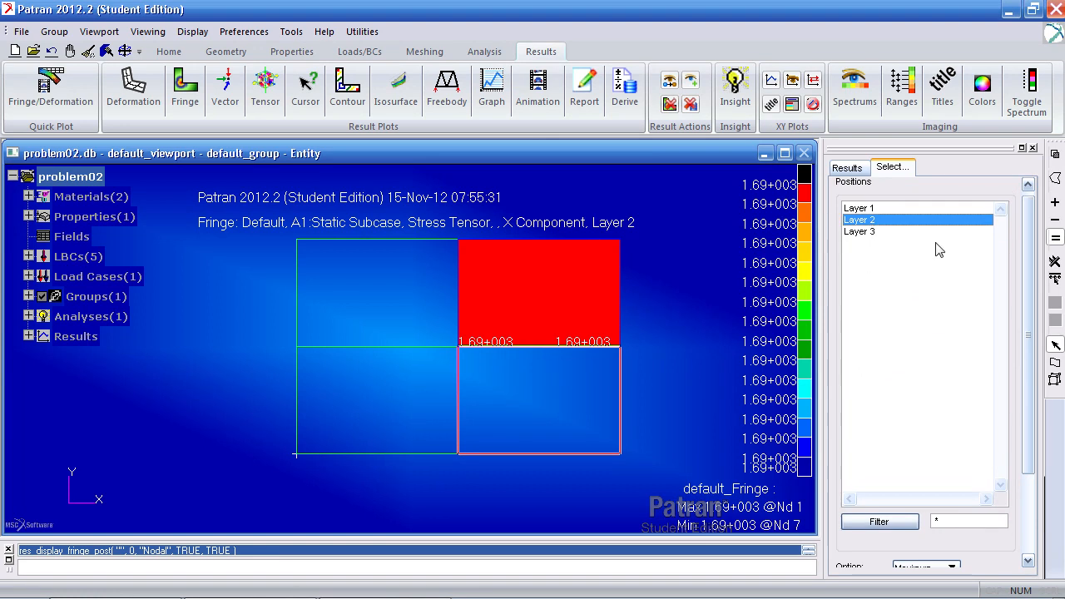
{"action": "left_click", "coordinate": [847, 167]}
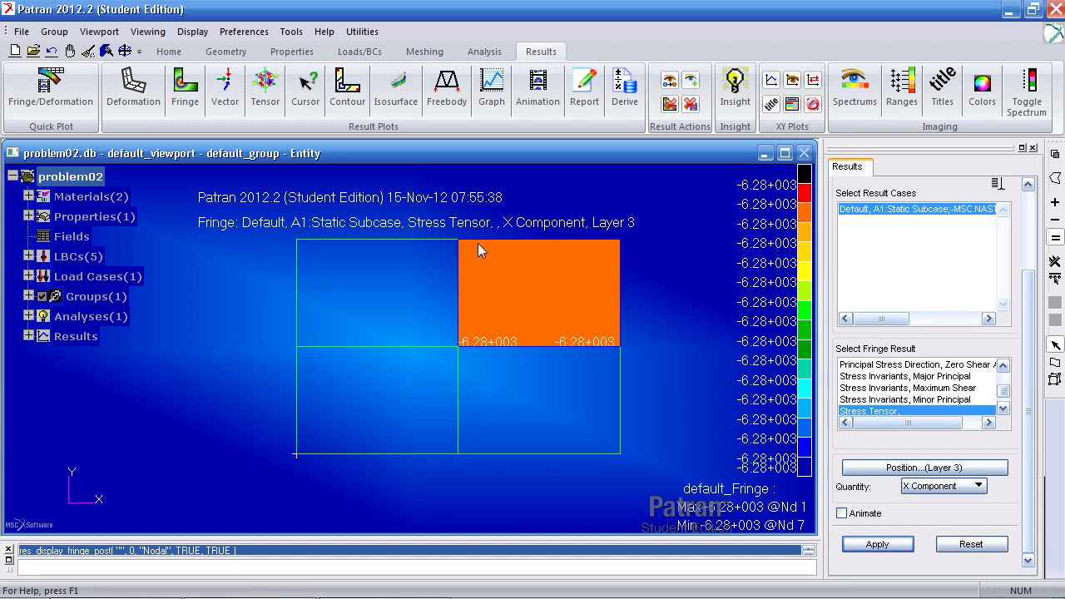
{"action": "mouse_move", "coordinate": [556, 338]}
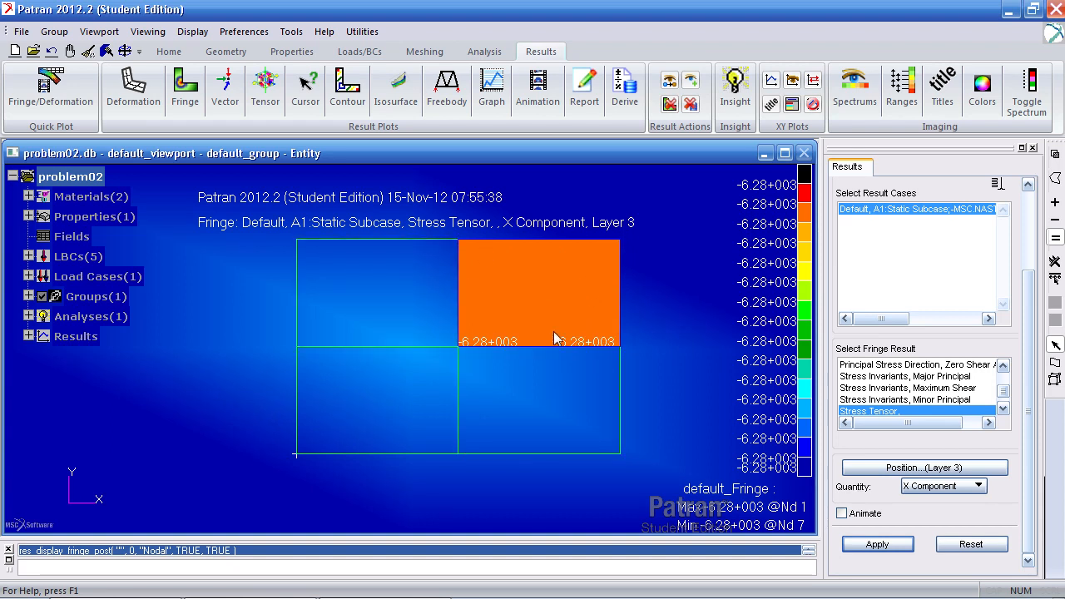
{"action": "left_click", "coordinate": [18, 31]}
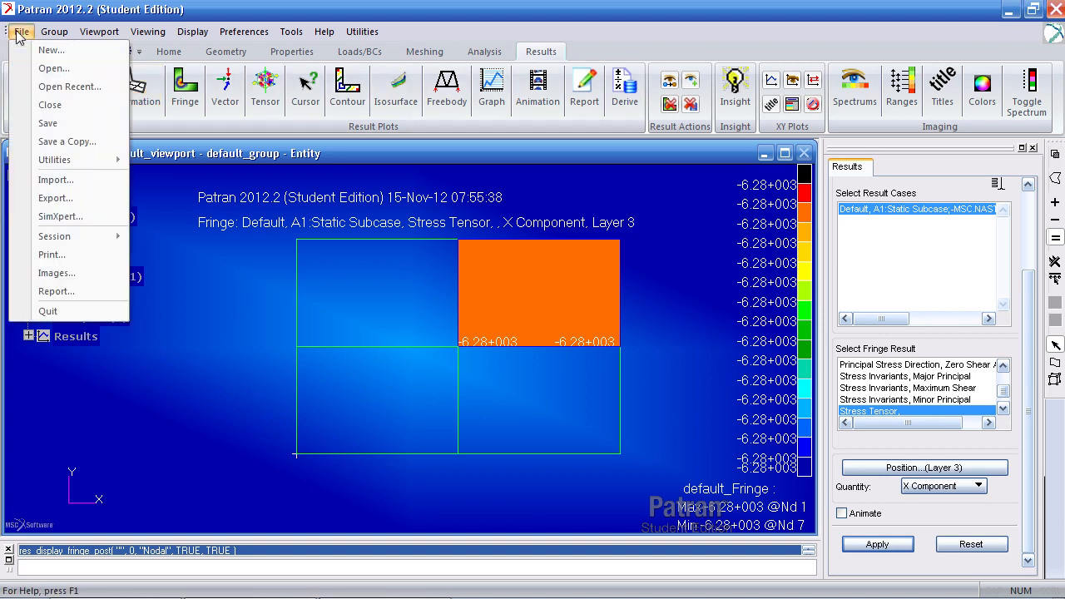